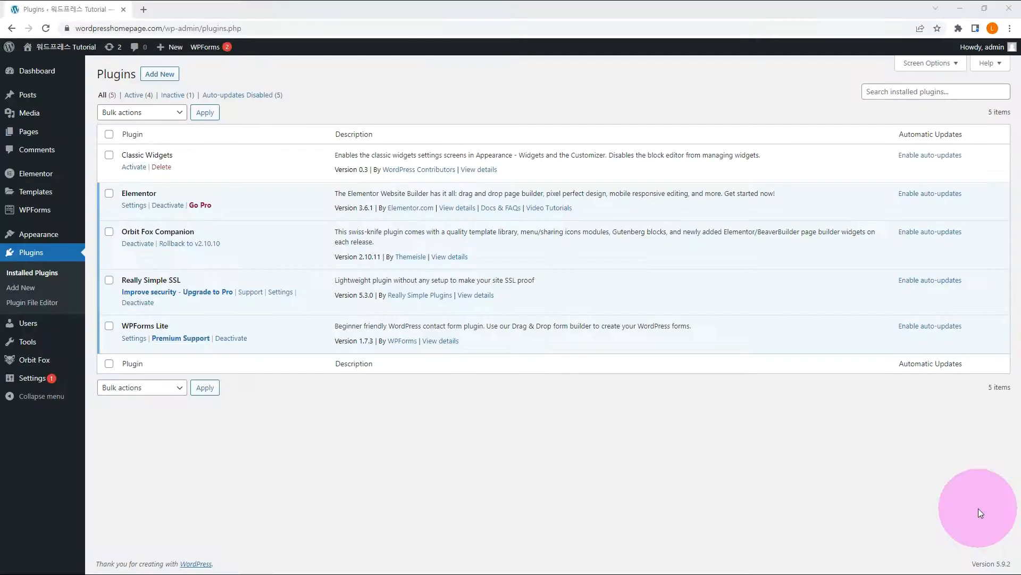
Search the plugin directory for bbpress and install and activate bbPress.
click(159, 74)
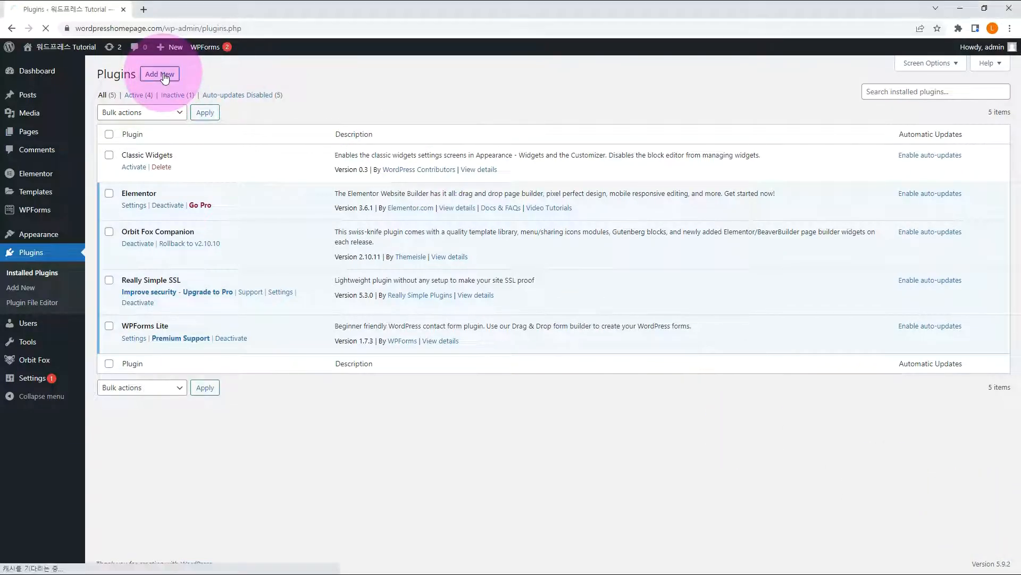
click(160, 75)
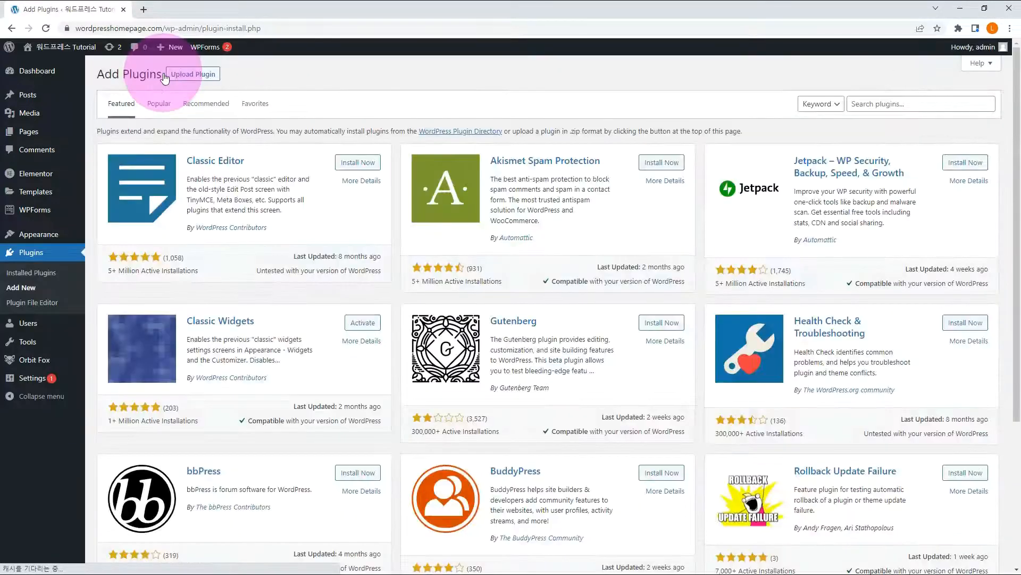
text(bbpress)
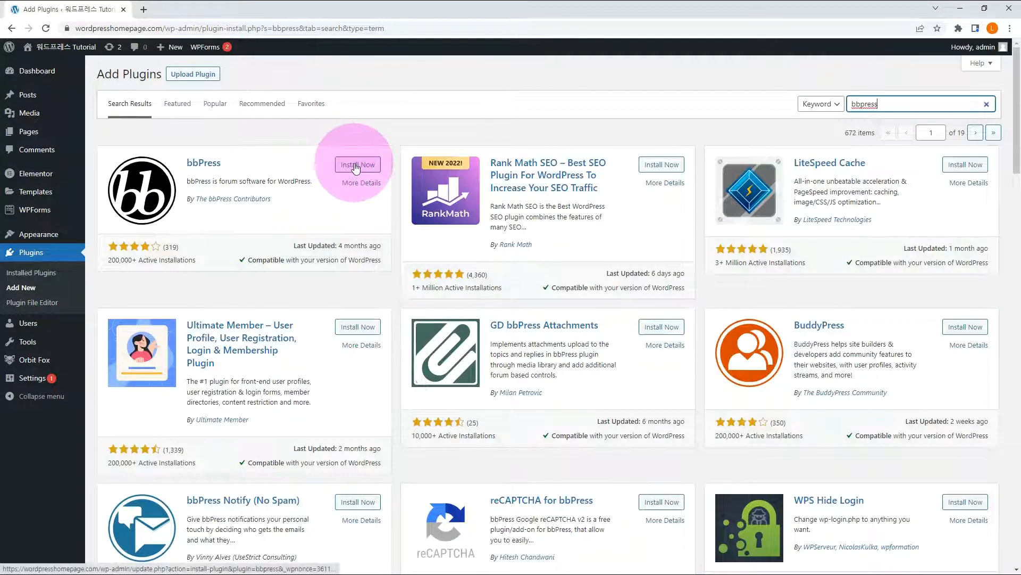
click(358, 164)
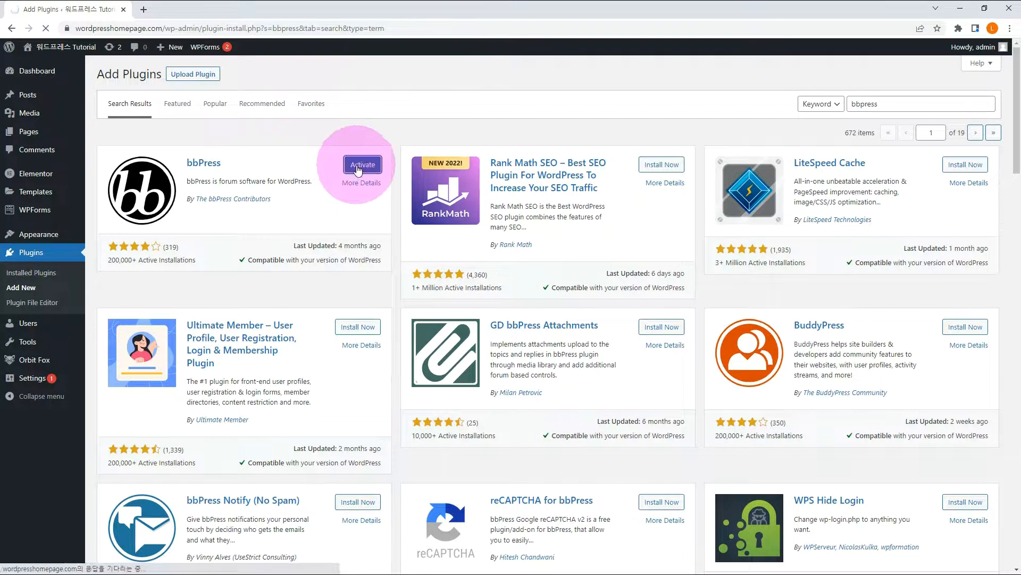
click(361, 164)
text(elementskit)
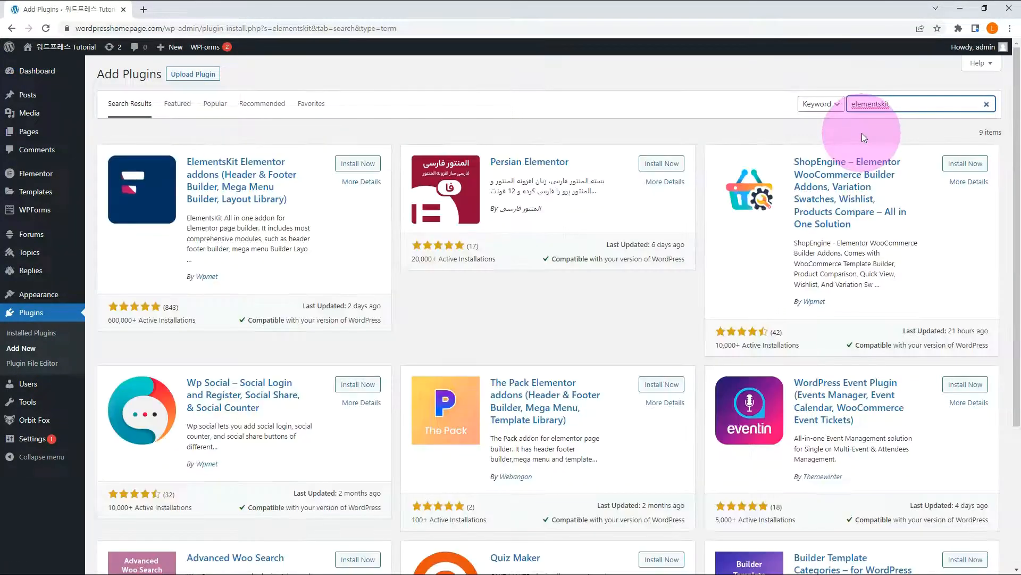
mouse_move(661, 300)
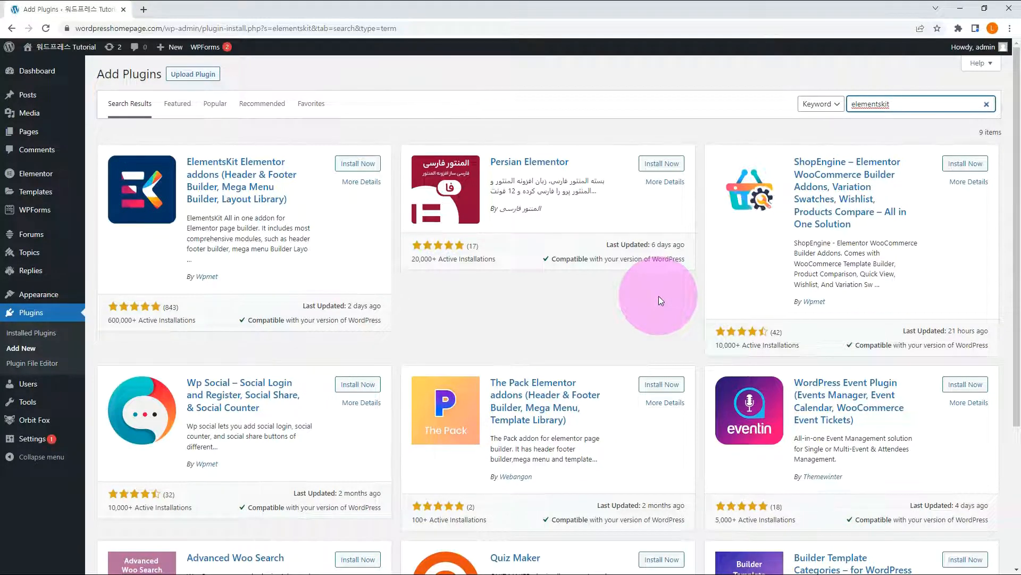
mouse_move(585, 308)
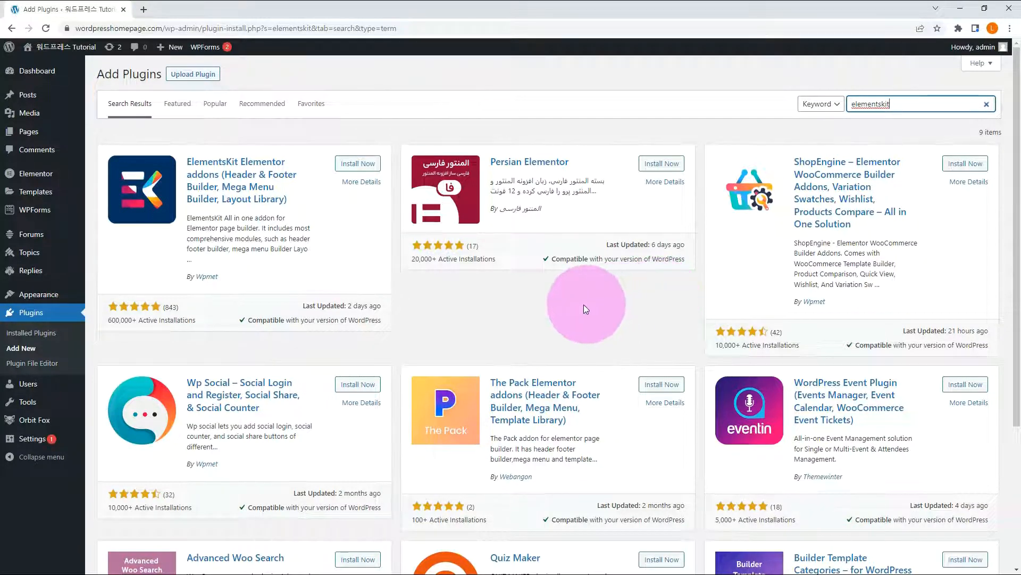
mouse_move(349, 201)
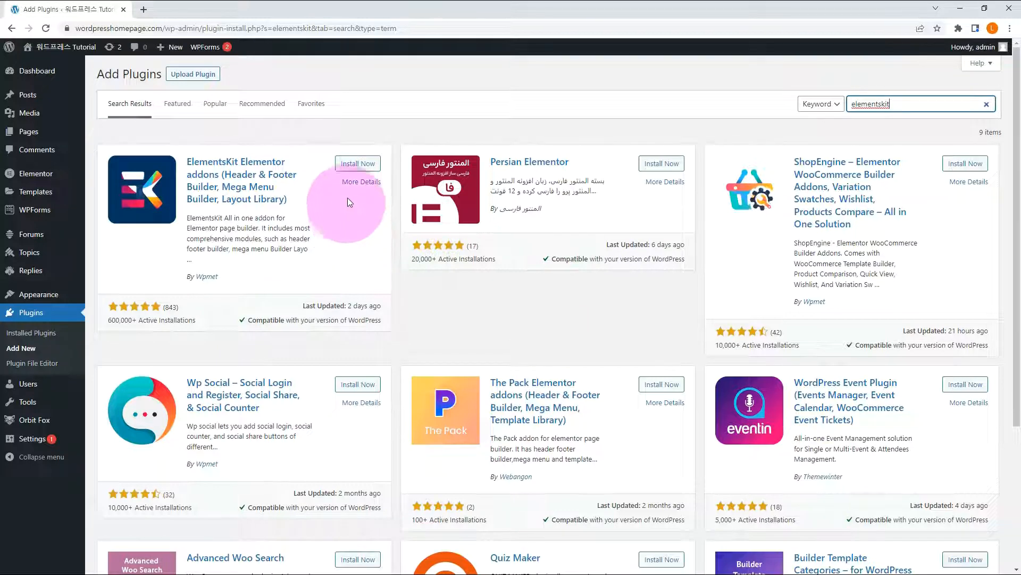
Install the ElementsKit Elementor addons plugin.
click(357, 164)
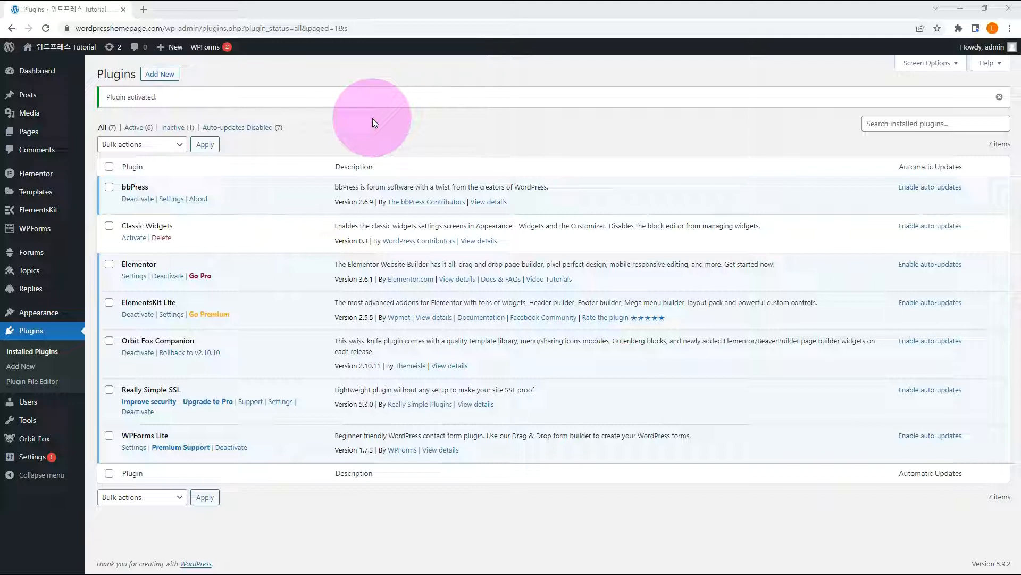
mouse_move(27, 251)
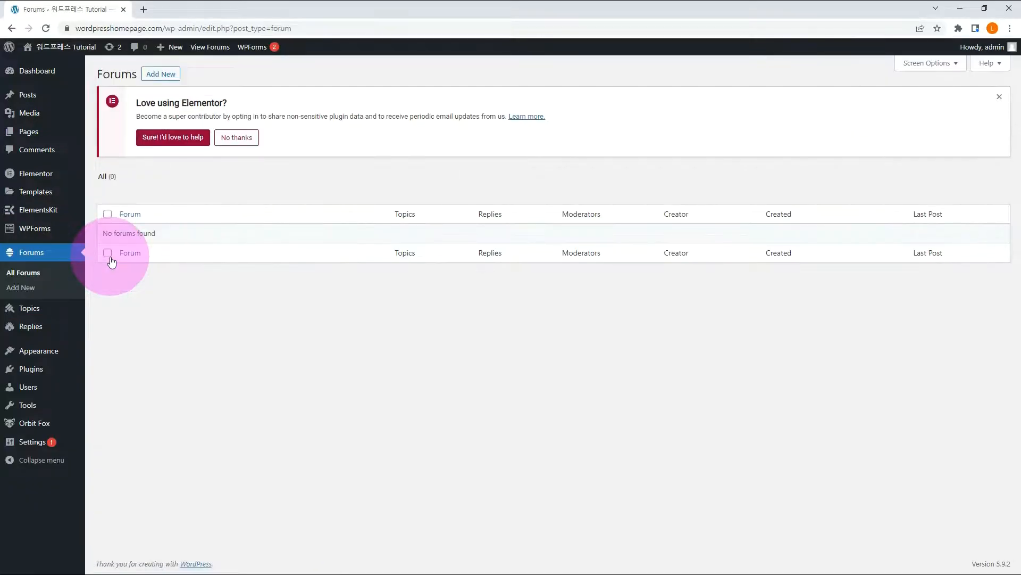
mouse_move(194, 327)
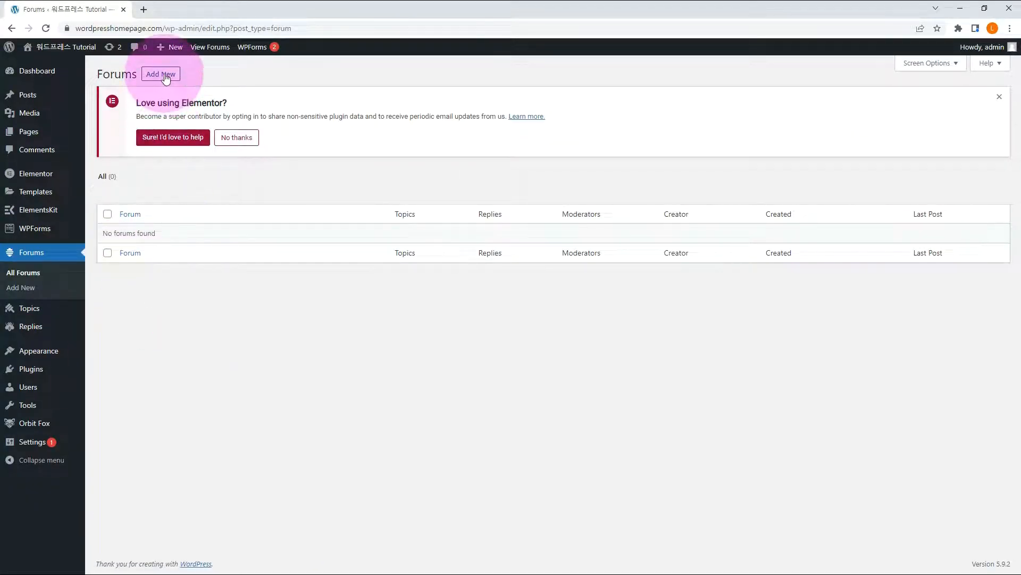
Create the forum BB_Board with description Board and publish it.
click(160, 75)
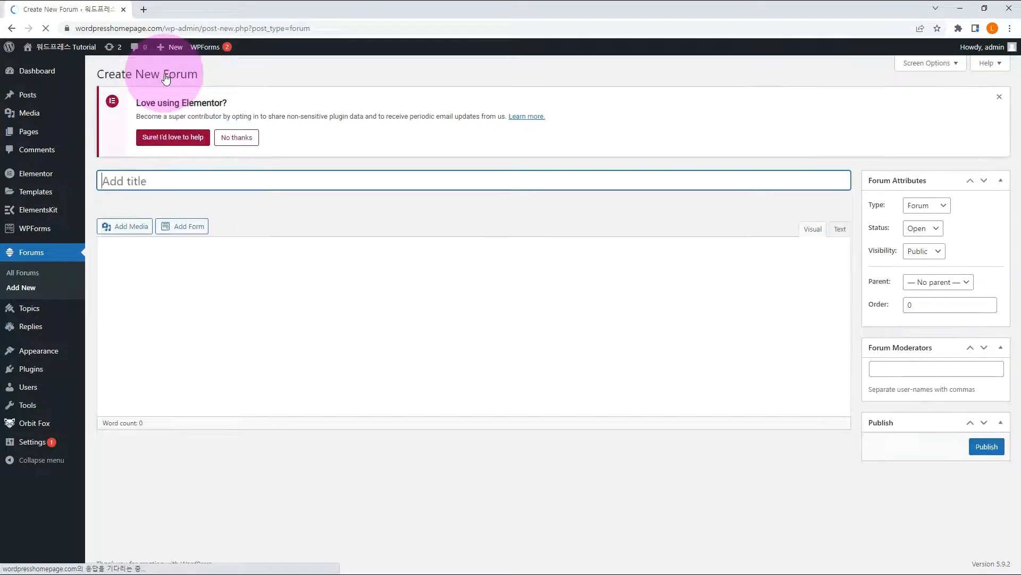
text(Board)
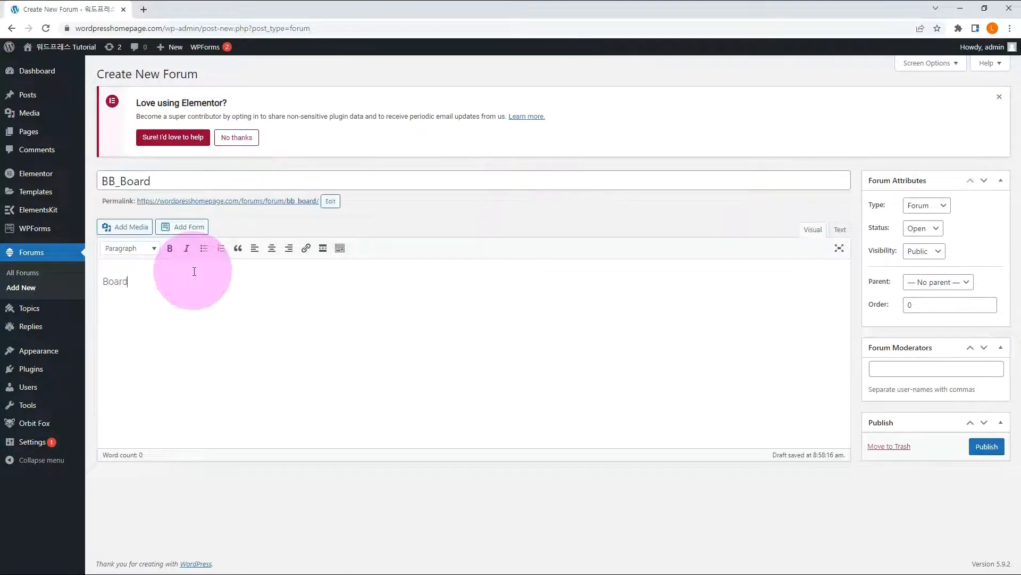
click(18, 272)
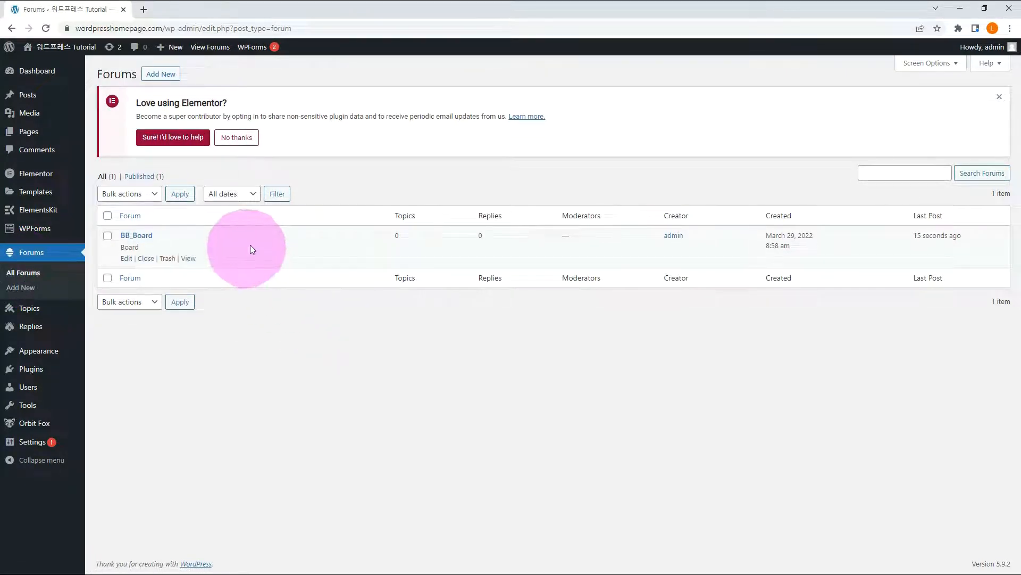
View the live BB_Board forum page, then go up to the site's forums index.
click(187, 258)
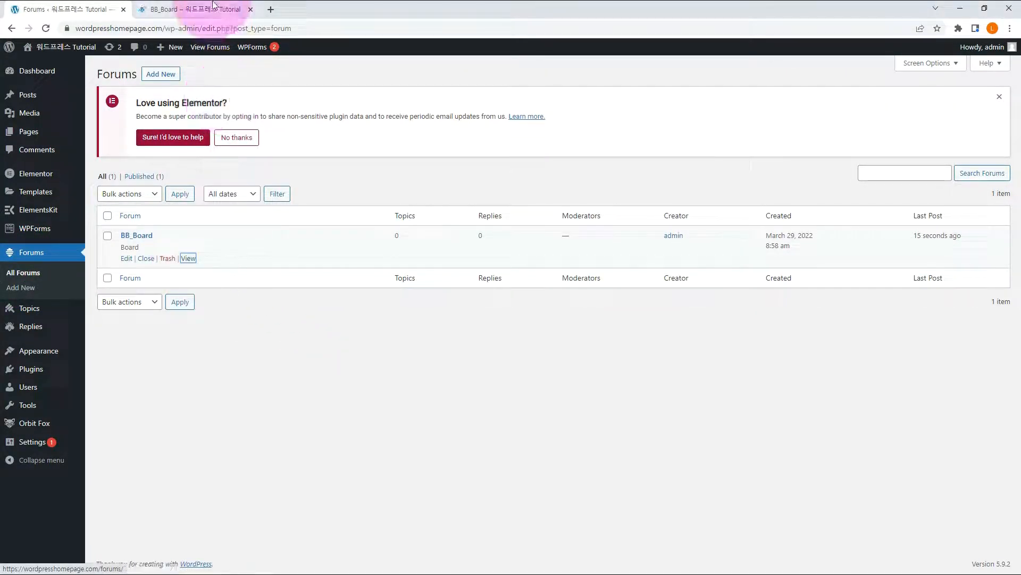
click(191, 9)
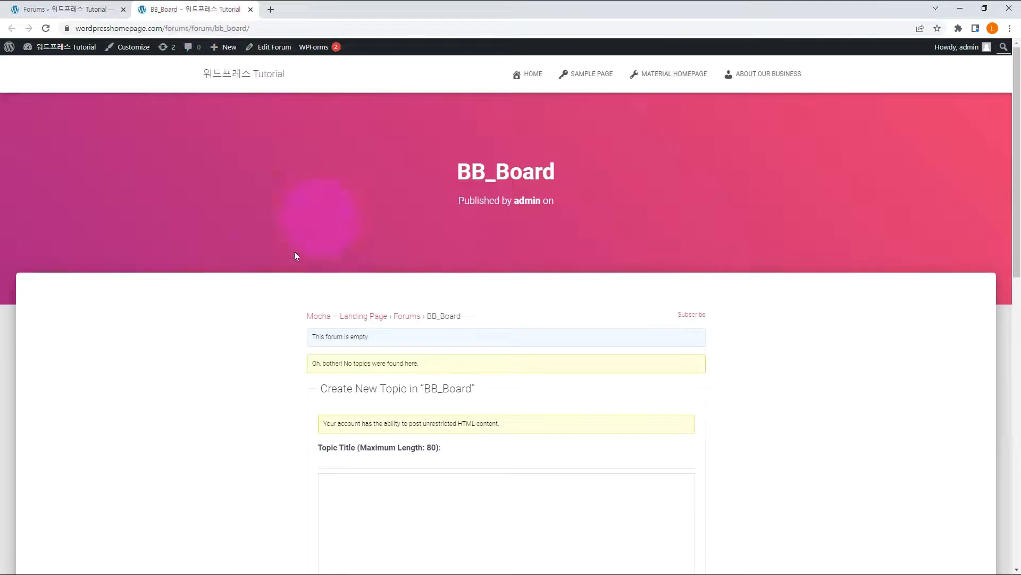
scroll(down, 3)
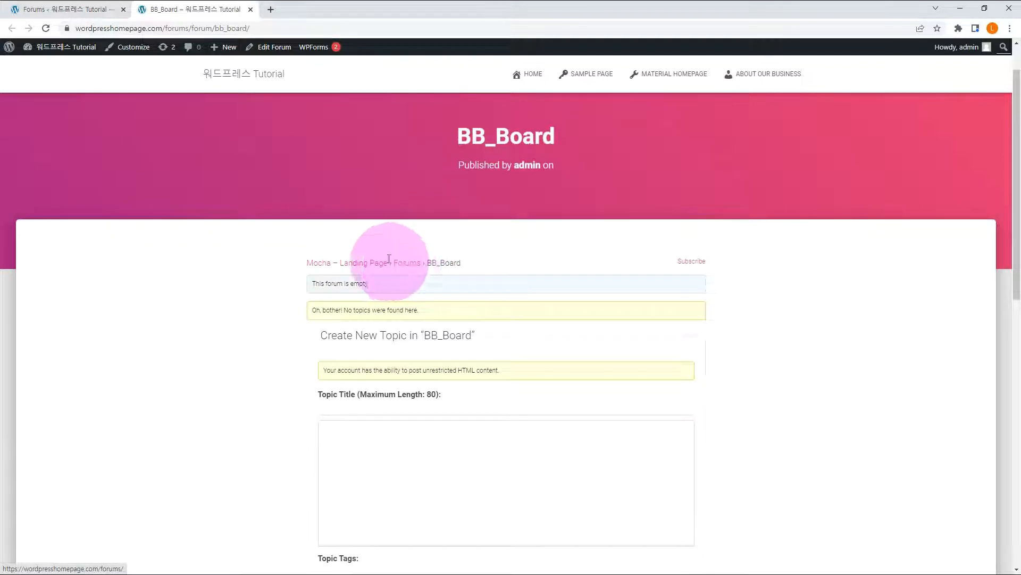
click(406, 263)
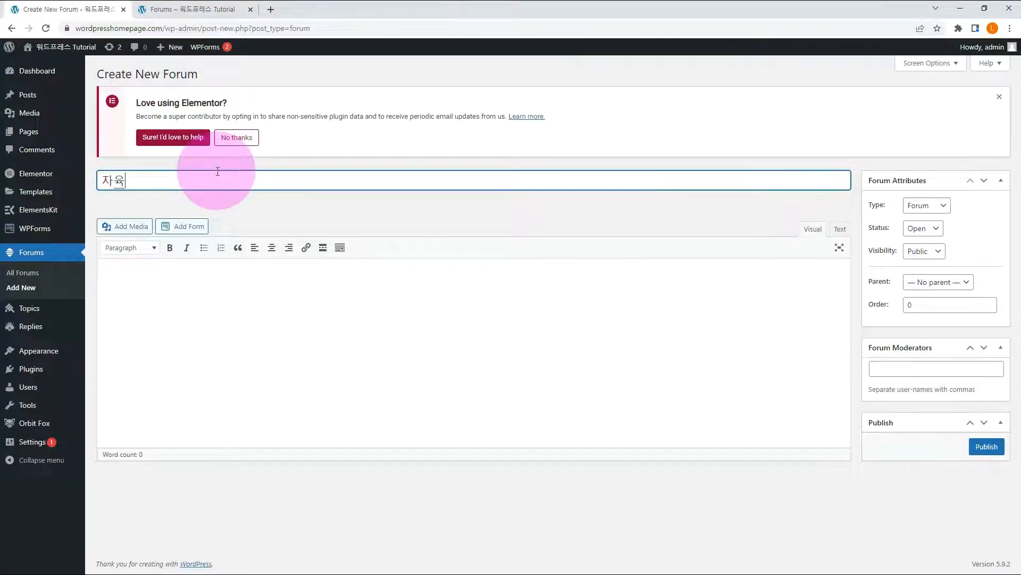
Publish the 자유게시판 forum and check it on the public forums page beside BB_Board.
text(게시판)
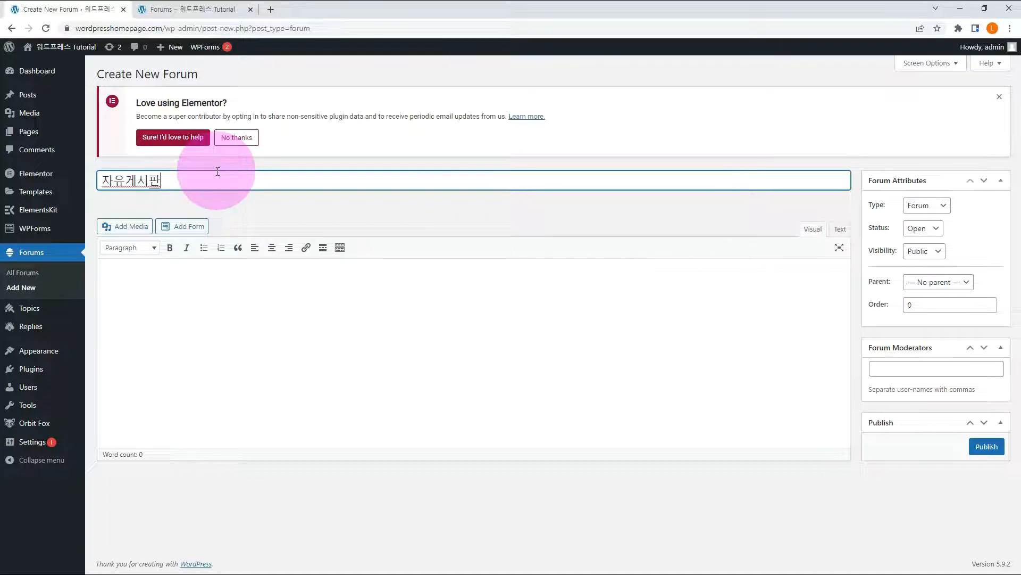
click(24, 273)
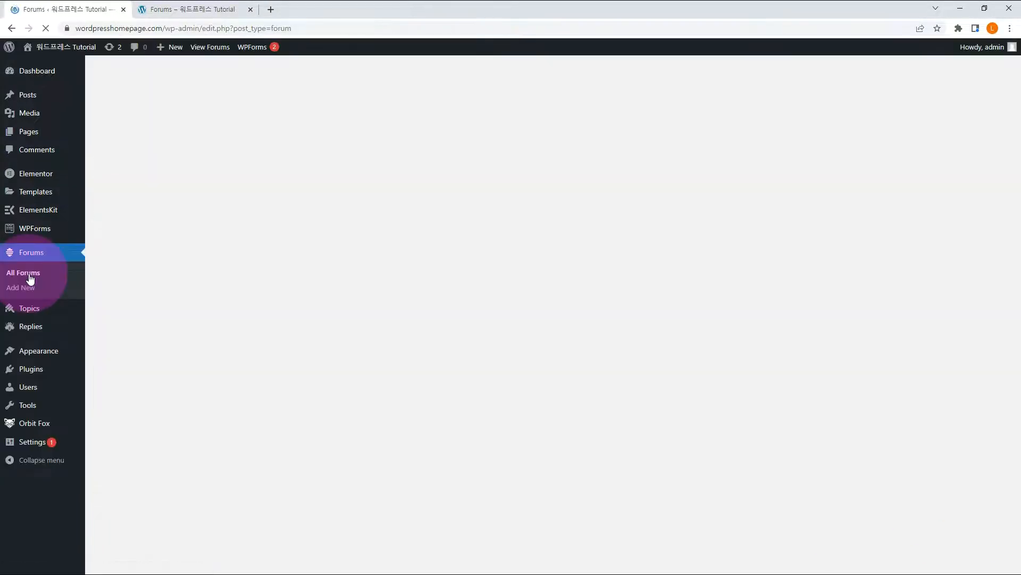
click(24, 272)
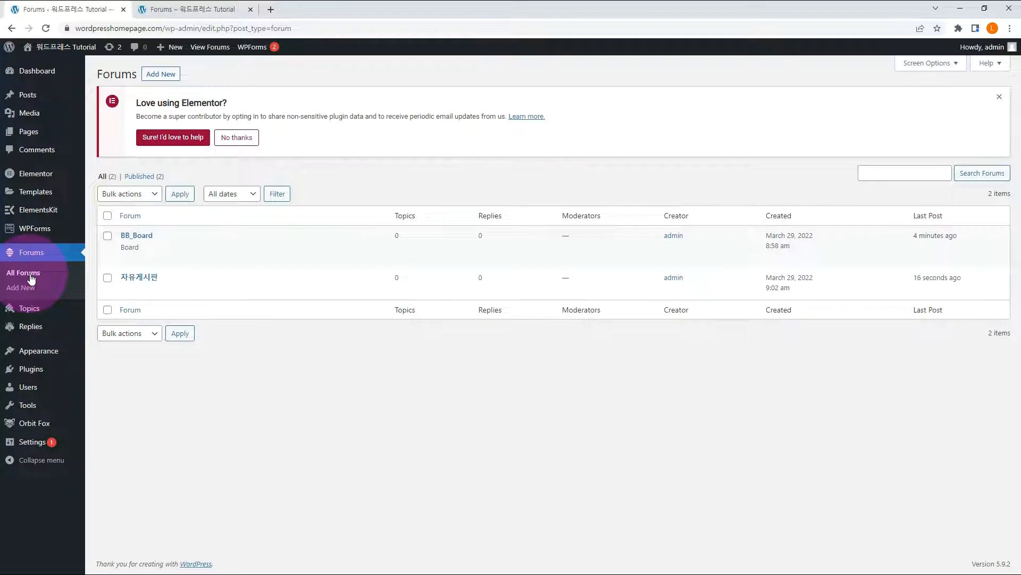
click(197, 9)
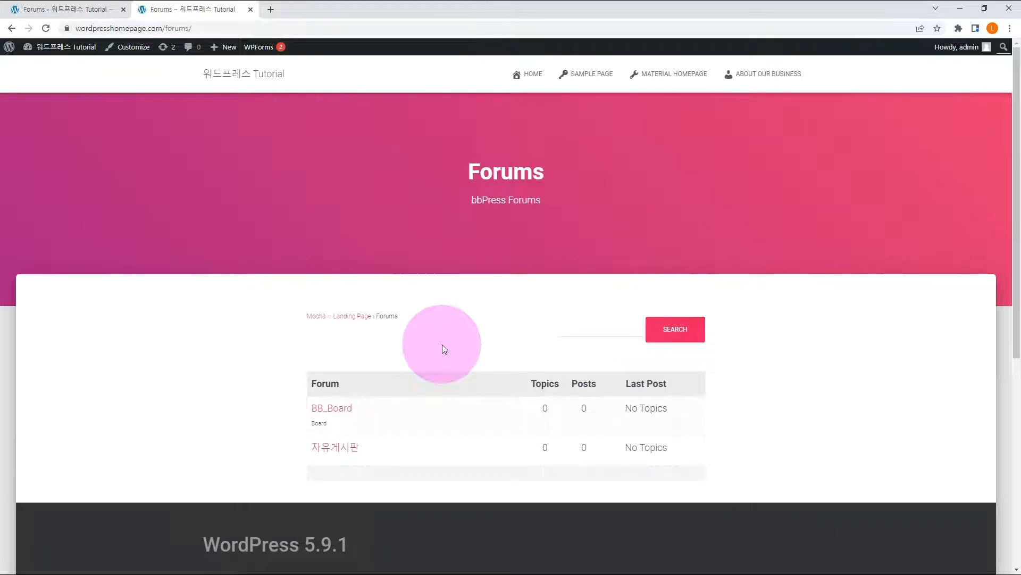
mouse_move(448, 357)
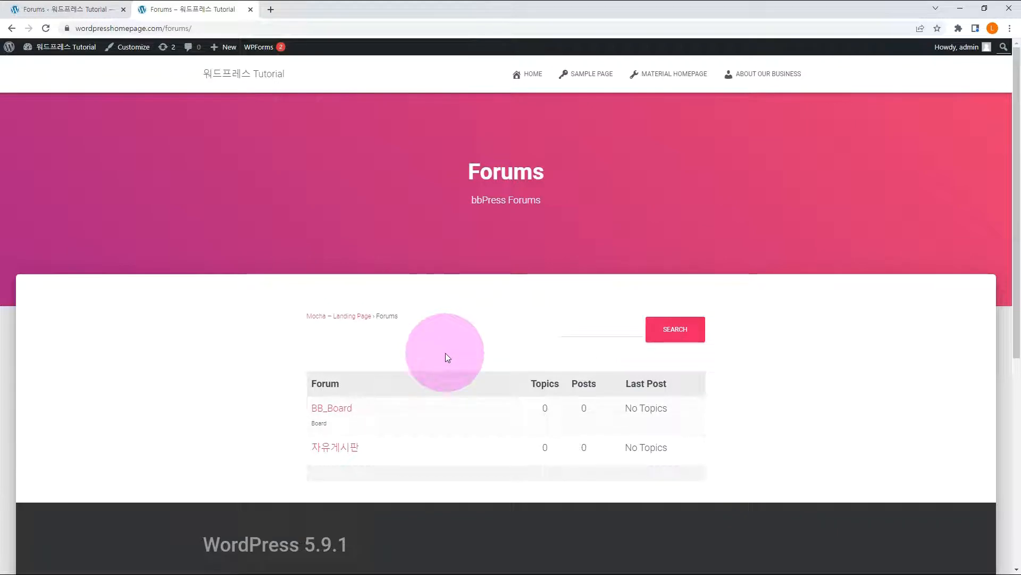
Post a topic with content 워드프레스 플러그인 추천 to the live 자유게시판 forum.
click(334, 447)
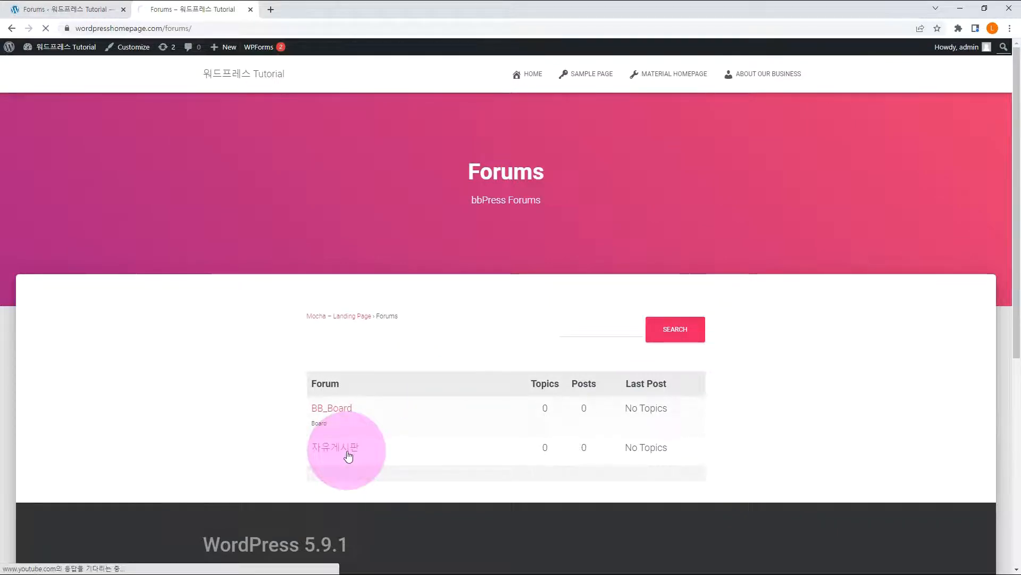
click(332, 448)
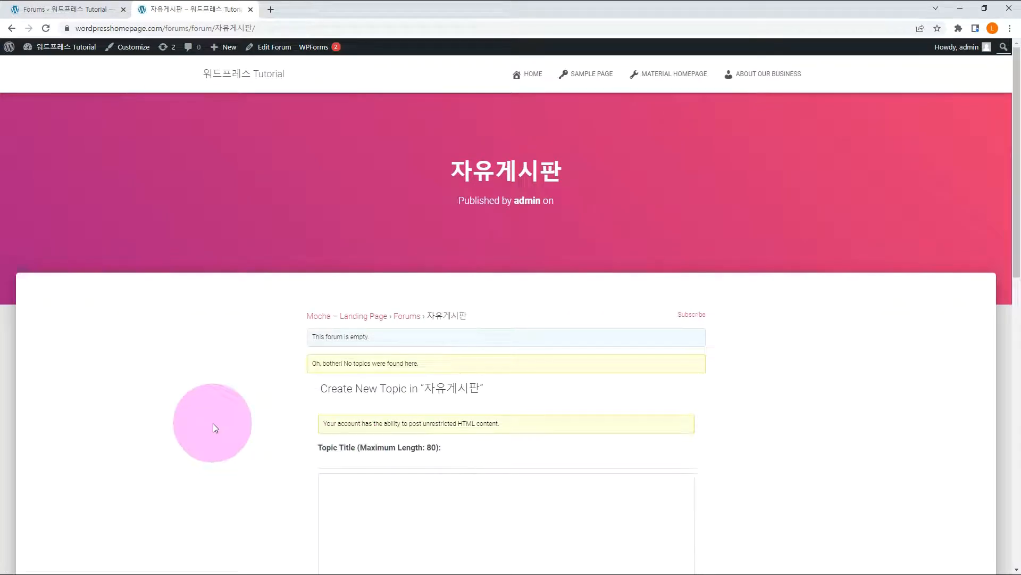
text(워드프레스 플러그인 추천)
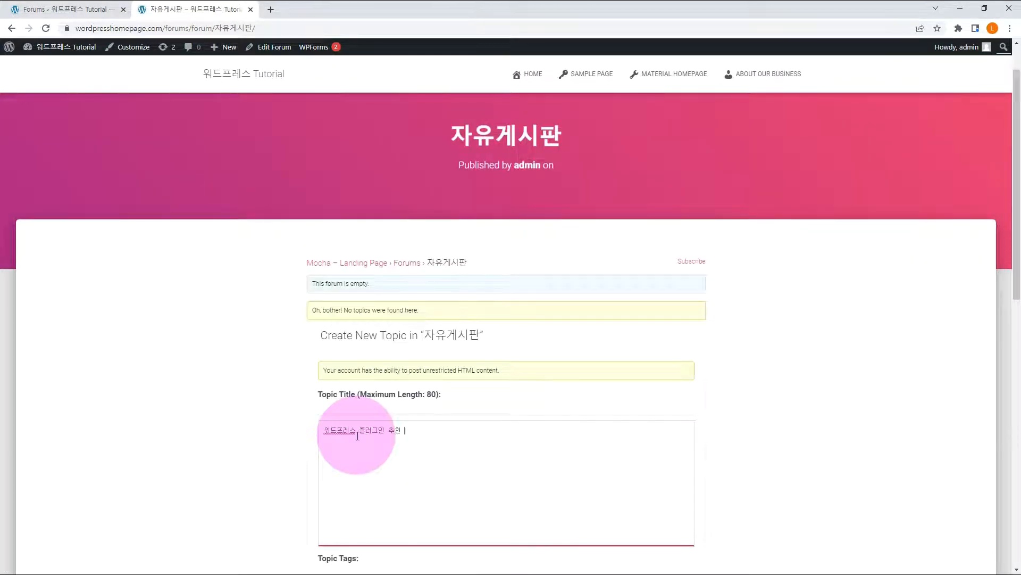
click(666, 485)
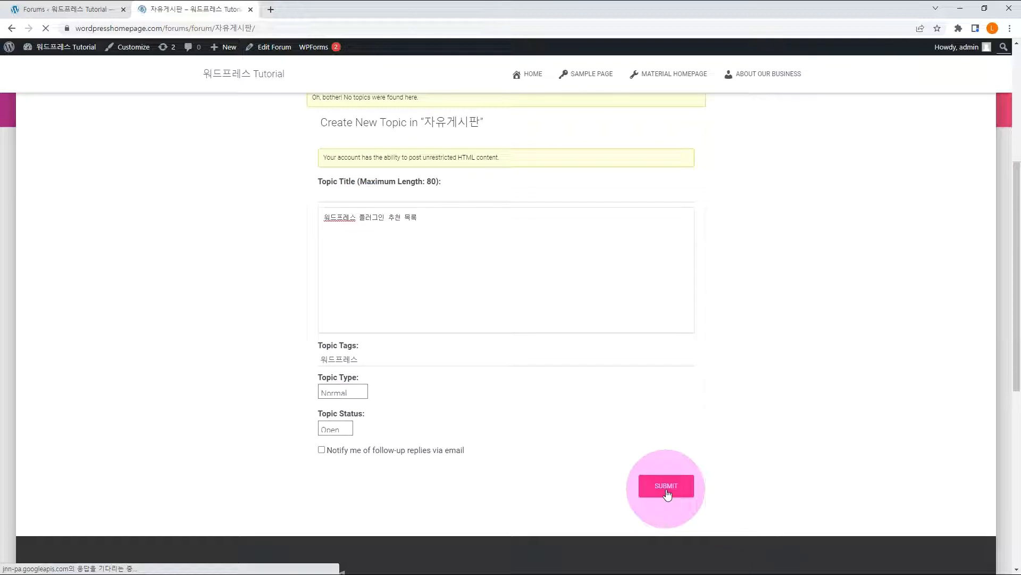
click(666, 485)
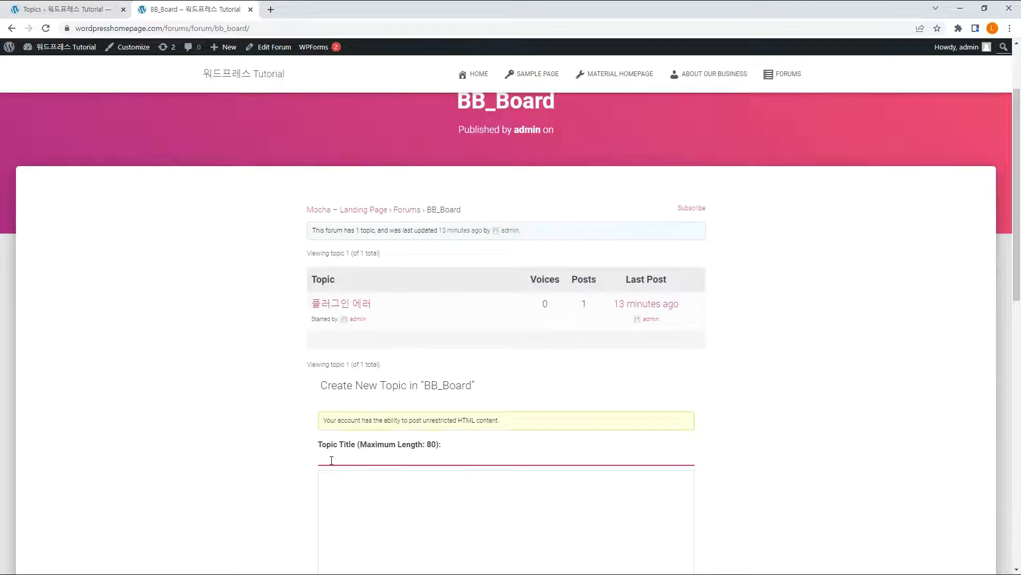
Submit a new topic tagged 웹 to the live BB_Board forum.
text(웹)
click(505, 521)
text(워드프레스 설치 이슈)
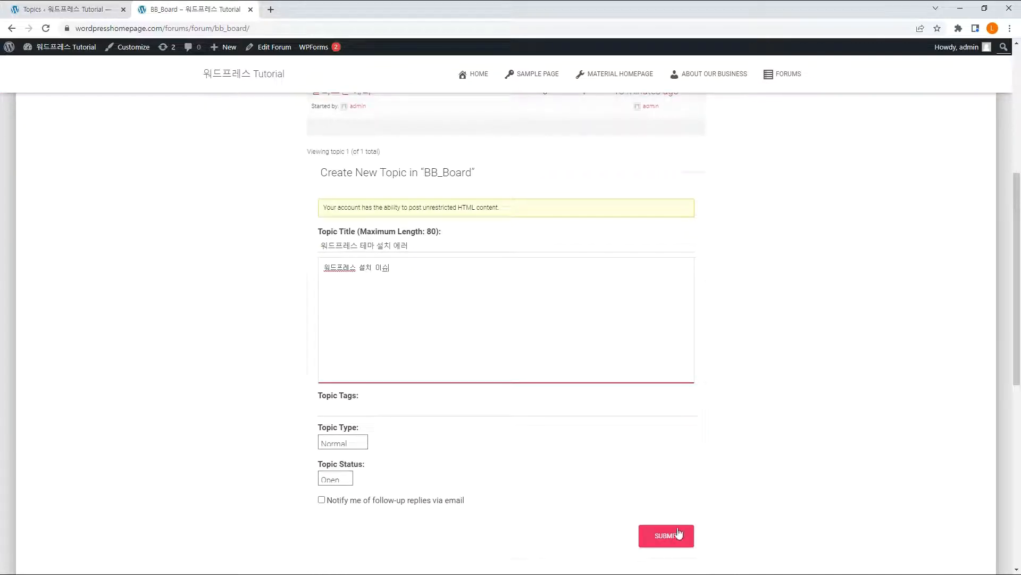
click(667, 535)
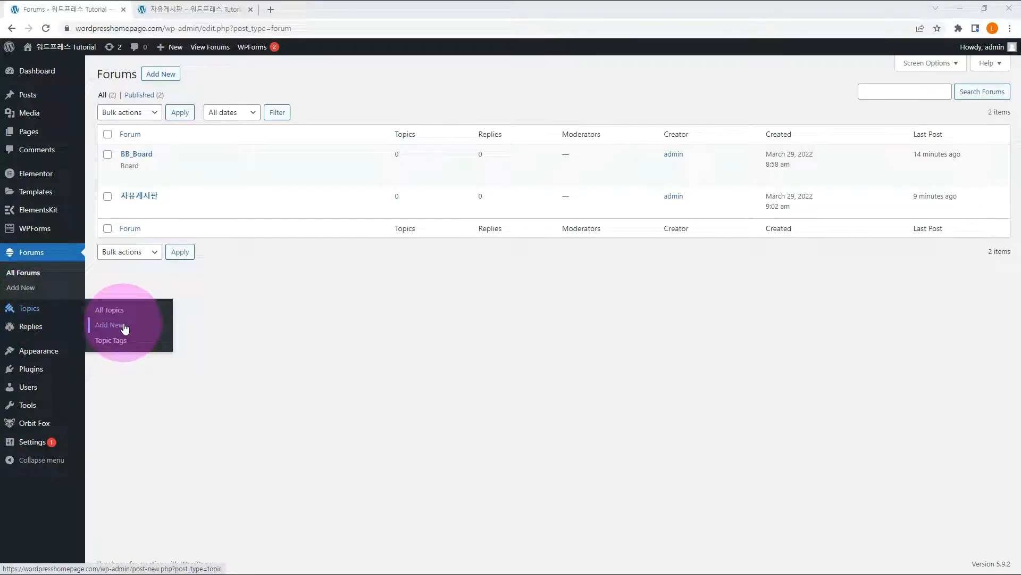
Publish topic 워드프레스 설치 with body 워드프레스 설치 관련 문제 in the 자유게시판 forum.
click(108, 325)
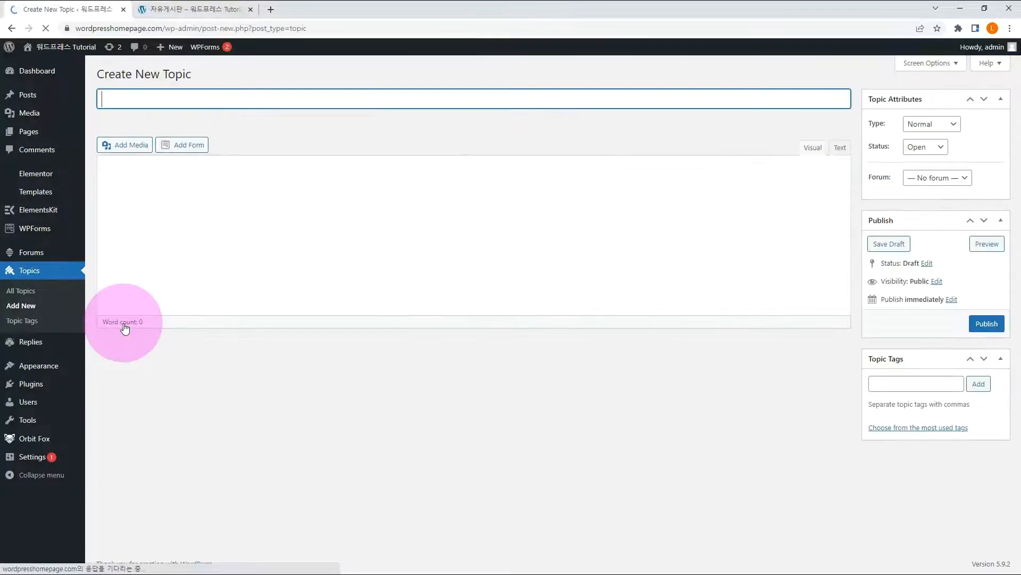
text(워드프레스 설치)
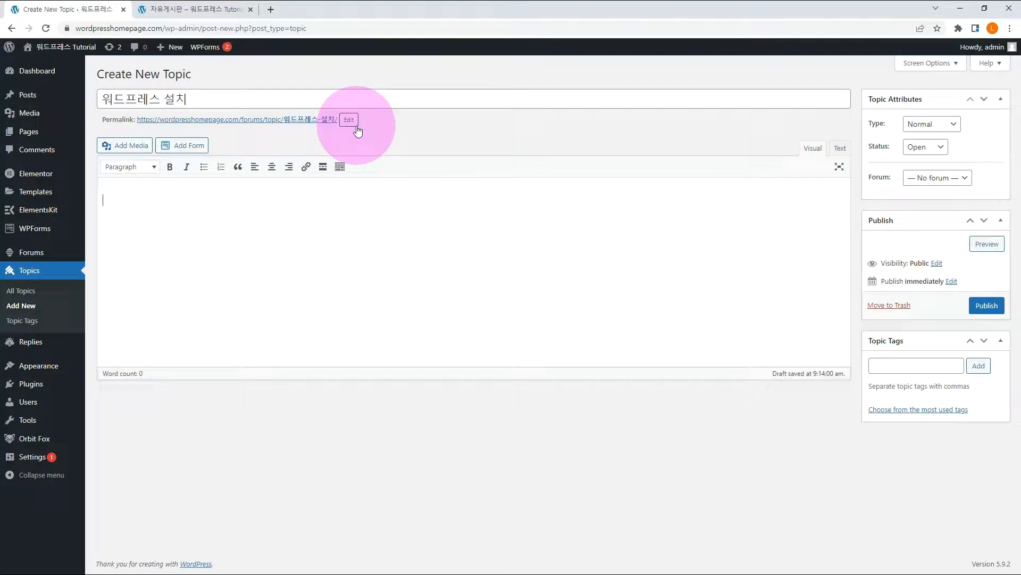
text(워드프레스 설치 관련 문제)
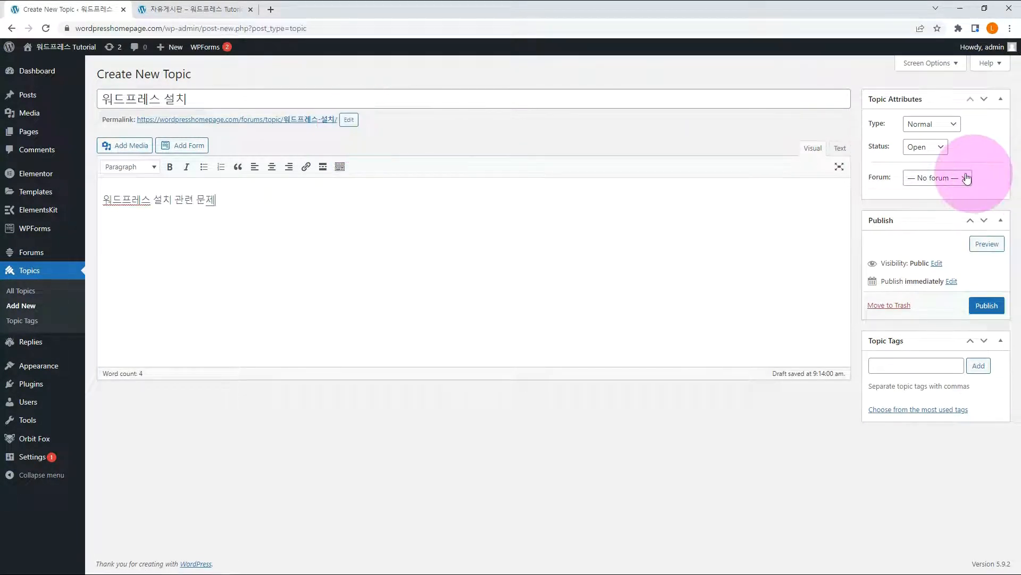
click(937, 177)
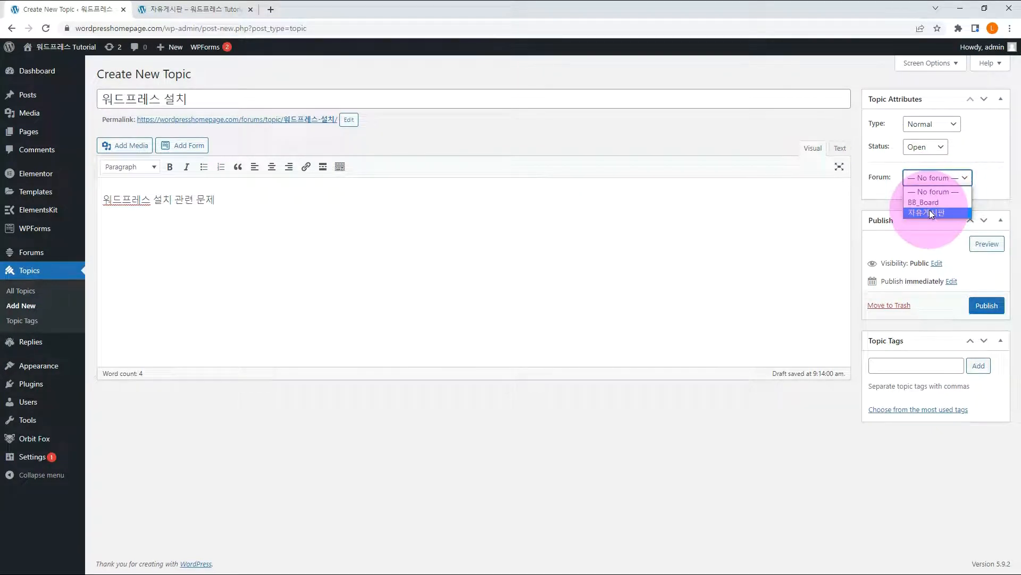
click(986, 306)
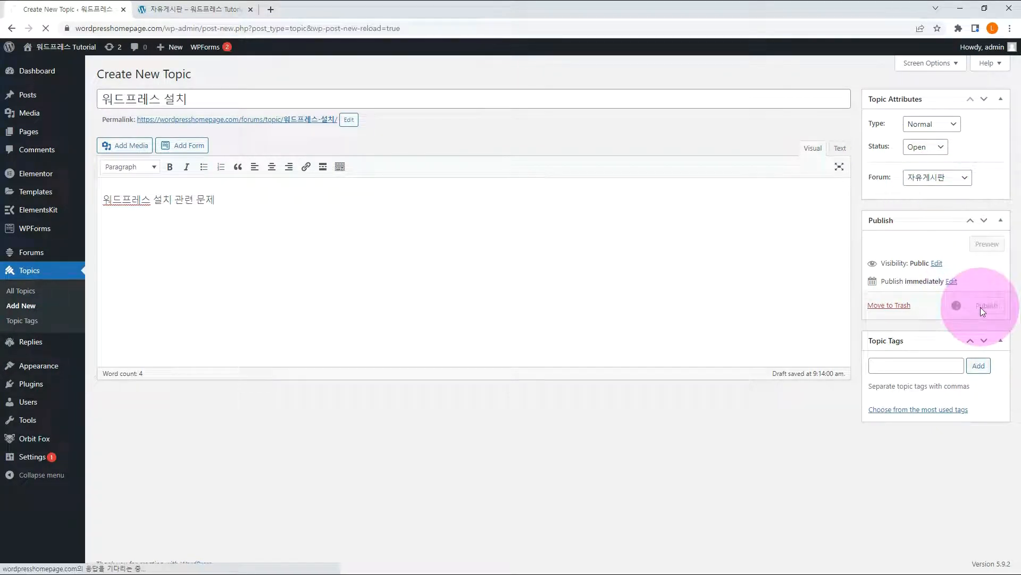
click(987, 305)
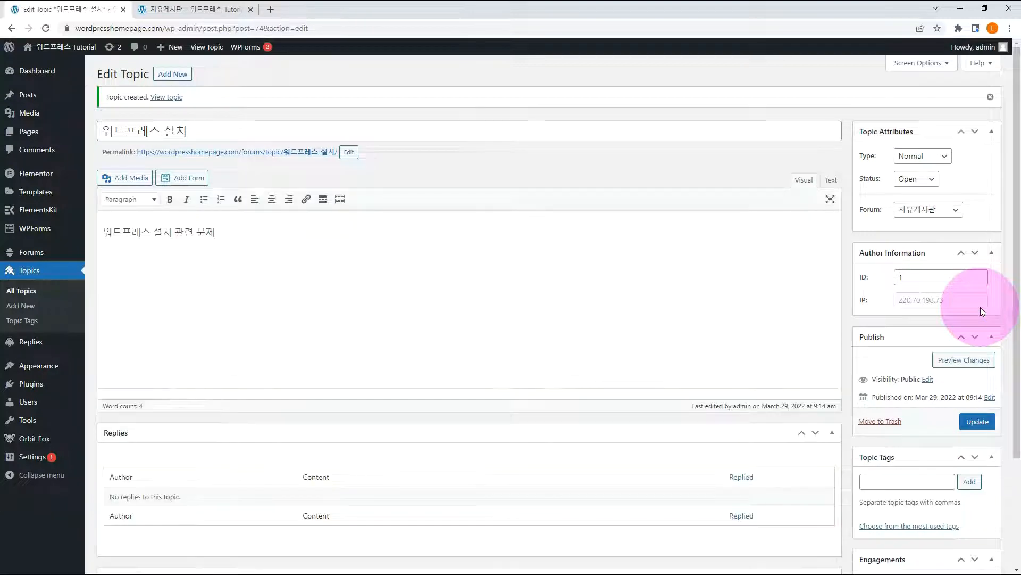
Show the dashboard's list of all topics, then switch to the site's forums page.
click(17, 290)
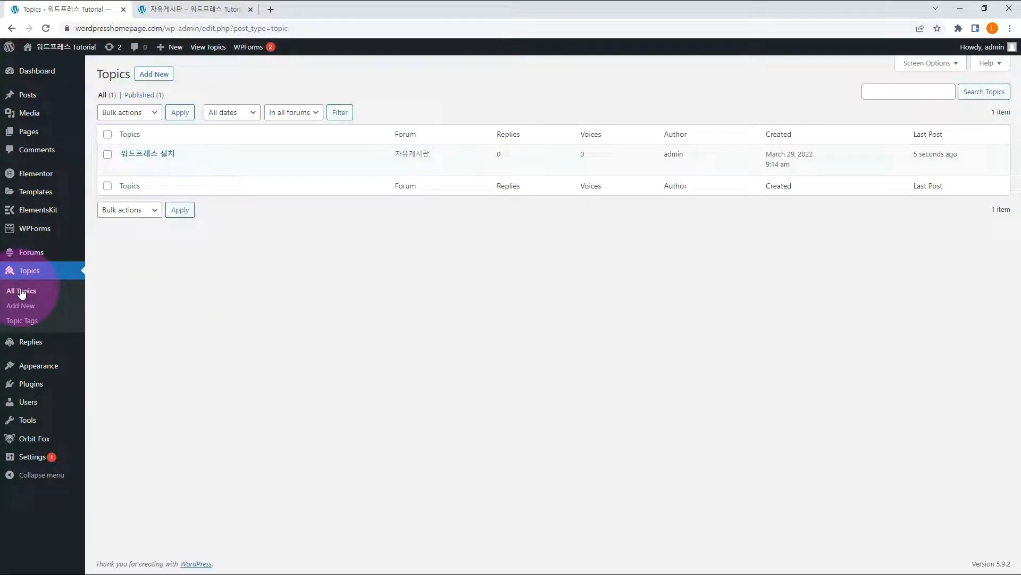
click(17, 290)
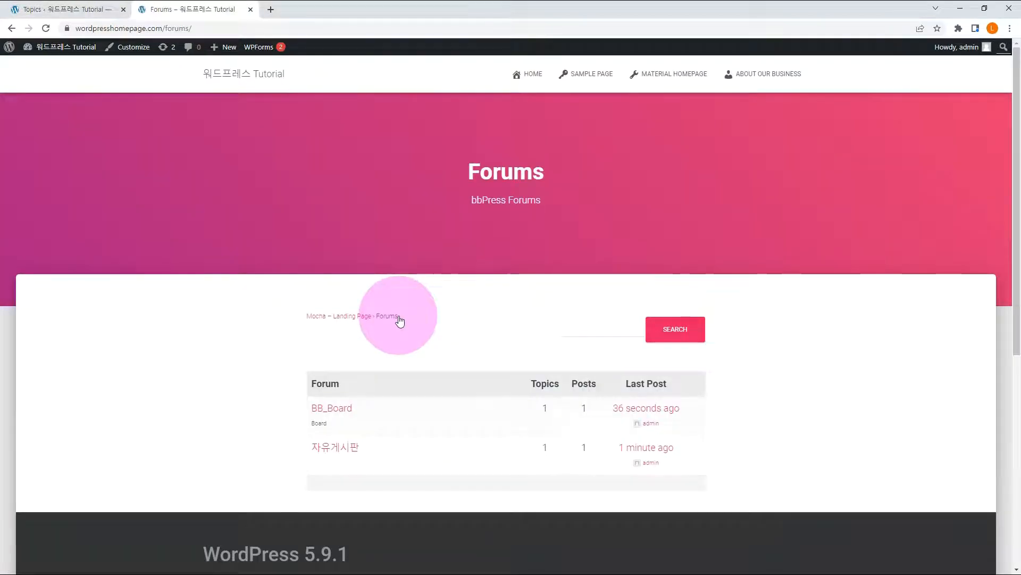
mouse_move(548, 398)
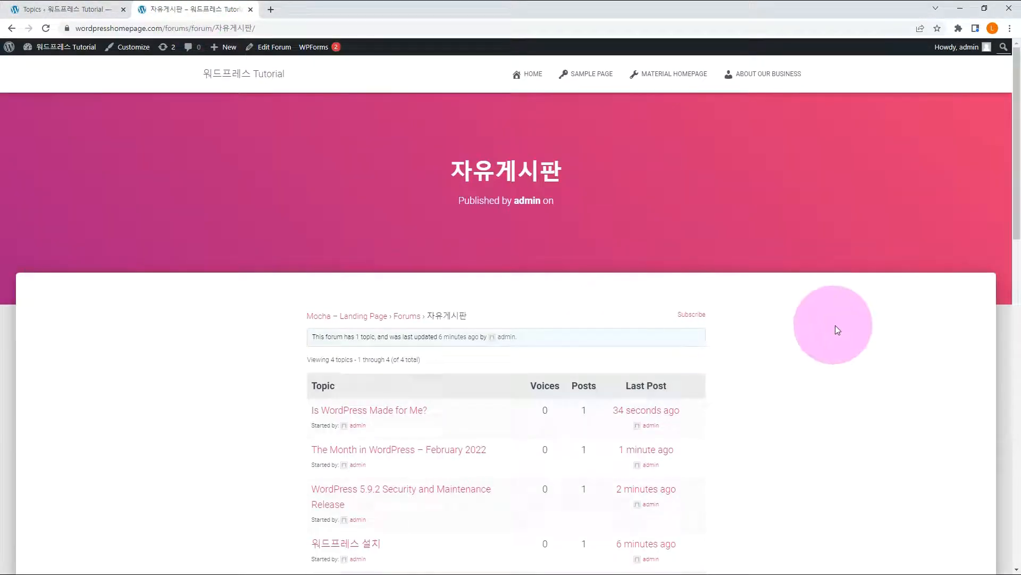
Scroll the live 자유게시판 topic list and return to the dashboard's topics list.
scroll(down, 3)
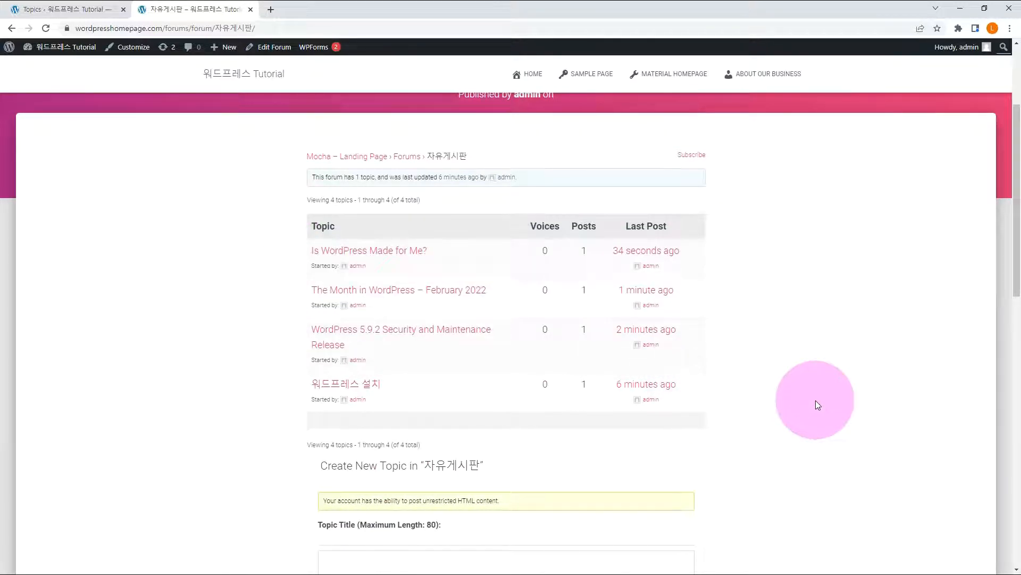
click(54, 8)
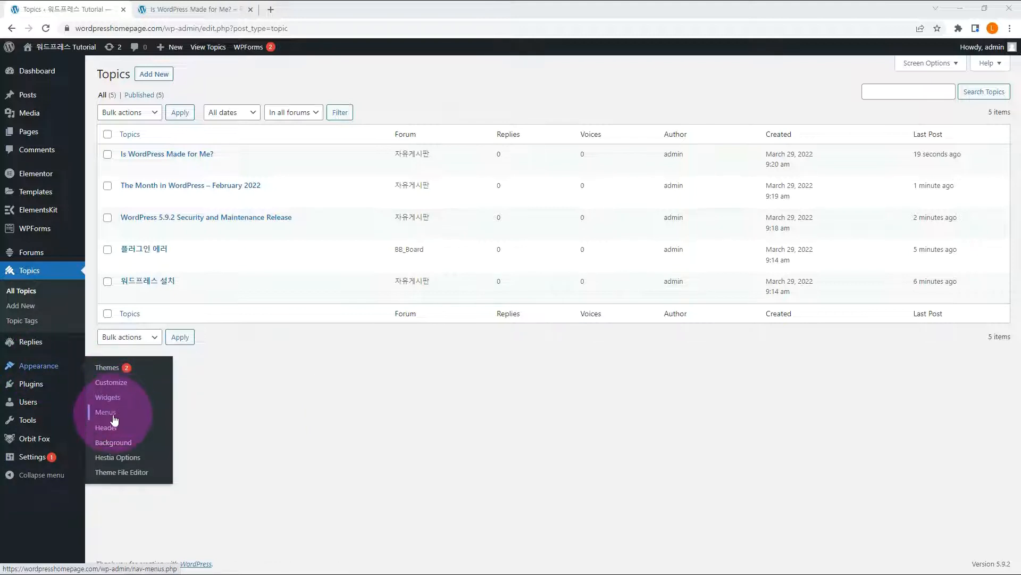
Enable Forums as available menu items via the Menus screen options.
click(104, 412)
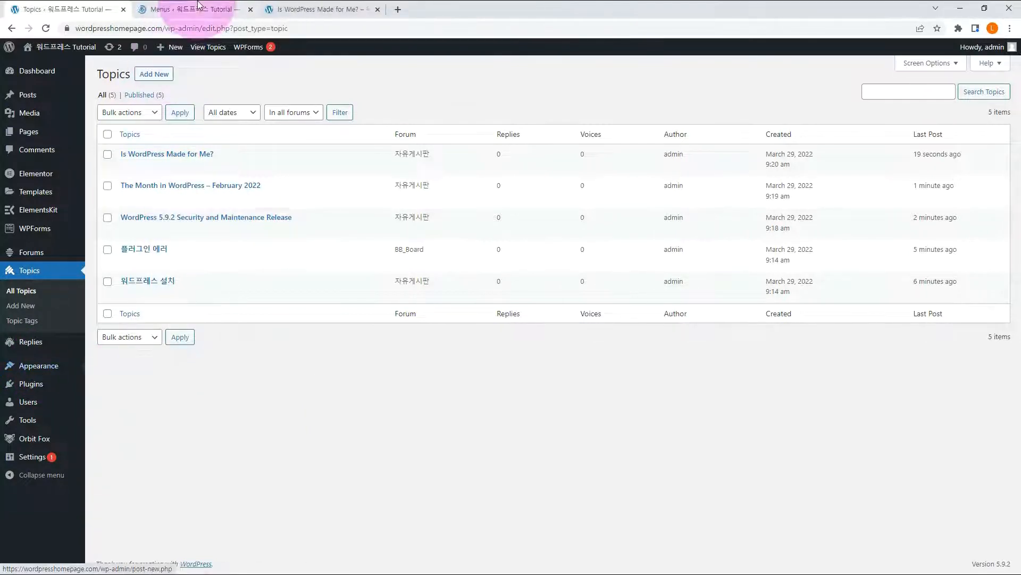
click(186, 8)
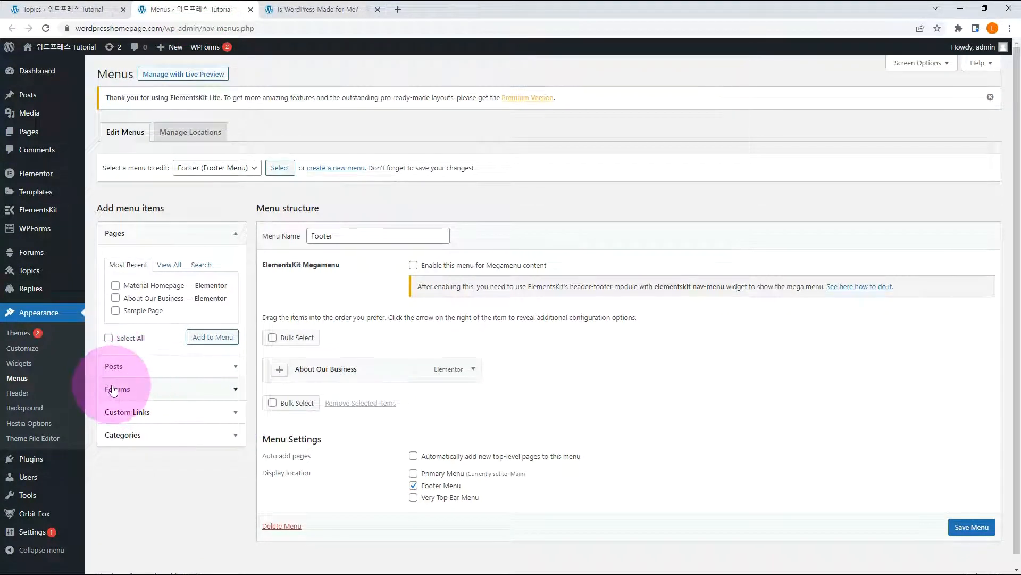
click(922, 63)
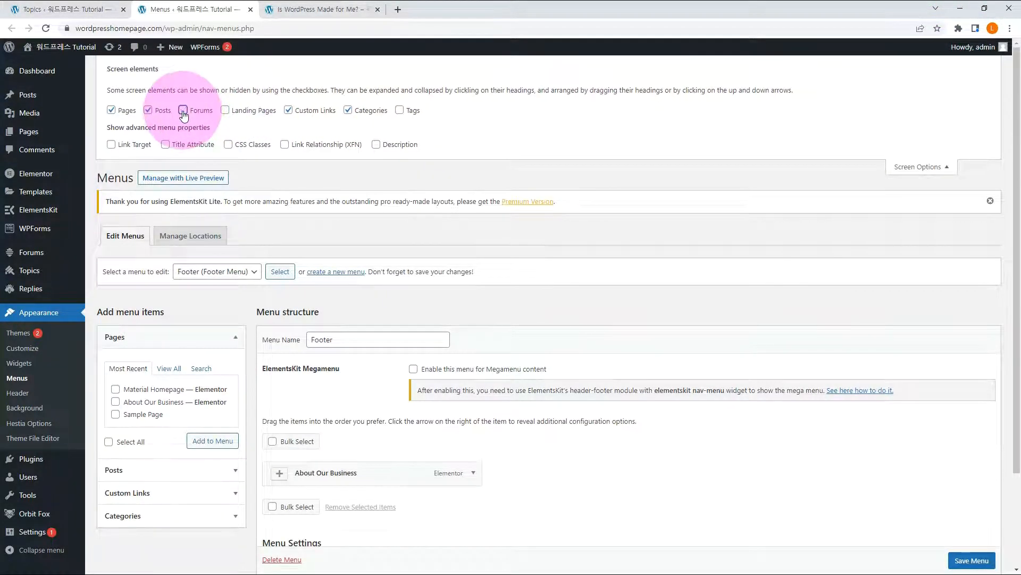
click(183, 109)
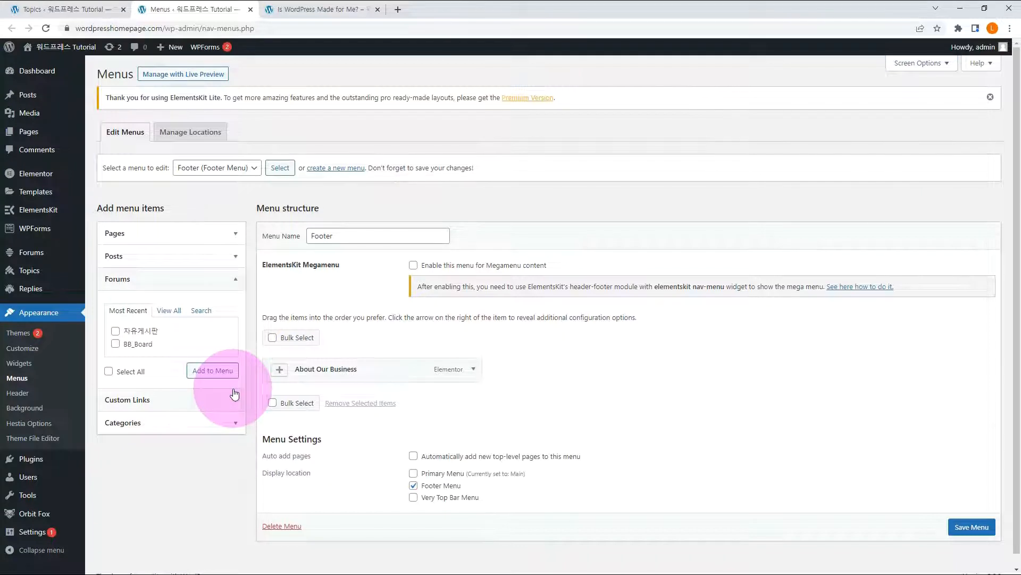
Add the Forums archive to the Main menu and save it.
click(168, 311)
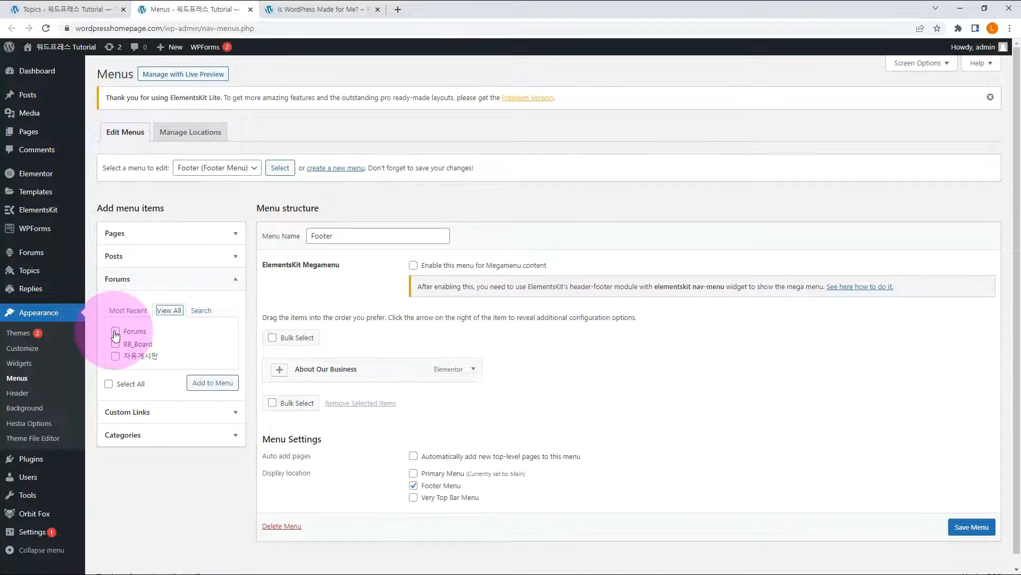
click(114, 331)
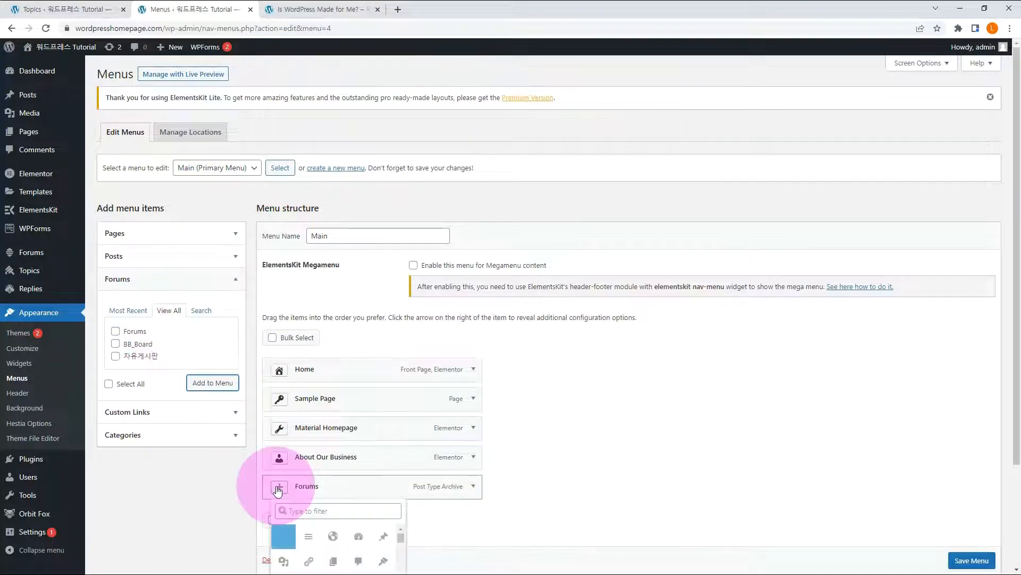
scroll(down, 3)
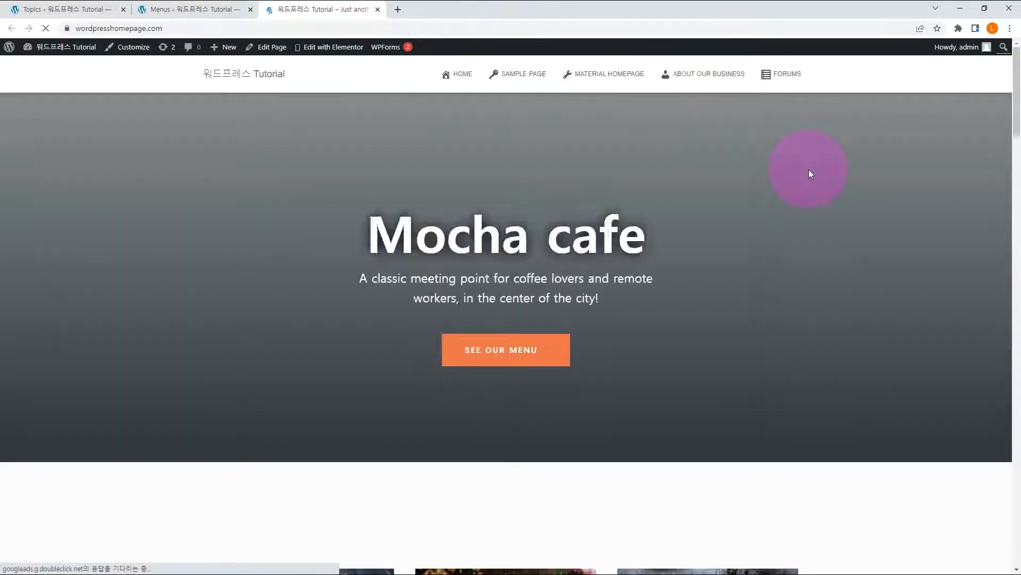
Follow the new Forums navigation link to the forums index page.
click(788, 73)
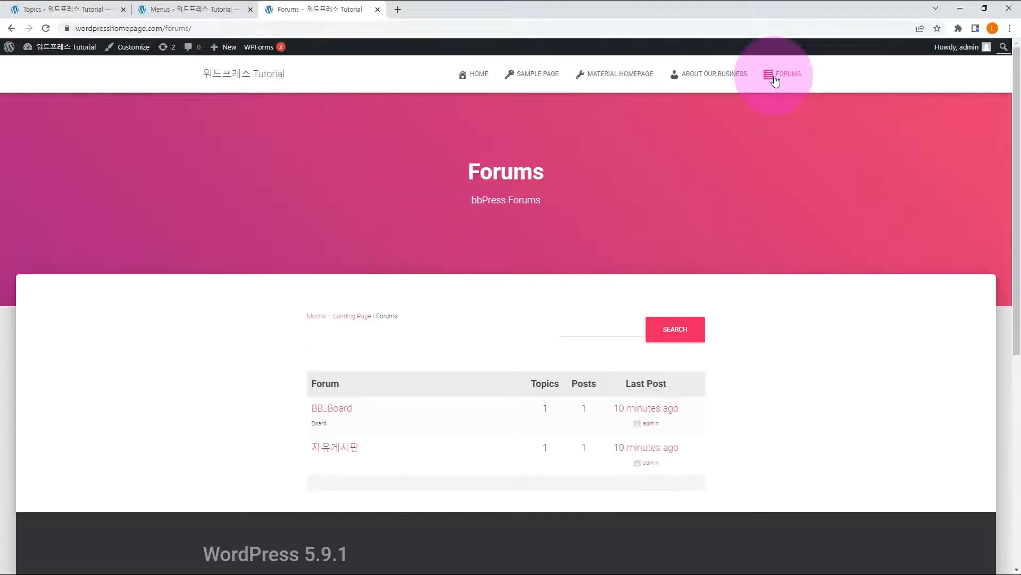
mouse_move(817, 392)
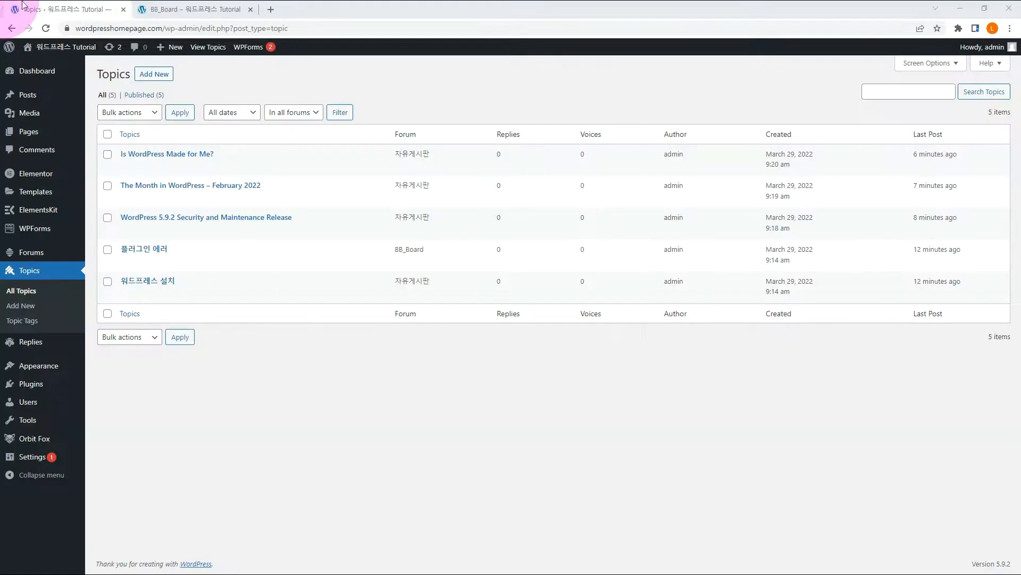
mouse_move(23, 132)
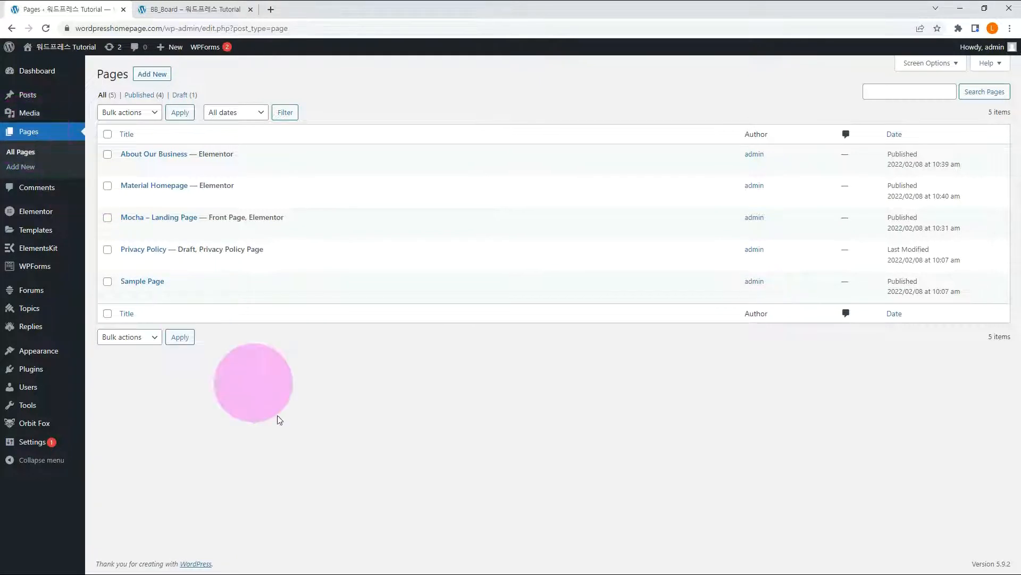
Publish a new page titled 자유게시판 and open it in the Elementor builder.
click(151, 73)
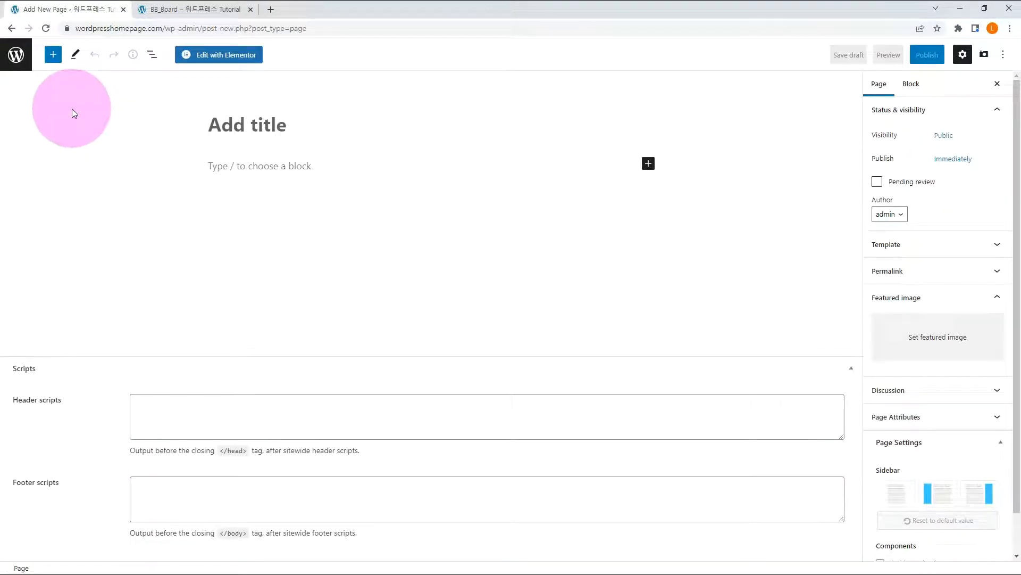
click(927, 55)
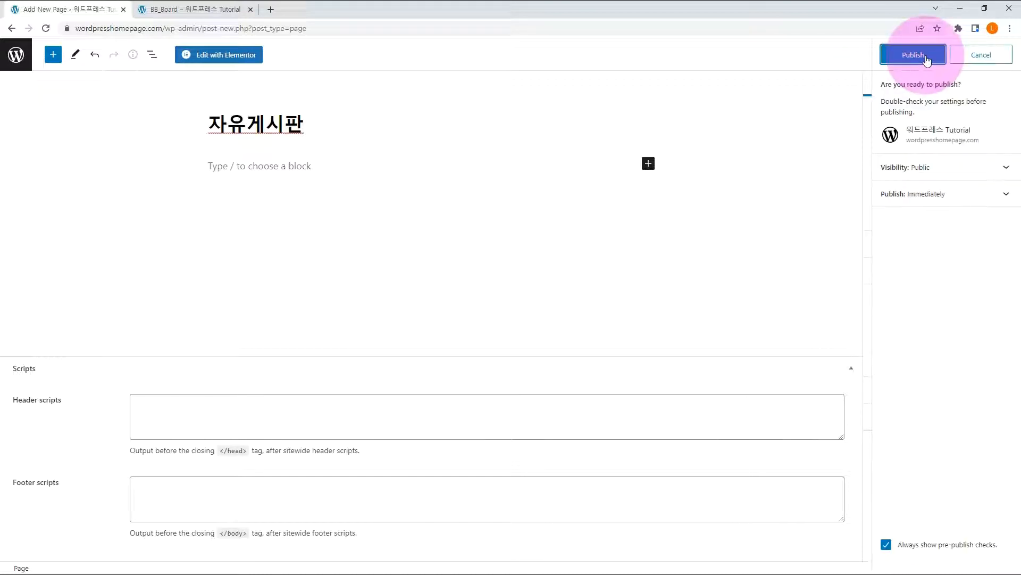
click(912, 54)
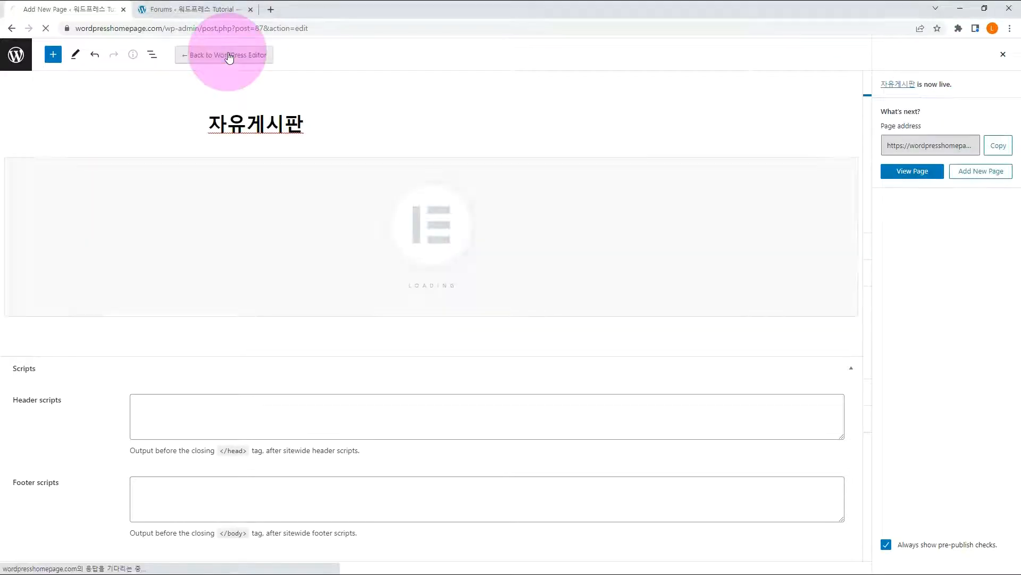
click(226, 55)
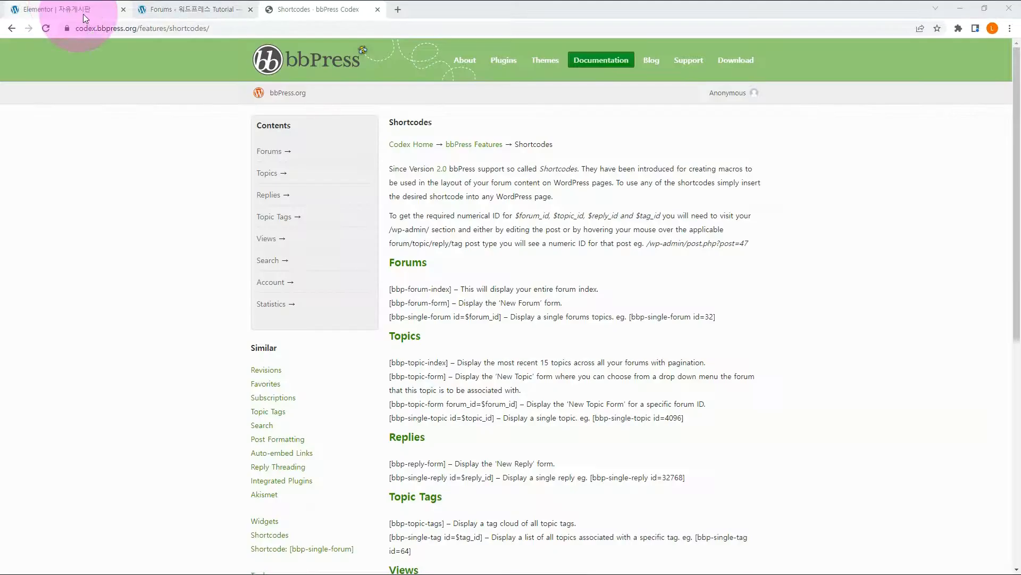
Copy the [bbp-forum-index] shortcode from the bbPress Codex and switch back to the Elementor editor.
click(138, 30)
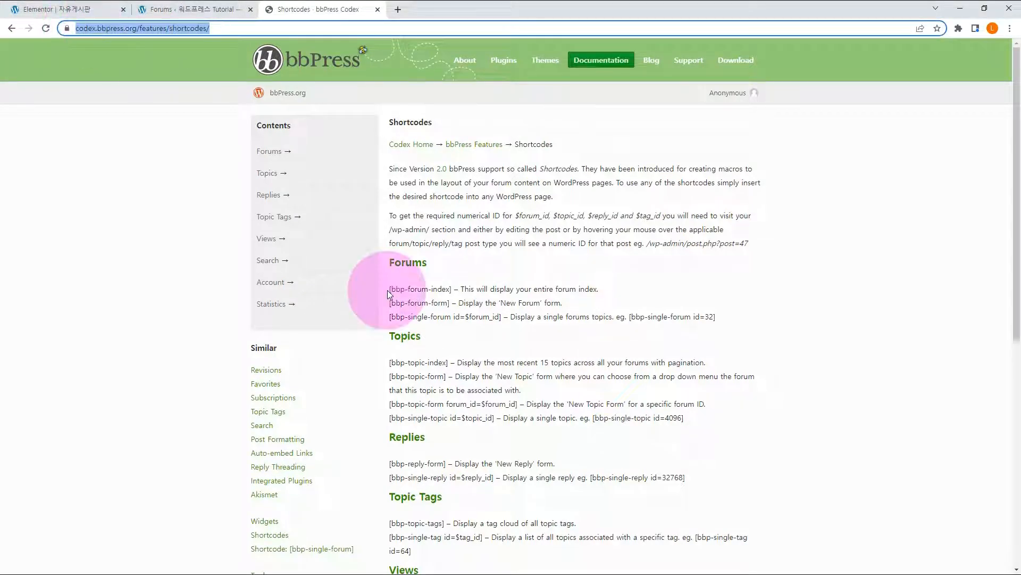
double_click(421, 290)
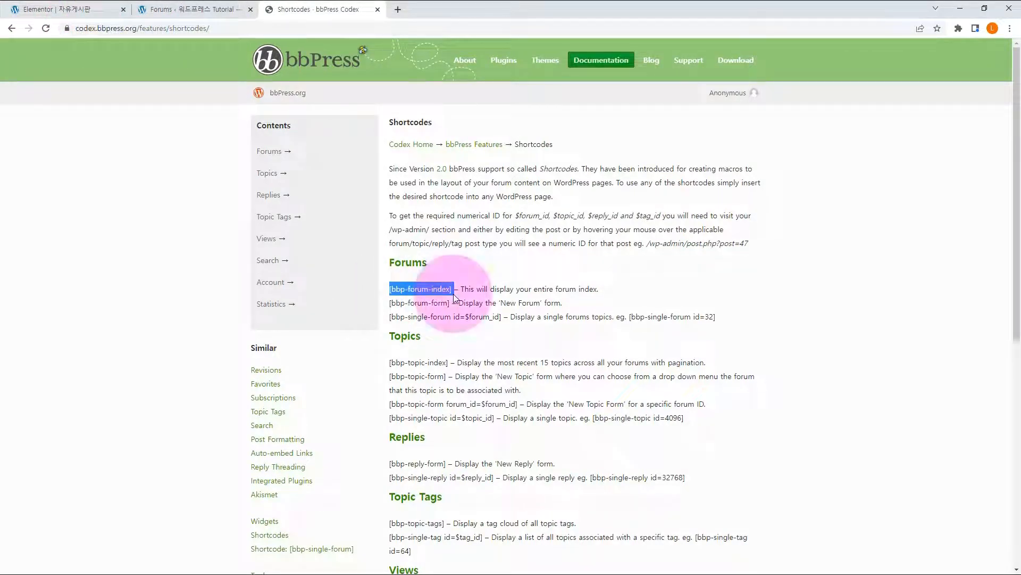
right_click(421, 289)
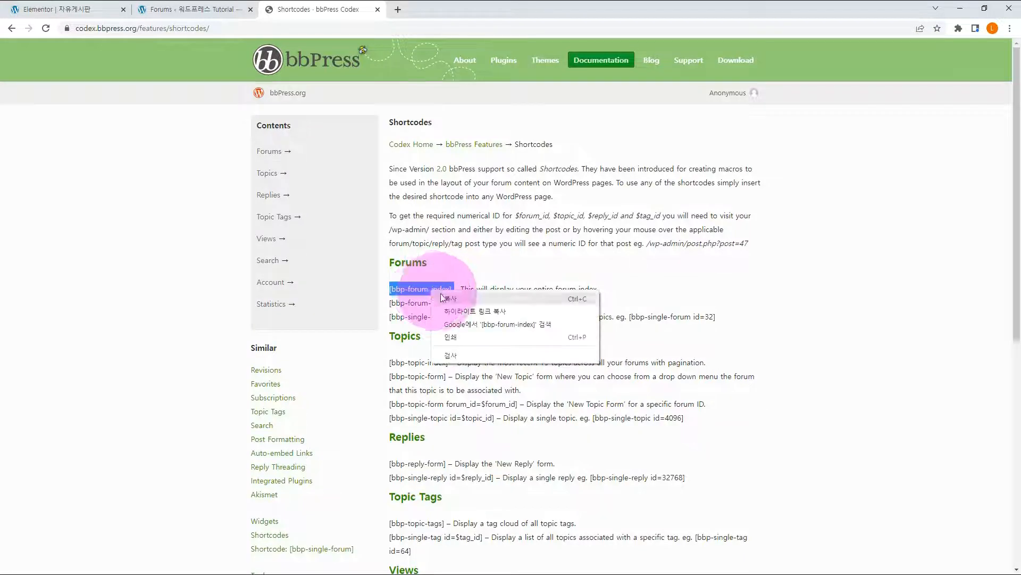
click(443, 298)
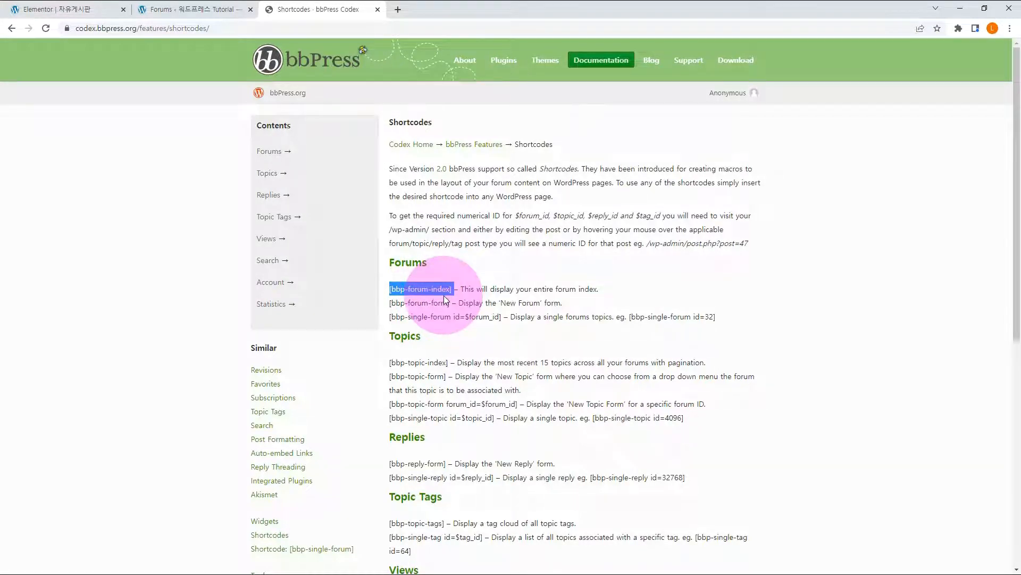
click(58, 8)
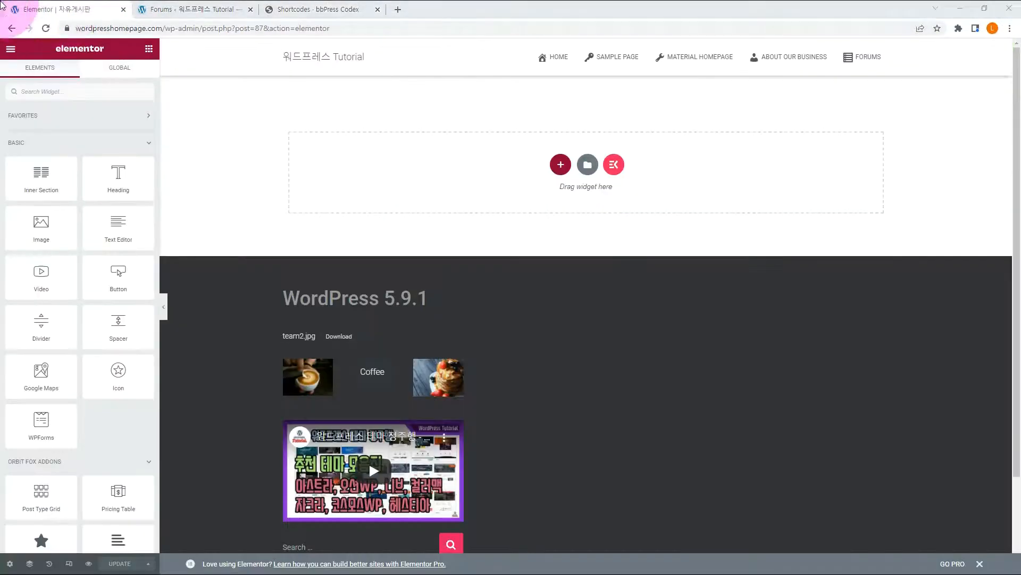
Add a Shortcode widget to the empty section holding [bbp-forum-index].
scroll(down, 3)
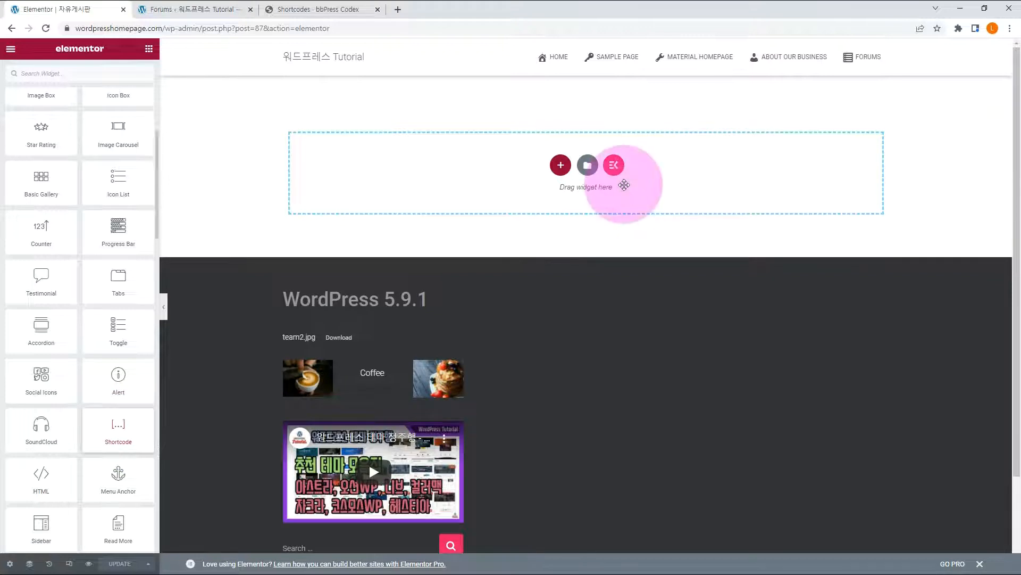
click(118, 430)
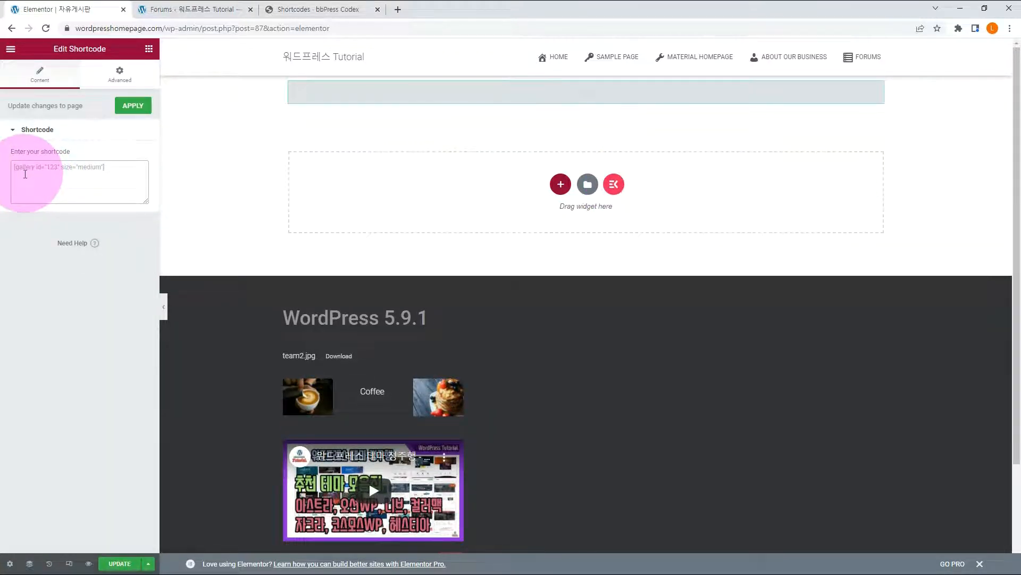
text([bbp-forum-index])
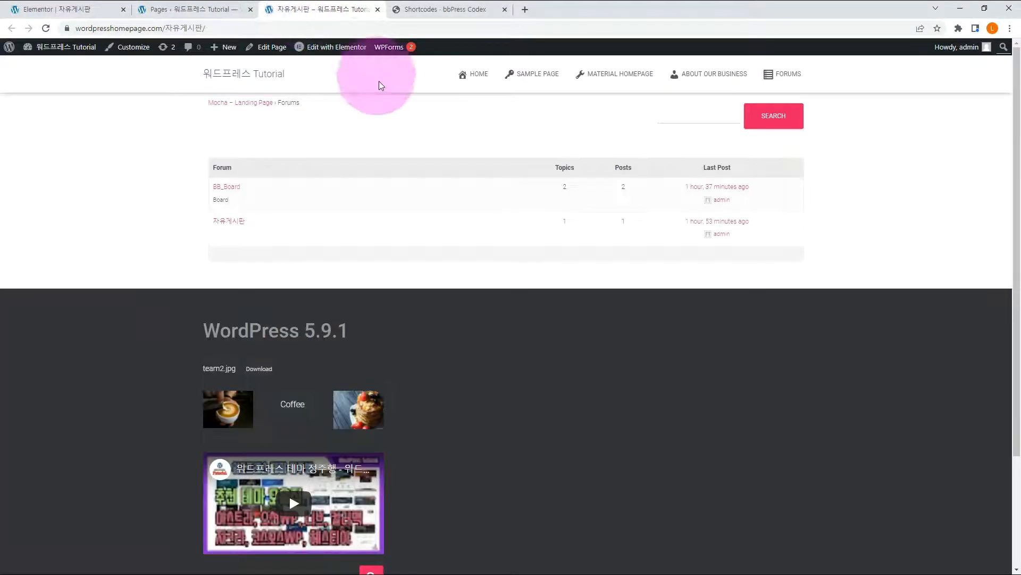
mouse_move(136, 198)
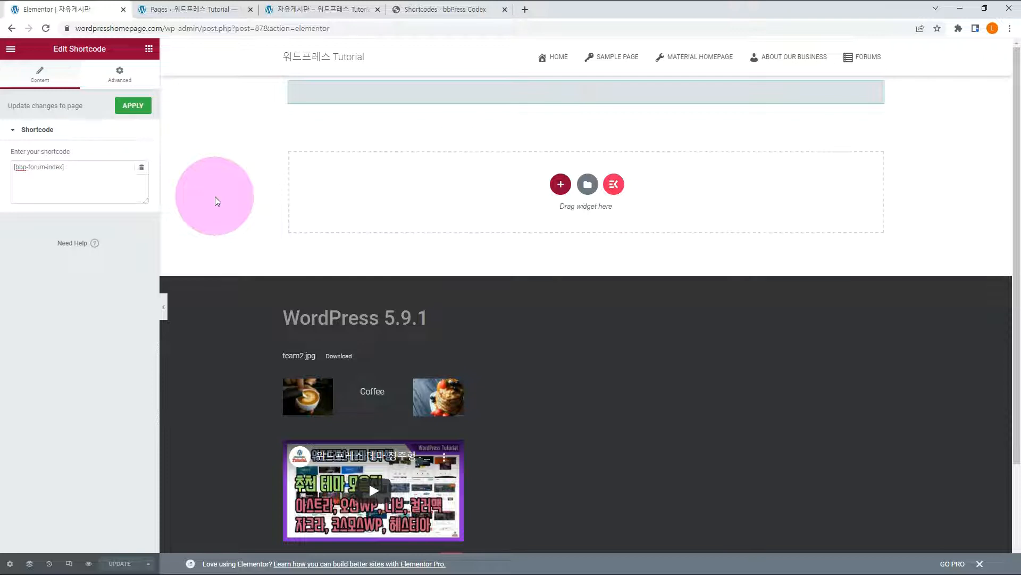
mouse_move(649, 198)
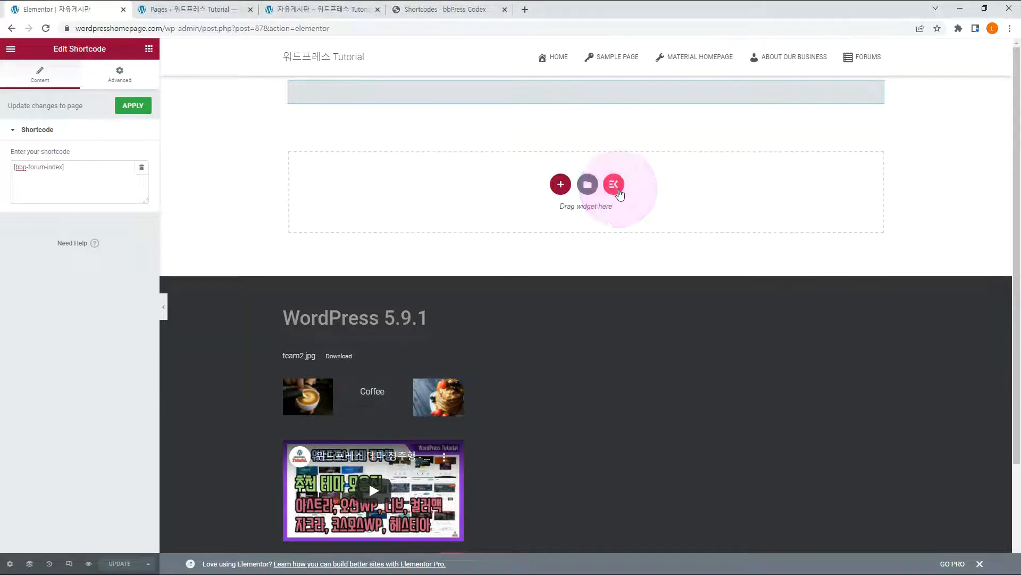
Insert the ElementsKit purple landing template and place the forum shortcode below its hero.
click(613, 184)
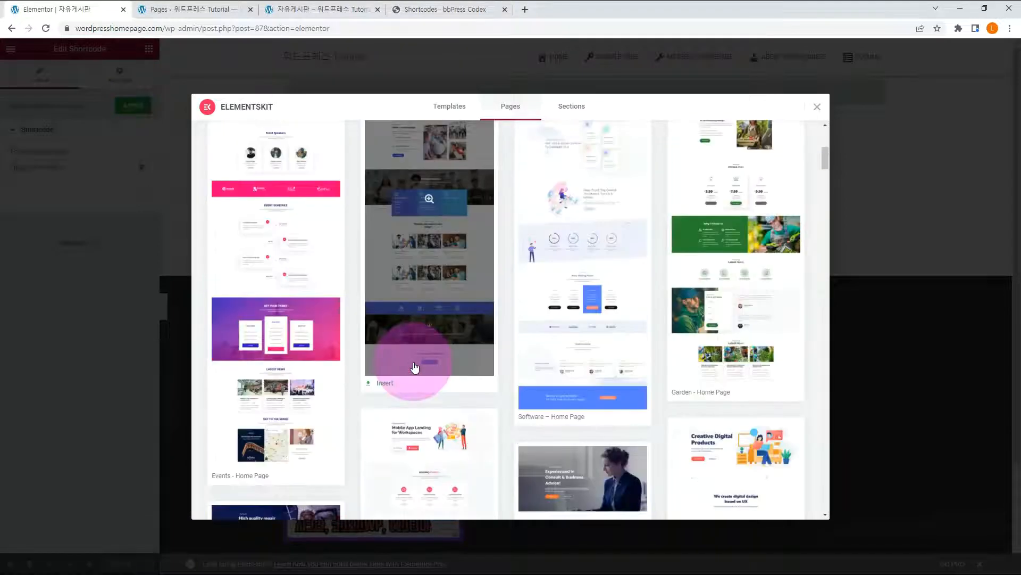
scroll(down, 3)
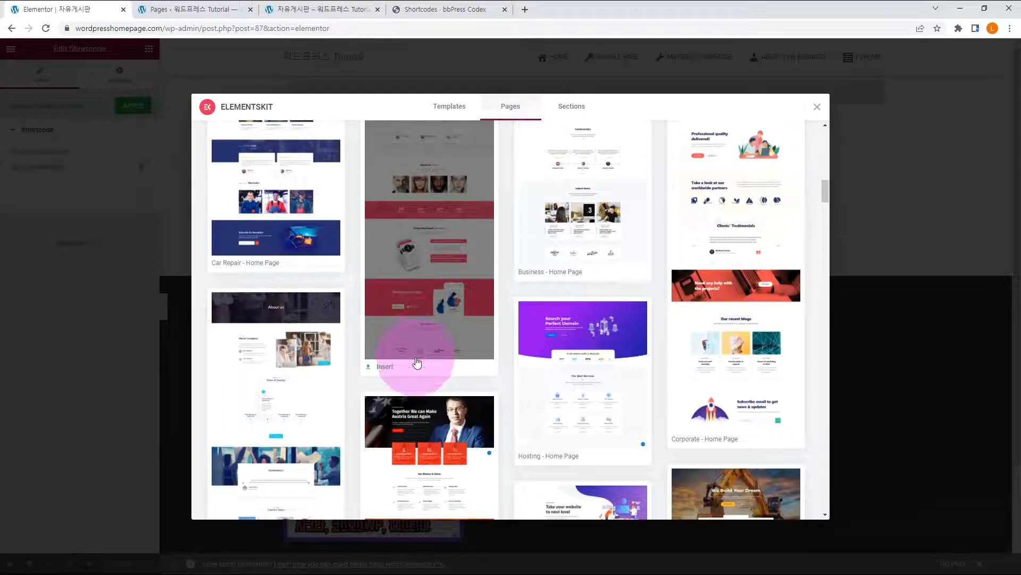
scroll(down, 3)
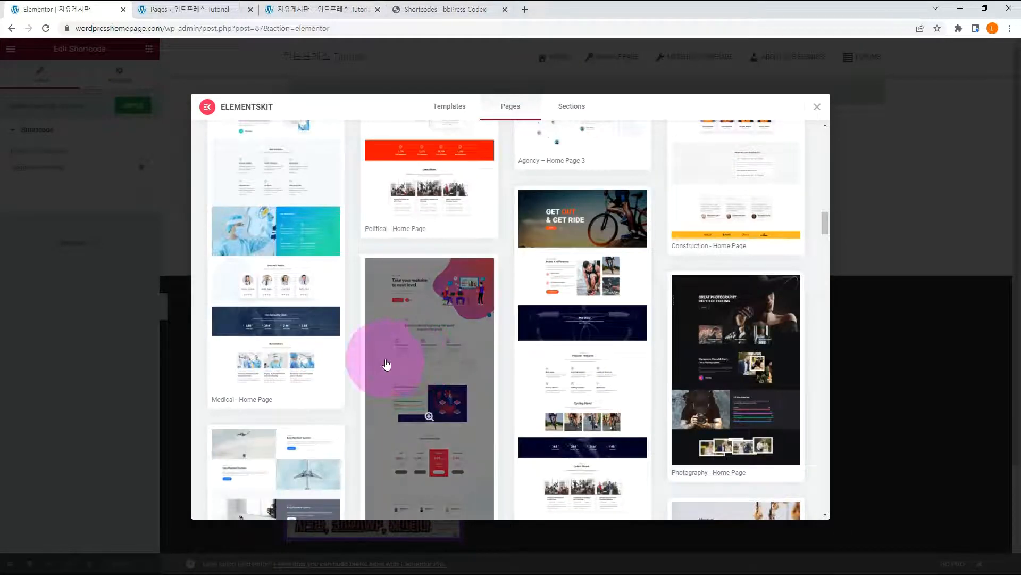
scroll(down, 3)
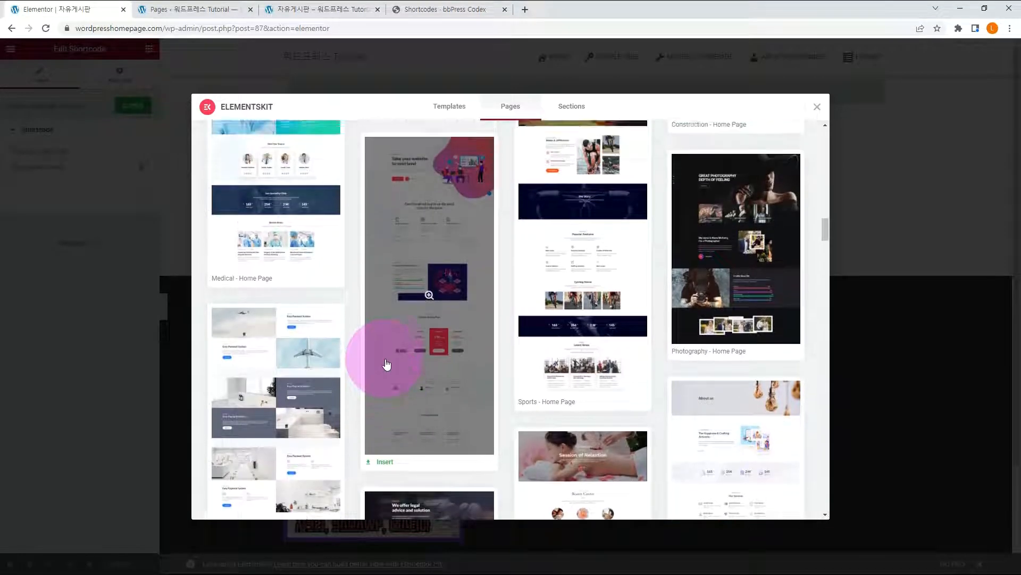
click(384, 461)
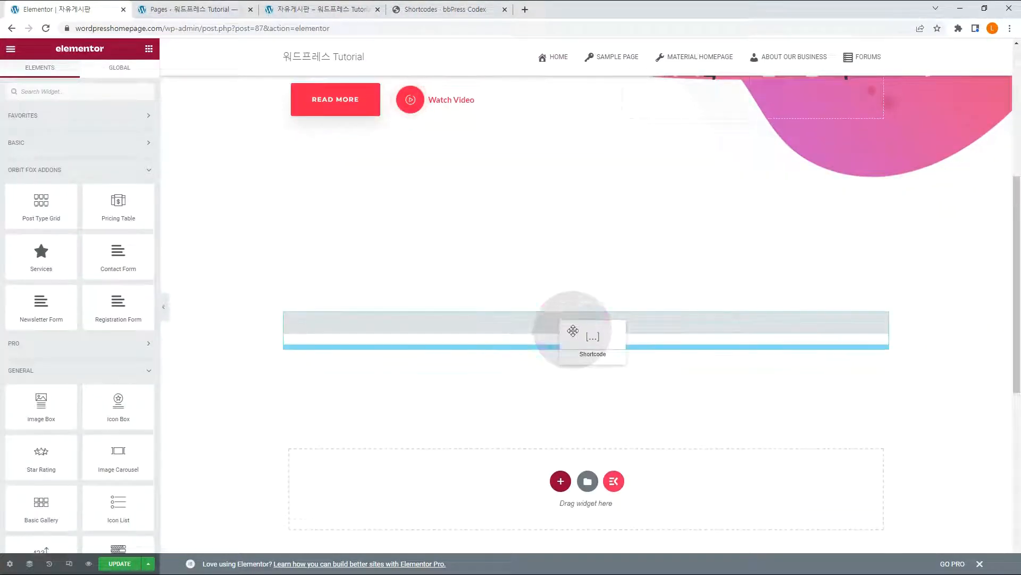
click(592, 336)
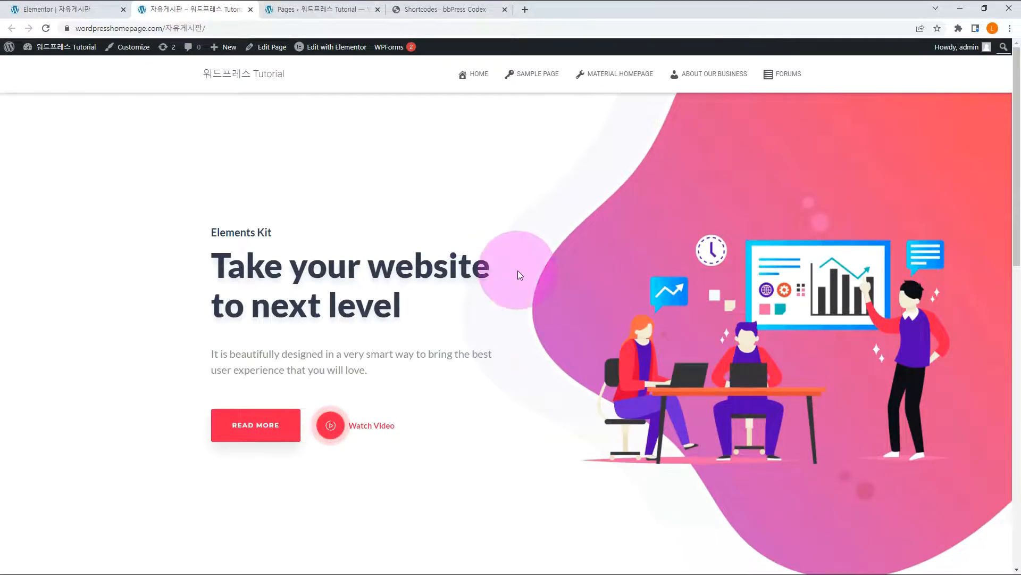
Replace the hero heading title text with 'BBPress 포럼'.
scroll(down, 3)
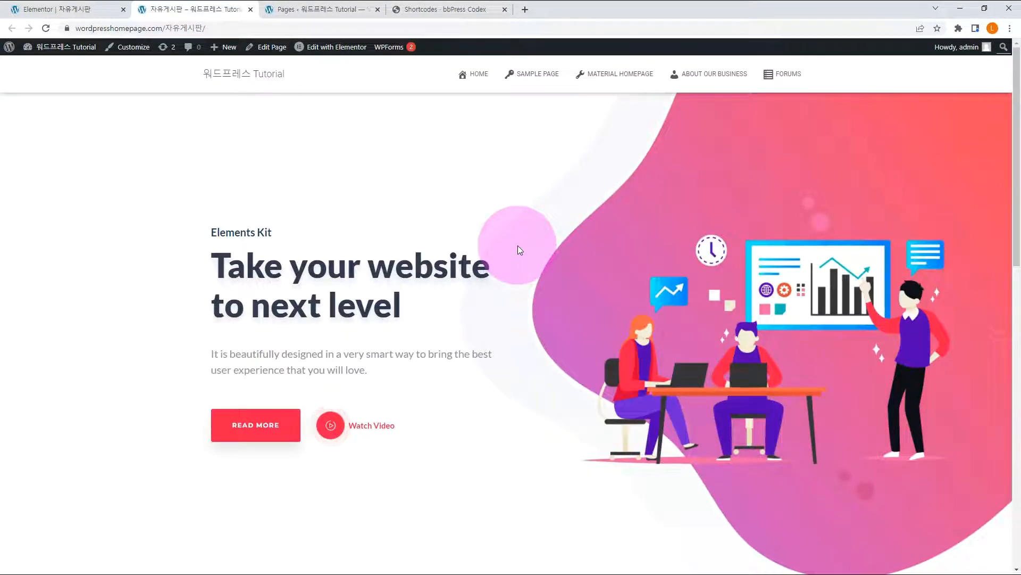
scroll(down, 3)
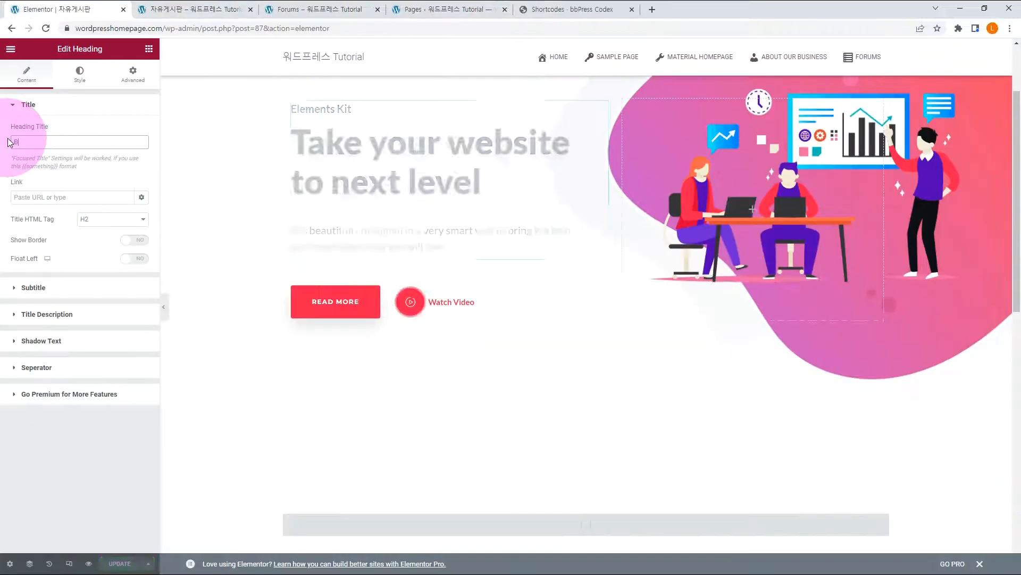
text(BBPress 포럼)
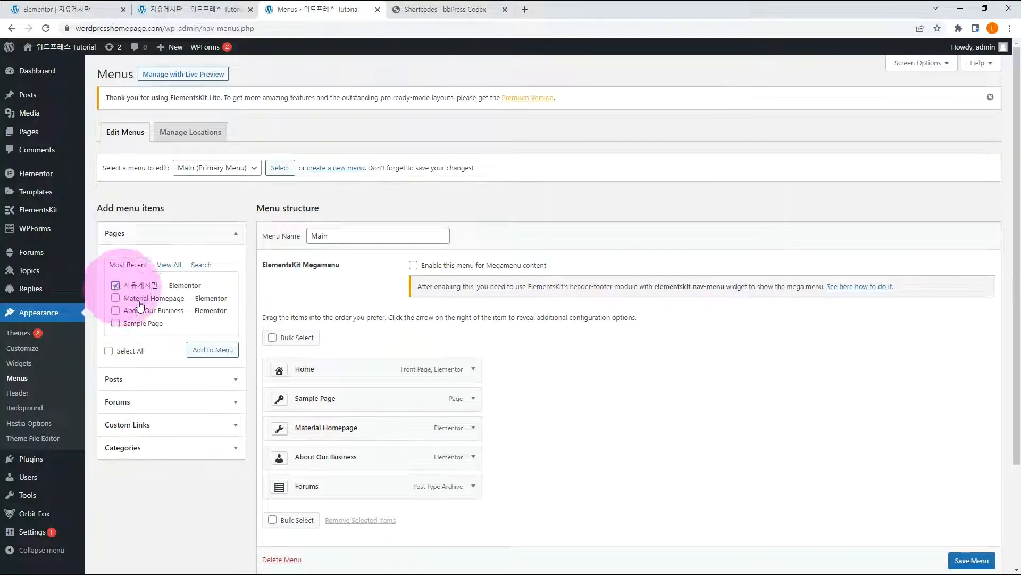
Add the ticked 자유게시판 page to the Main menu and adjust its menu item settings.
click(212, 349)
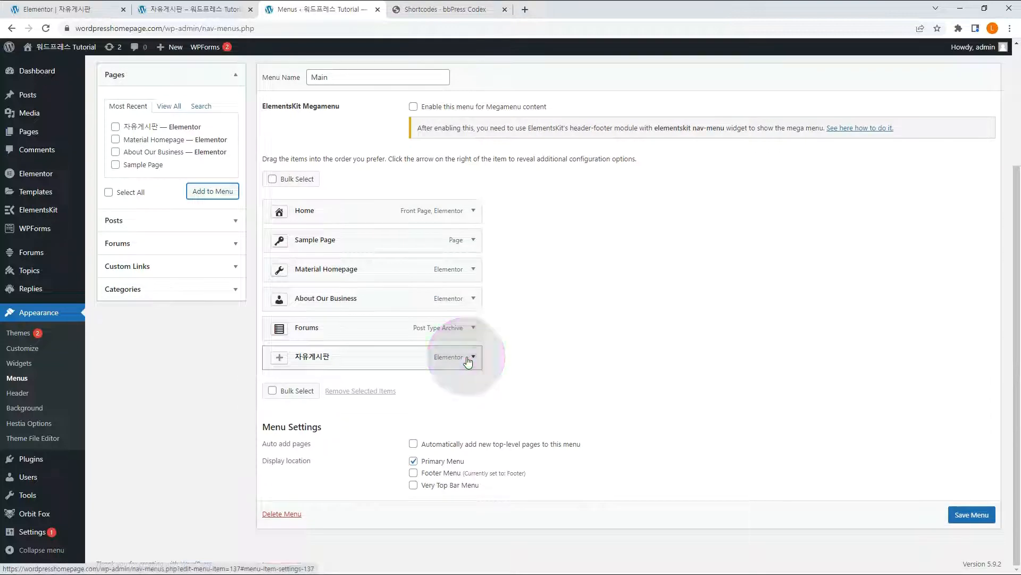
click(470, 358)
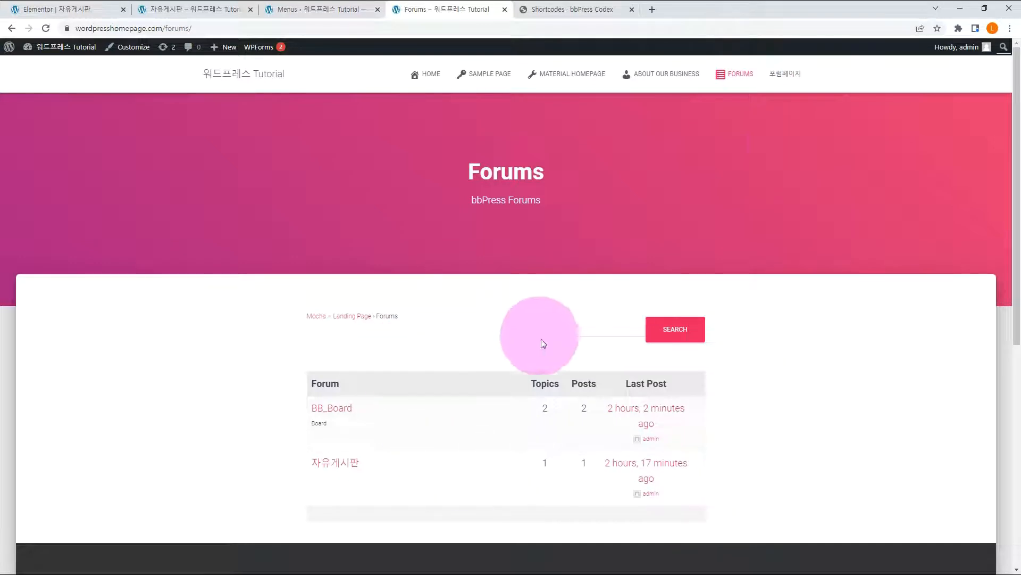
click(786, 73)
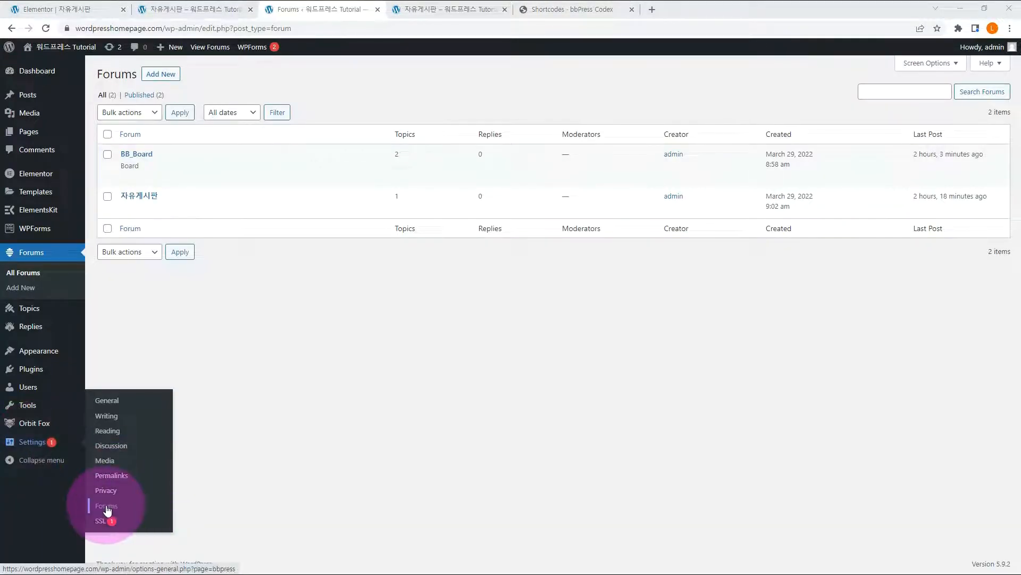
Open the bbPress Forums settings and scroll to the Forum Root Slug section.
click(107, 505)
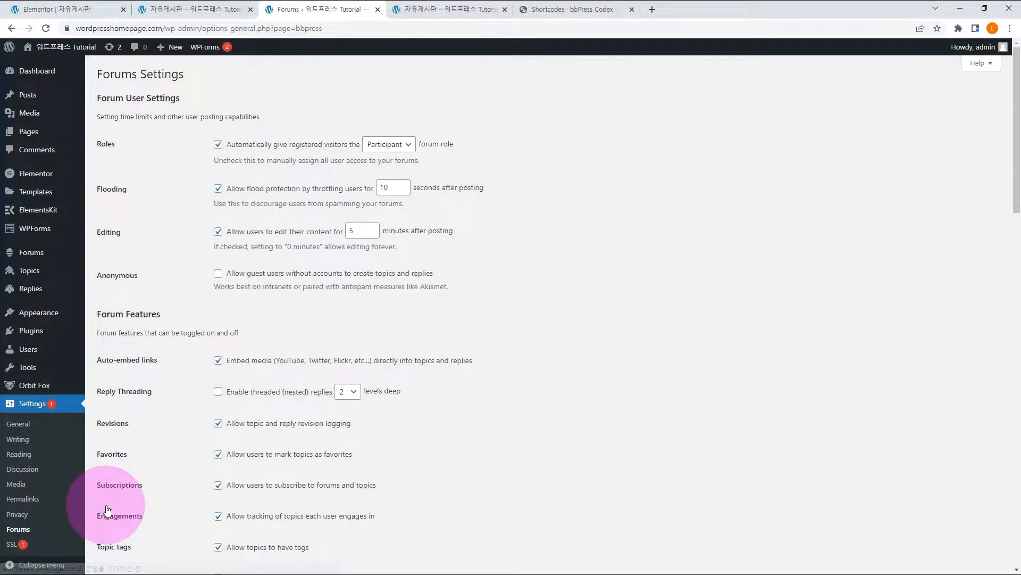
mouse_move(131, 496)
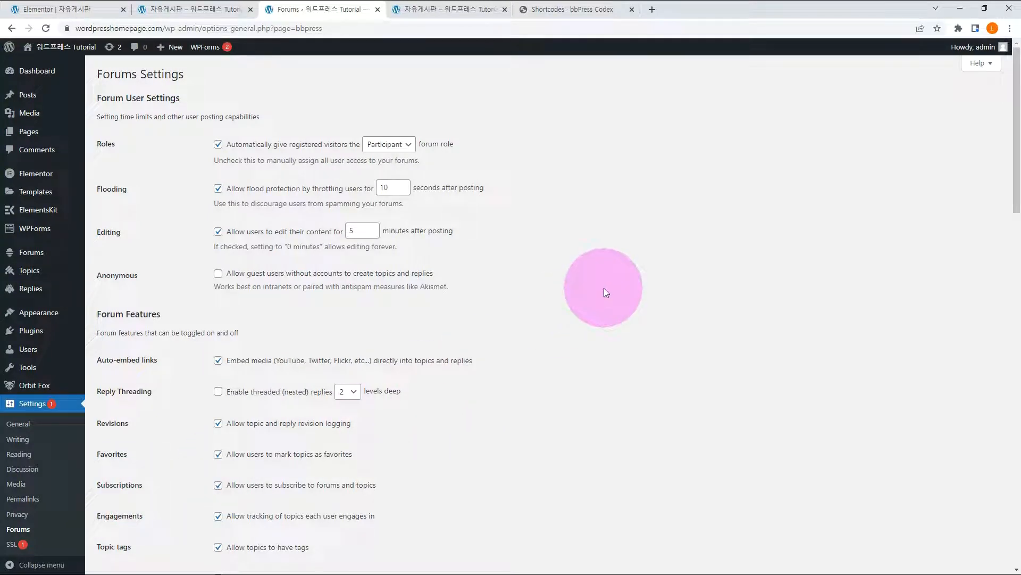
mouse_move(613, 289)
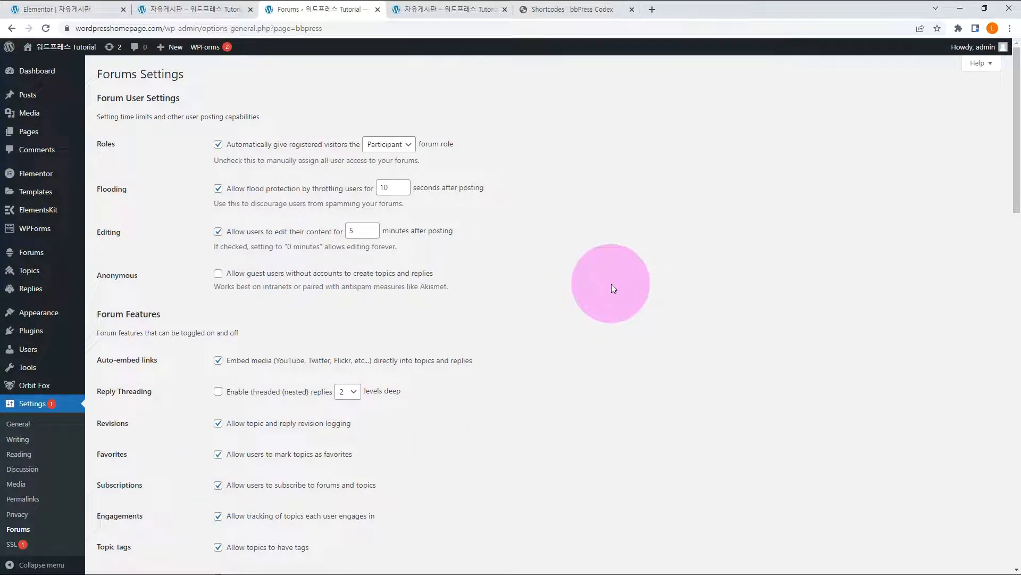
scroll(down, 3)
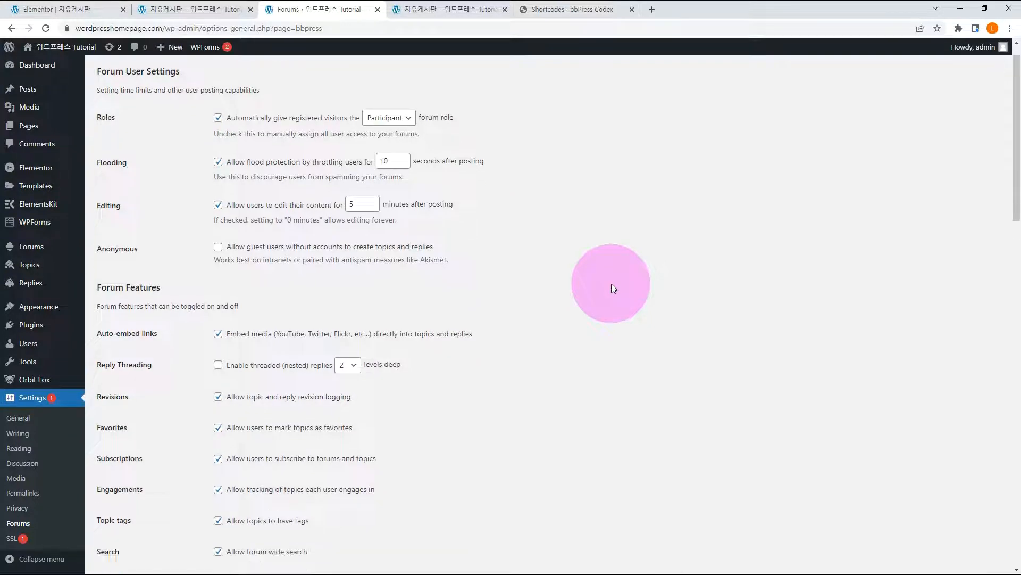
scroll(down, 3)
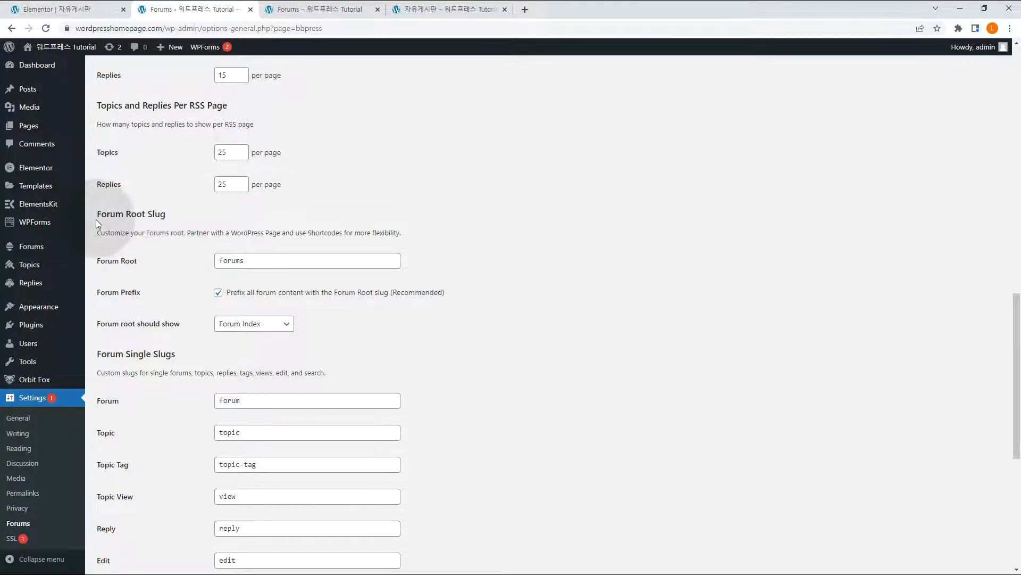
double_click(131, 214)
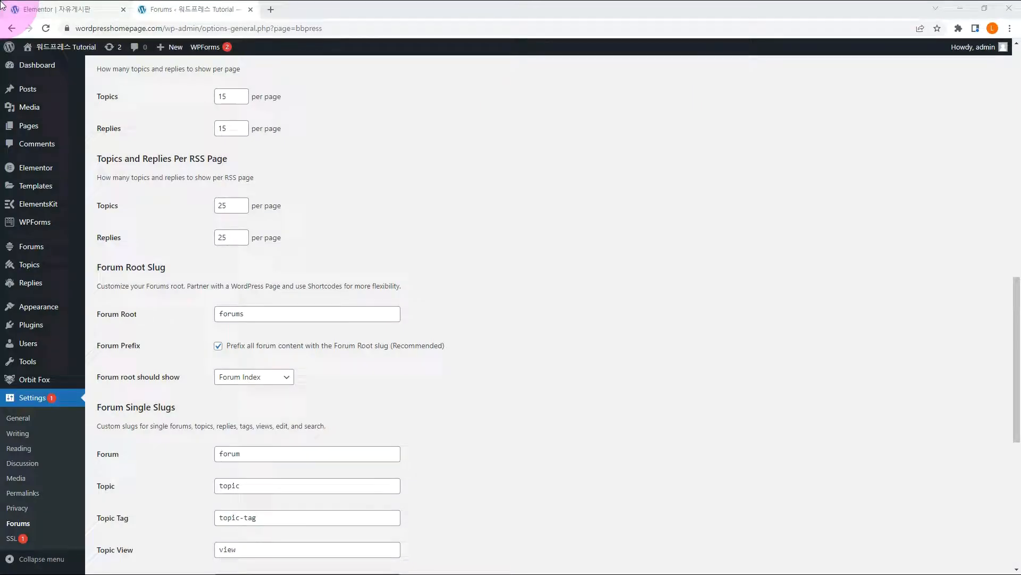
mouse_move(28, 343)
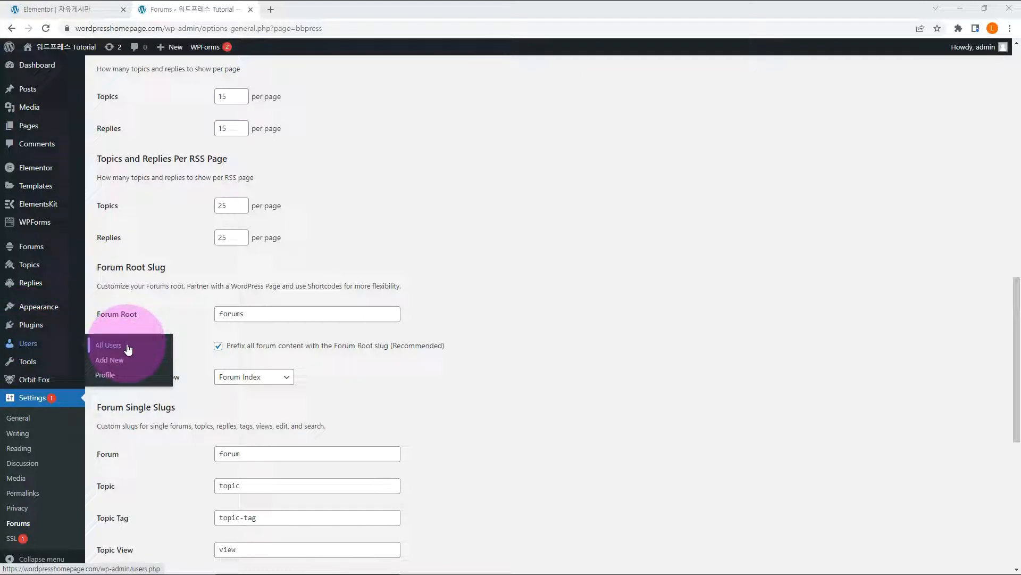
From the Users list, browse Forums > 자유게시판 and open the 'Is WordPress Made for Me?' topic.
click(109, 345)
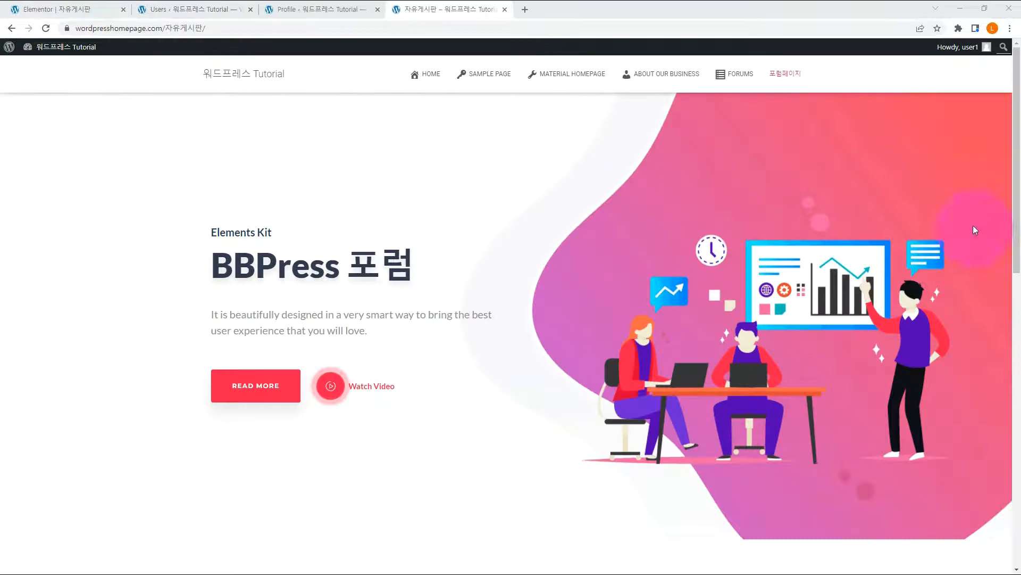
click(960, 48)
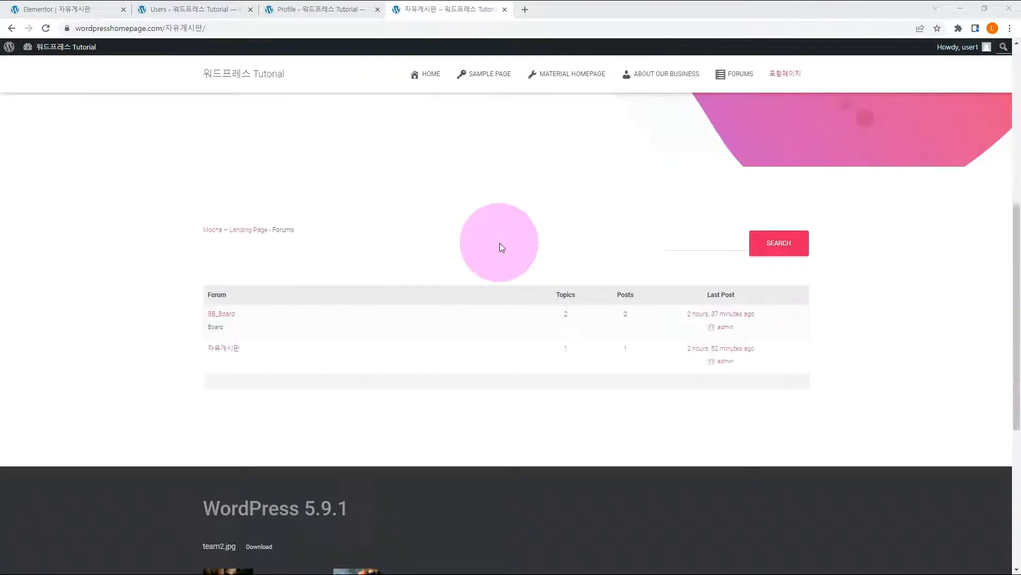
click(223, 348)
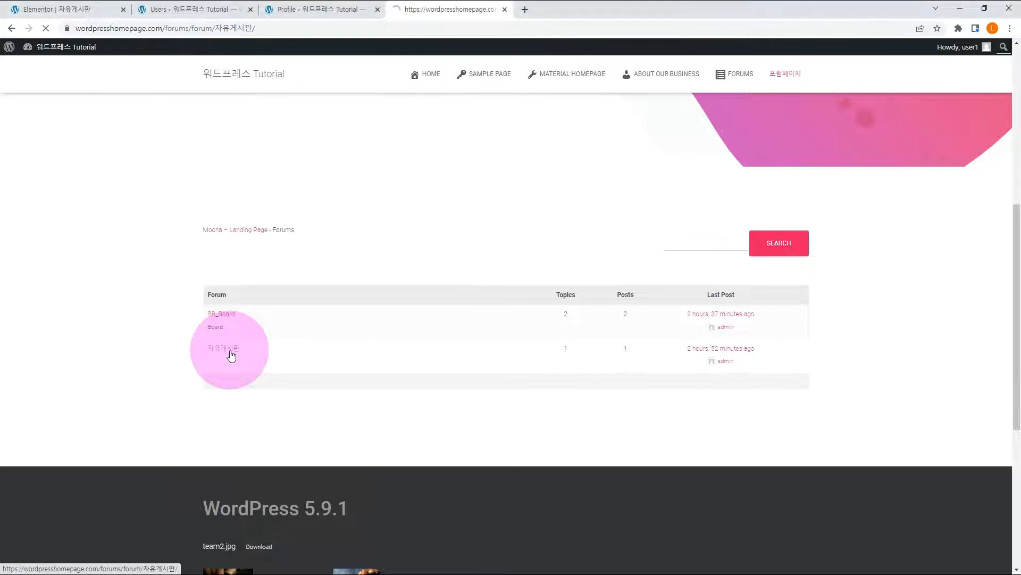
click(224, 348)
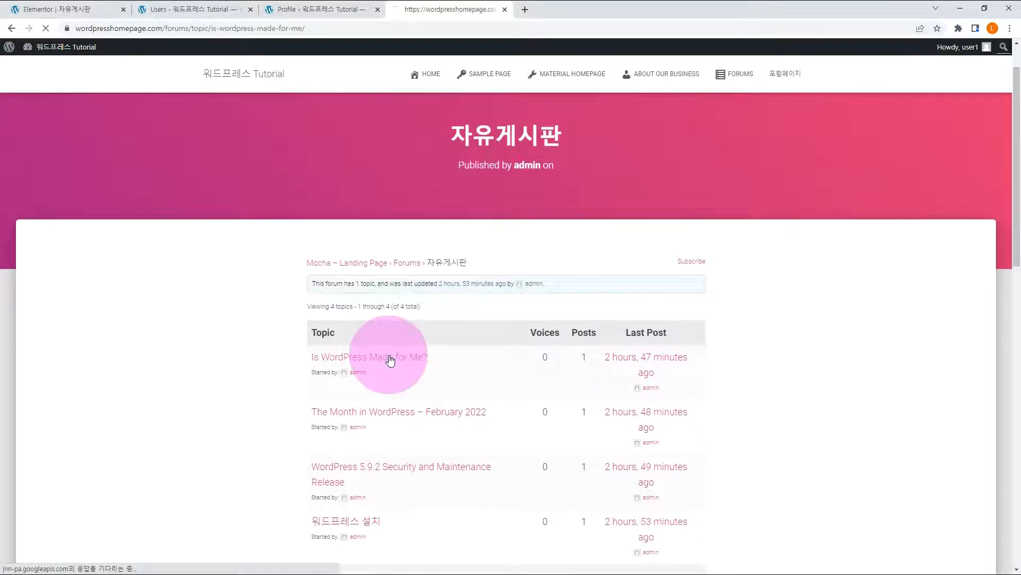
click(368, 357)
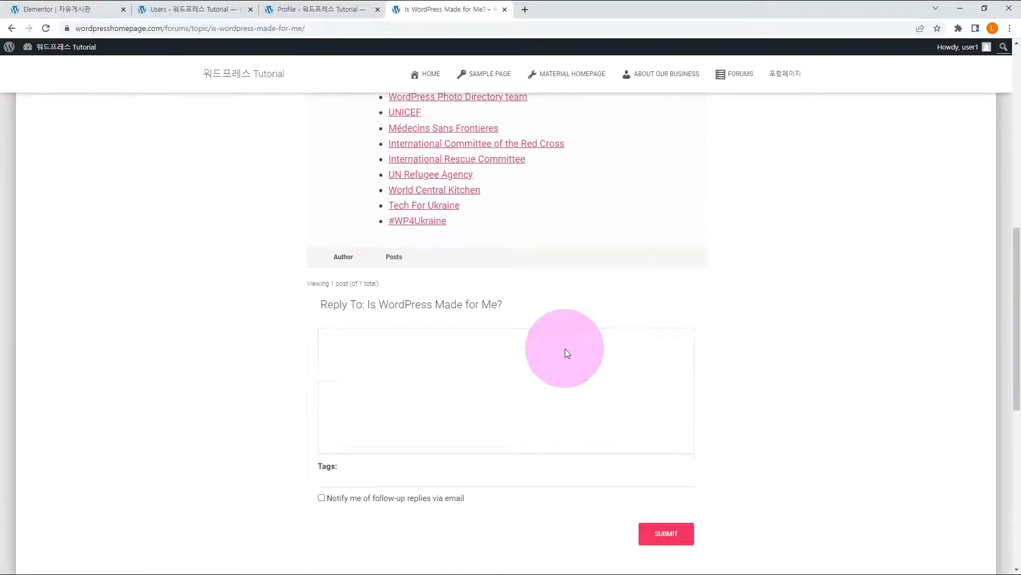
Submit the reply '워드프레스 이슈' on the topic and return to the admin Users list.
text(워)
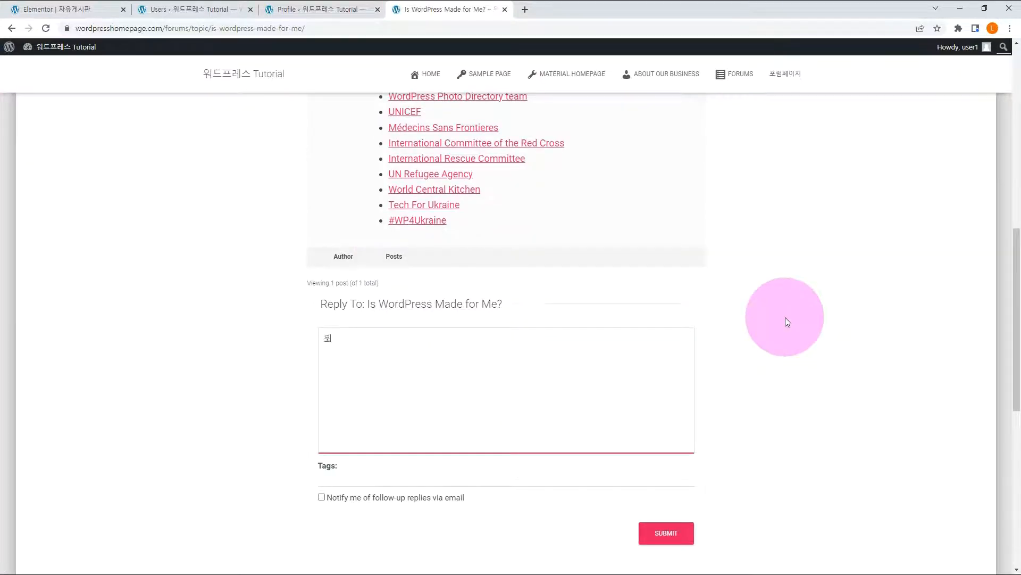
click(666, 532)
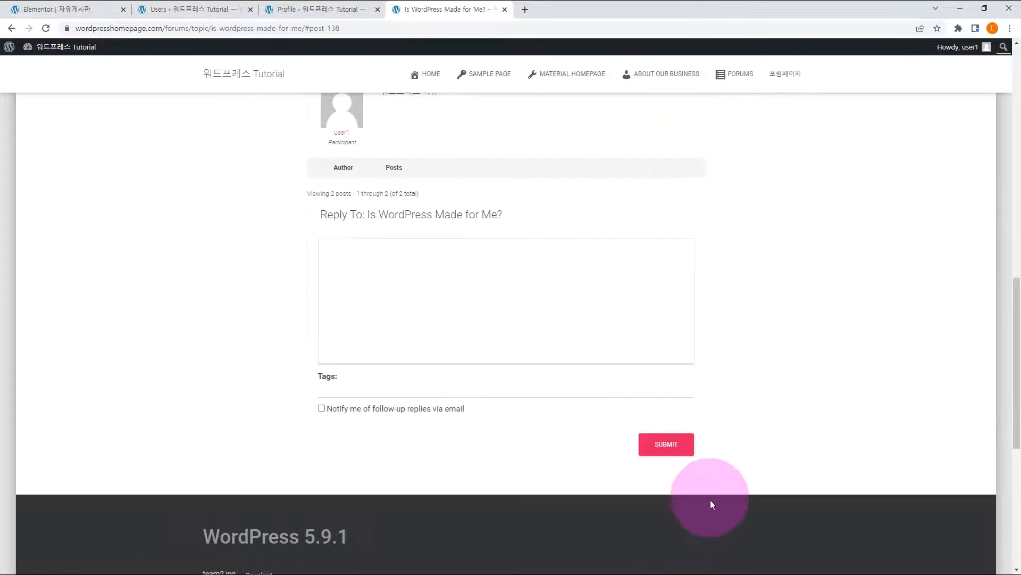
scroll(up, 3)
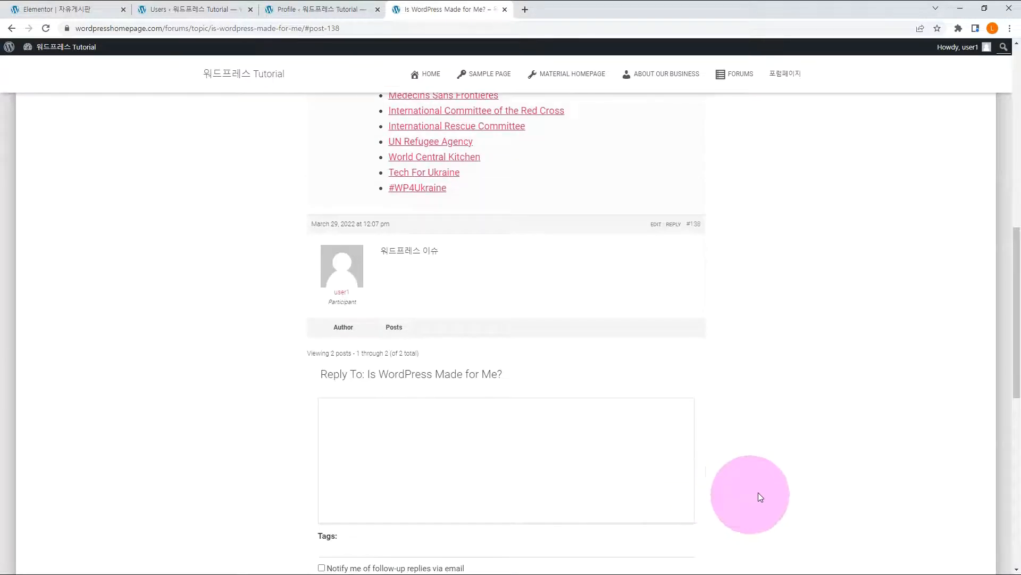
mouse_move(364, 285)
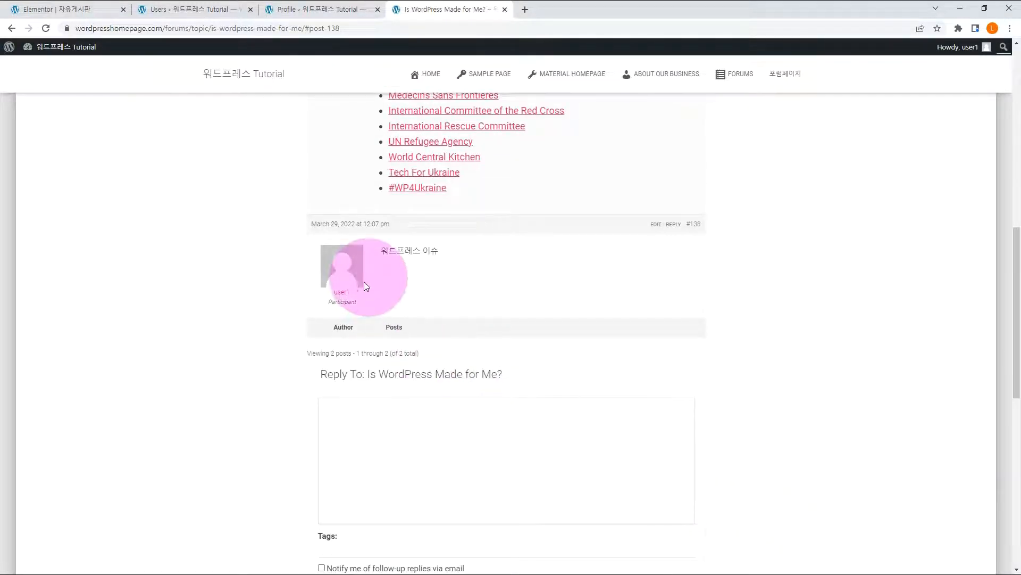
mouse_move(418, 277)
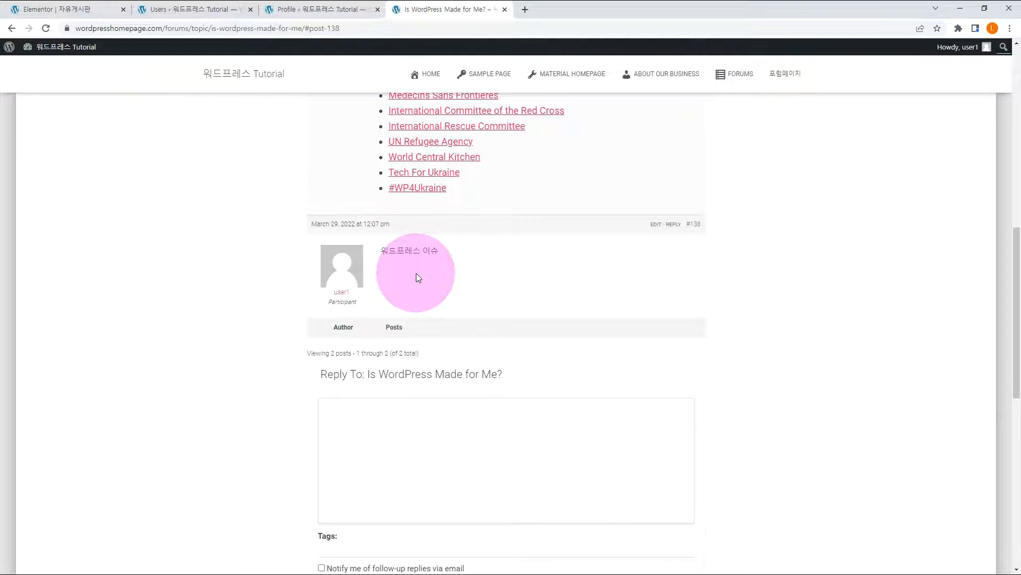
click(183, 8)
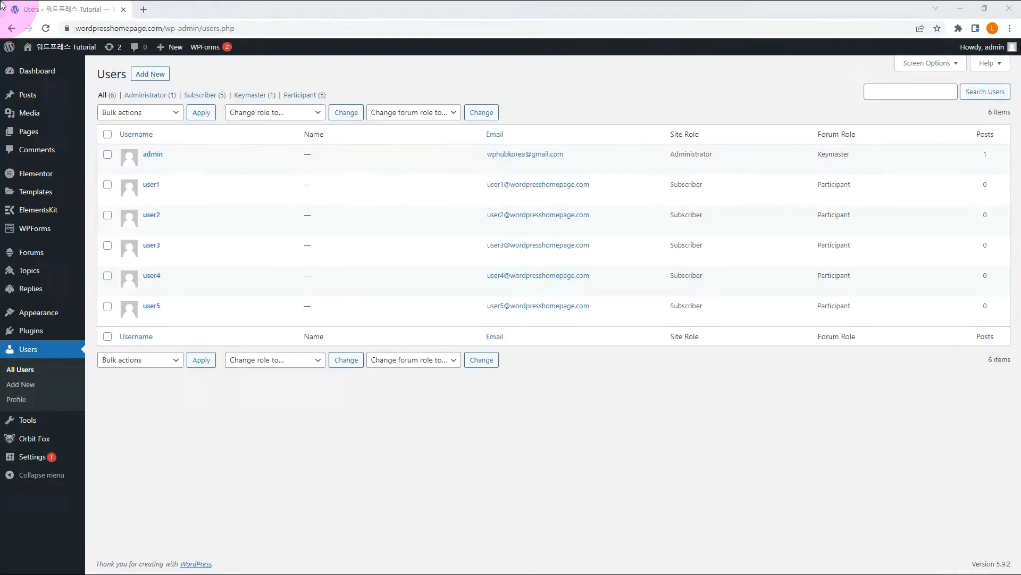
mouse_move(26, 330)
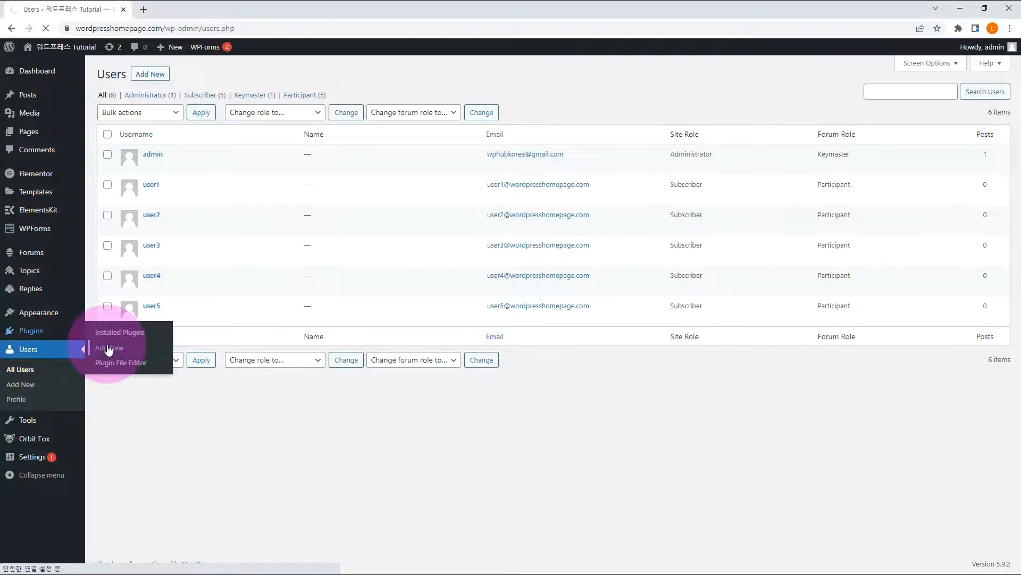
Search Add Plugins for BuddyPress, install it and activate it.
click(109, 347)
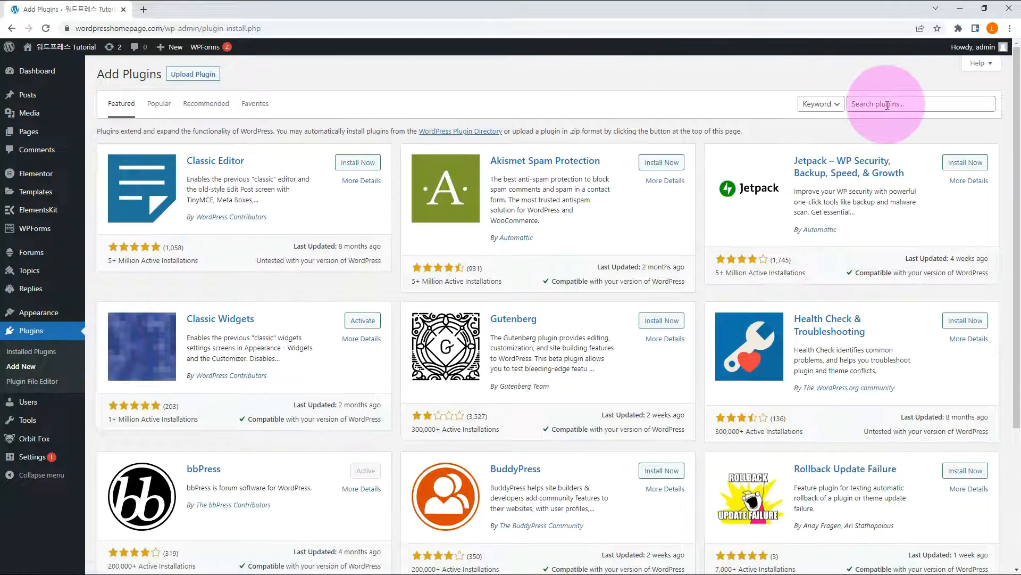
text(BuddyPress)
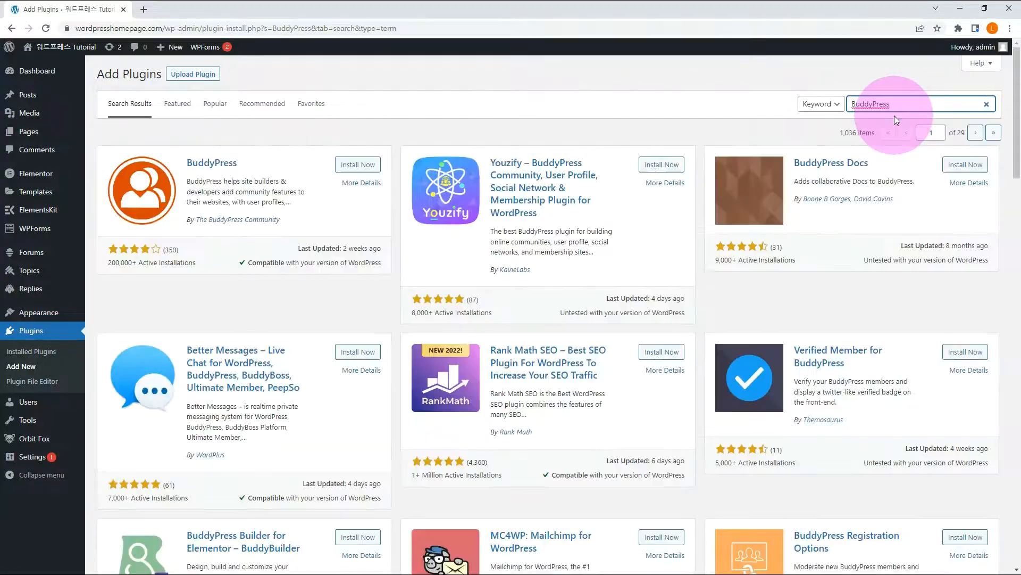
mouse_move(880, 126)
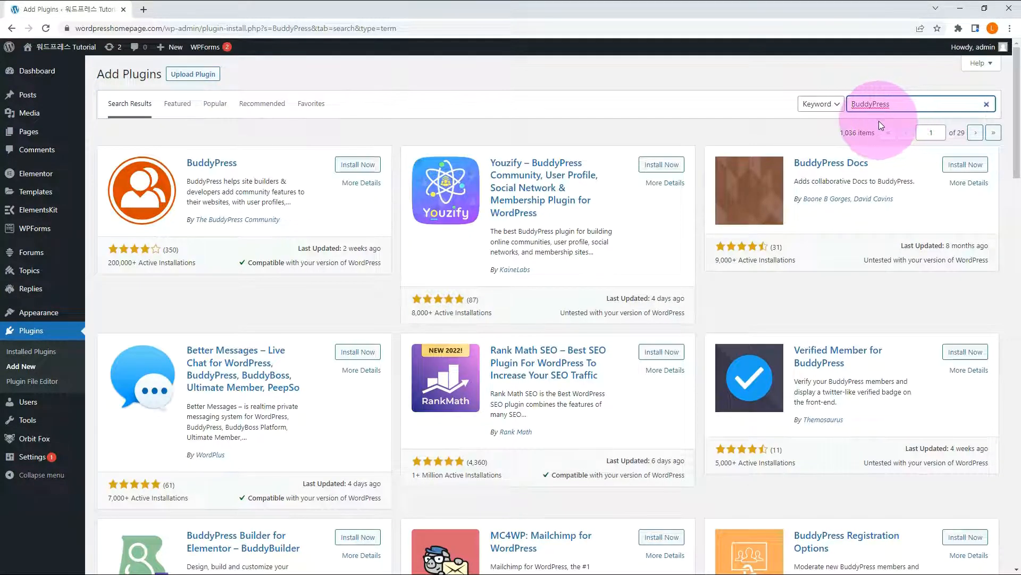
click(358, 164)
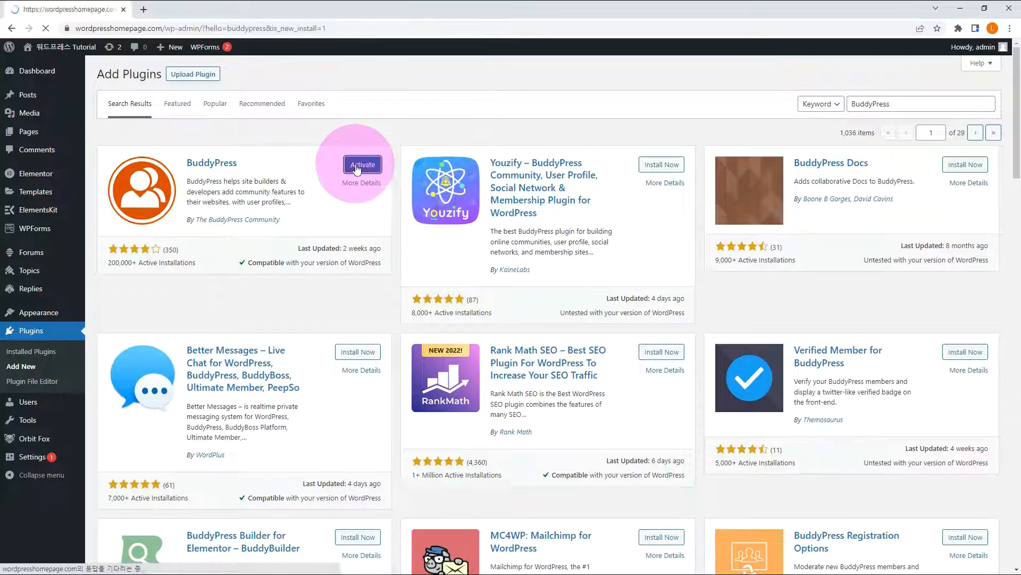
click(362, 163)
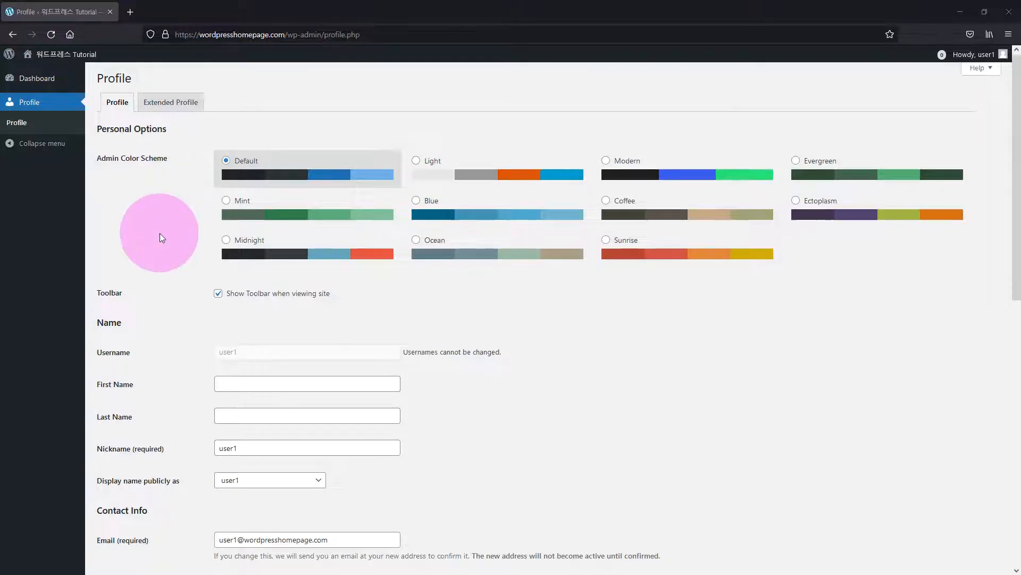
Scroll user1's profile page down to the Profile Picture section.
scroll(down, 3)
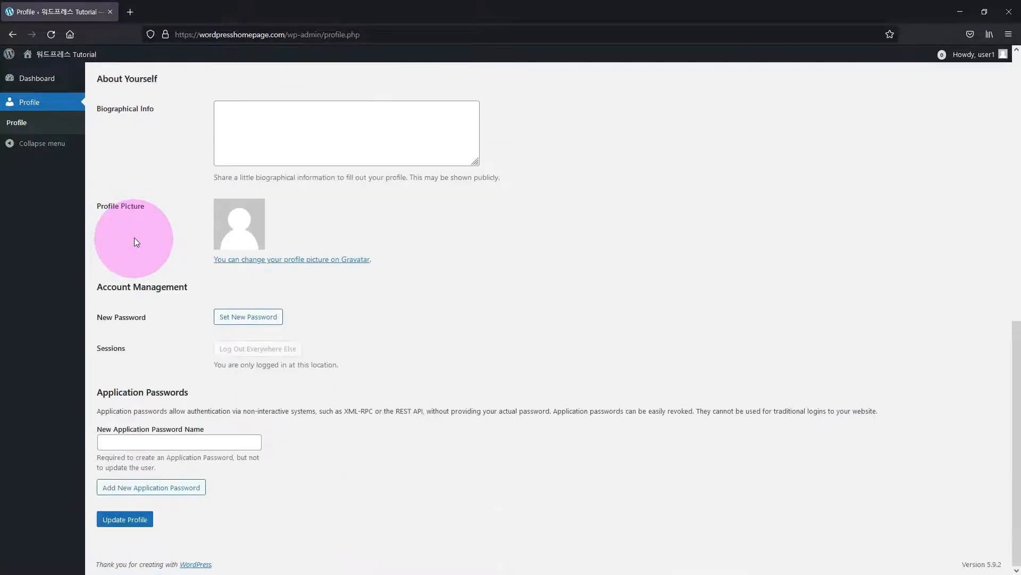
mouse_move(296, 267)
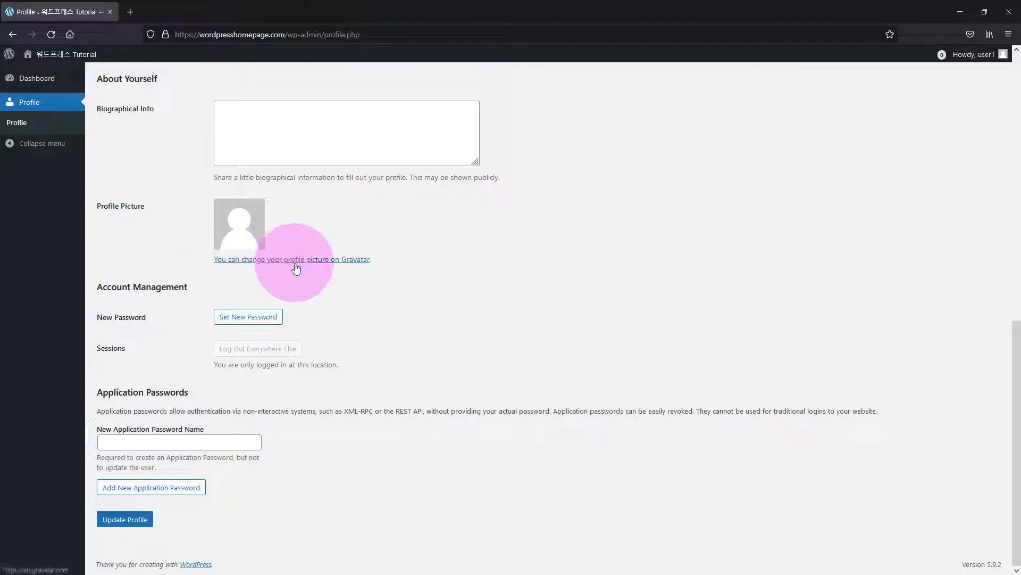
mouse_move(332, 227)
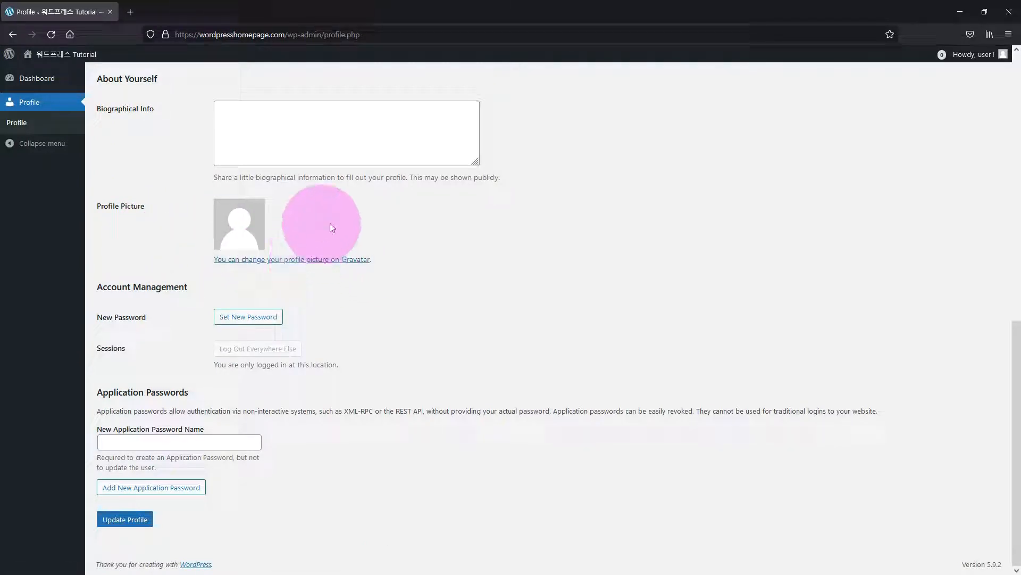
mouse_move(306, 265)
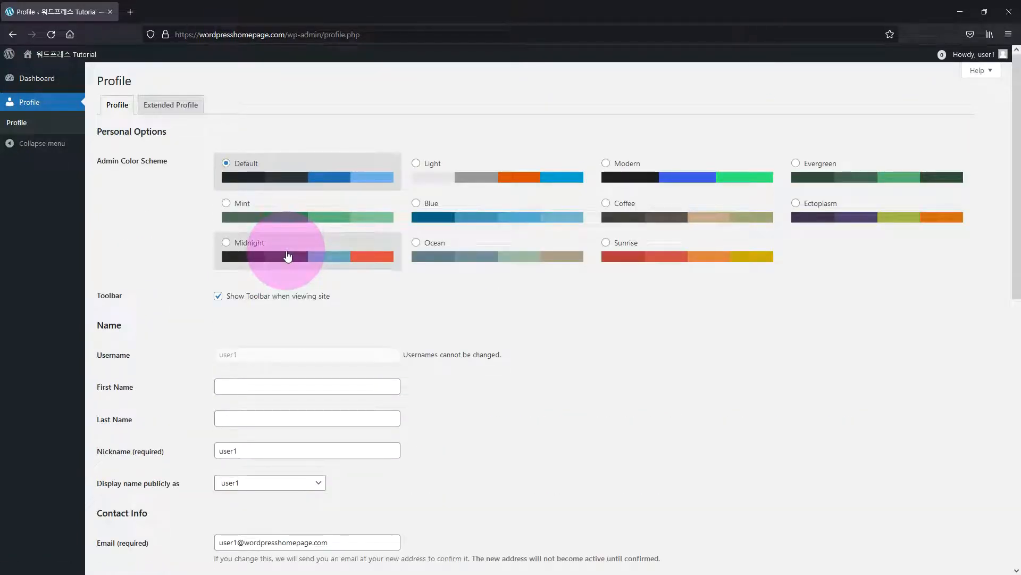
In Extended Profile, upload a new profile photo and start editing the required Name field.
click(170, 104)
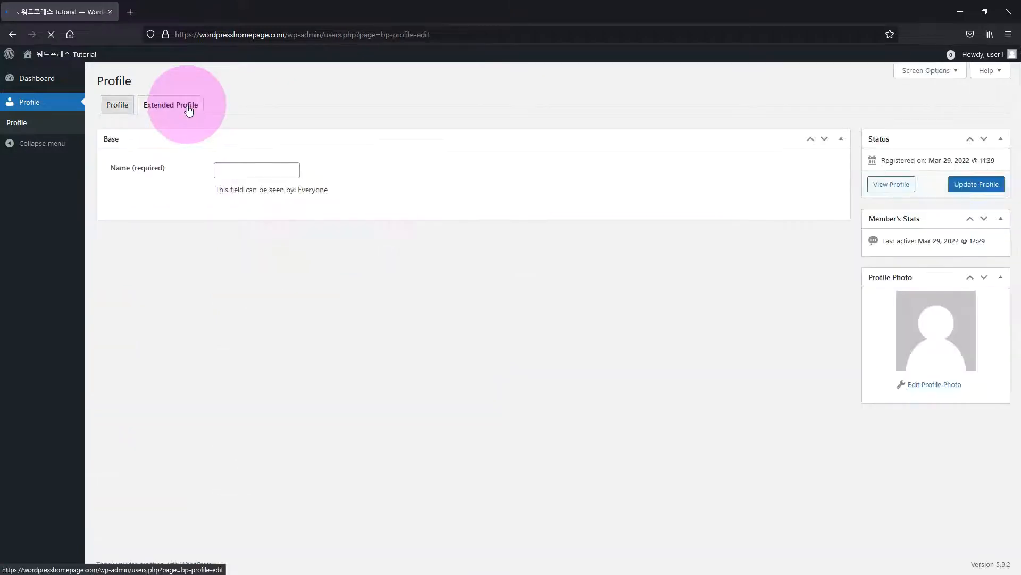
click(170, 104)
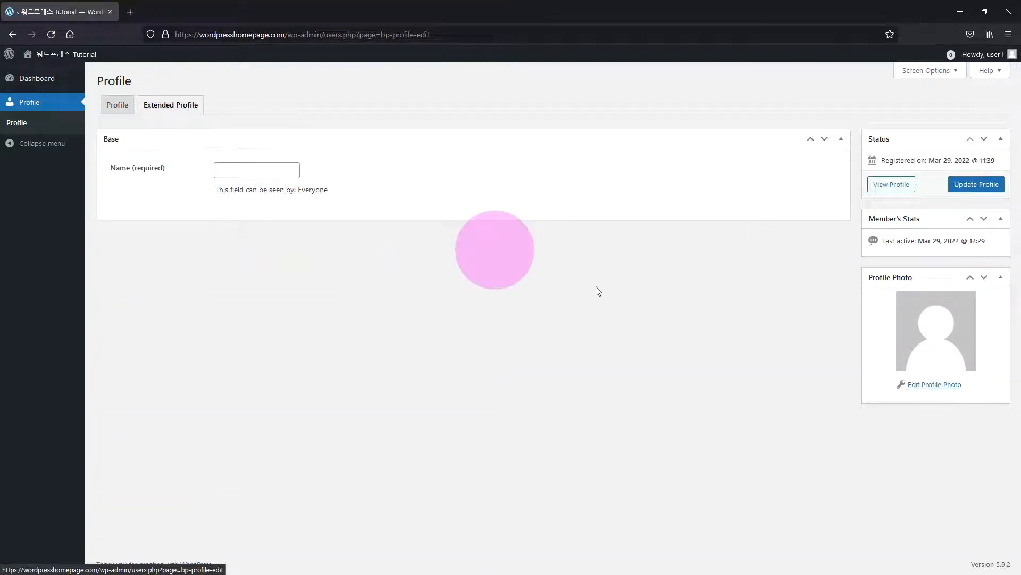
mouse_move(936, 389)
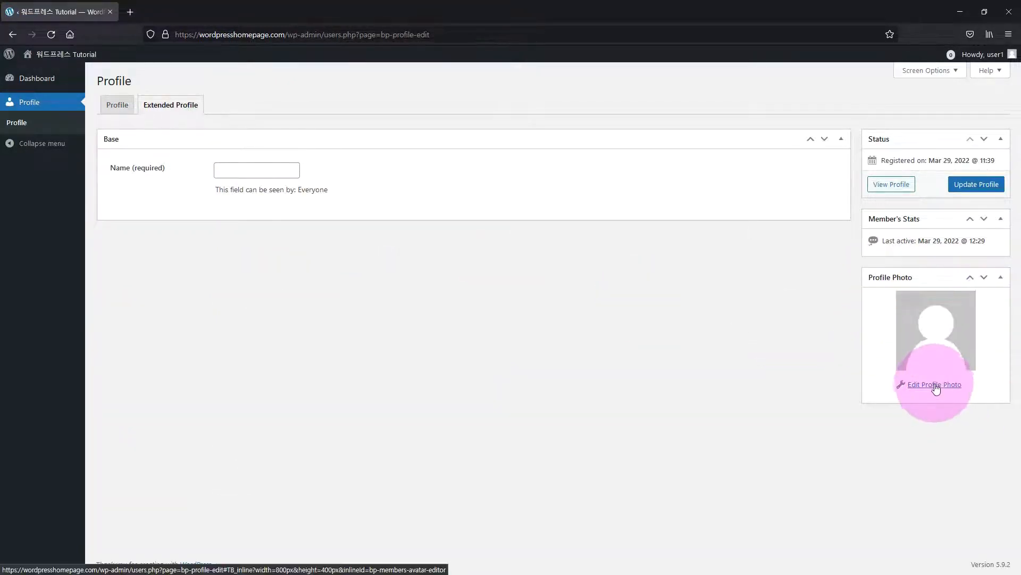
click(935, 384)
text(버디)
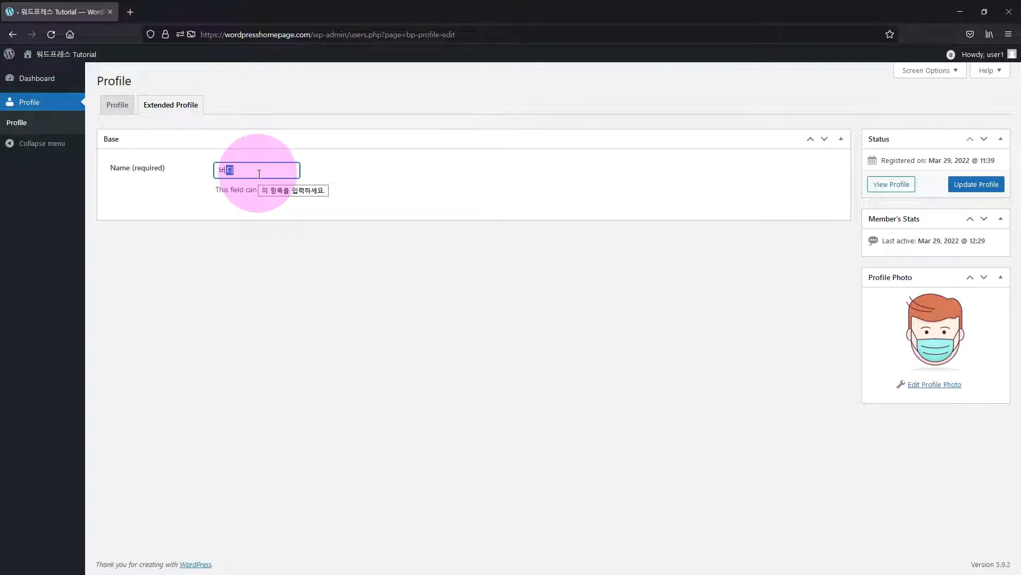
click(977, 184)
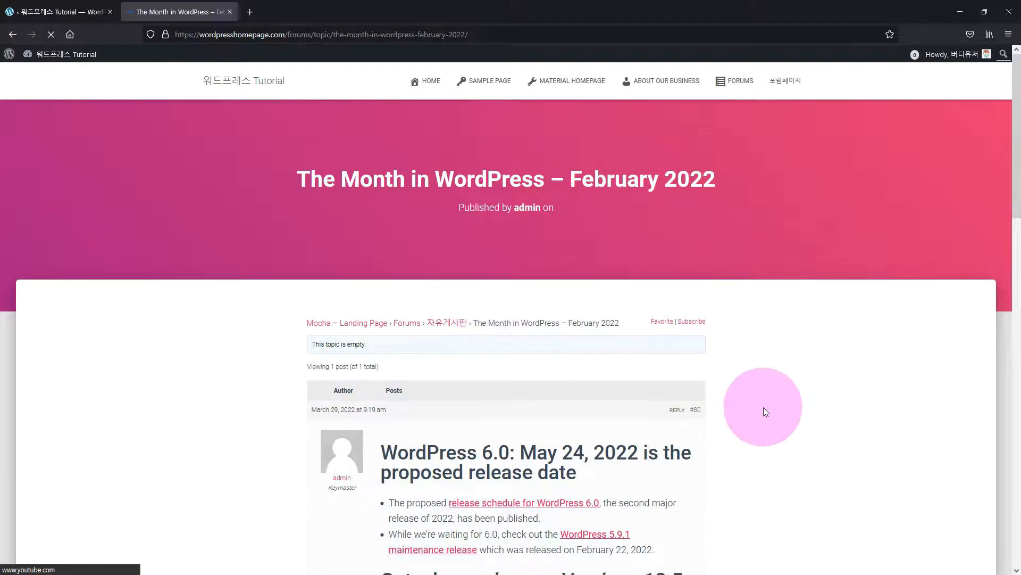
Submit the participant's reply to the February 2022 forum topic.
scroll(down, 3)
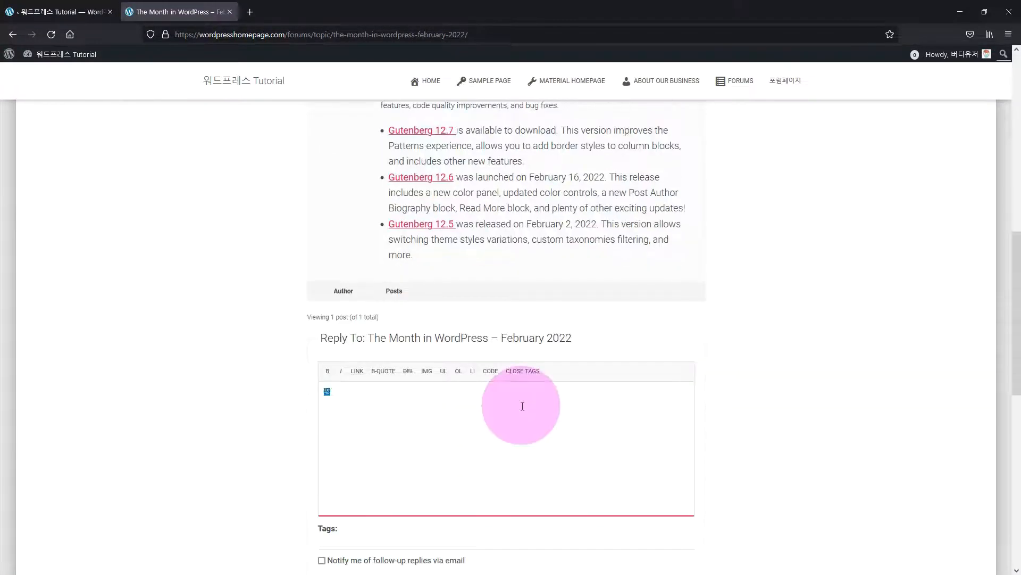
click(666, 497)
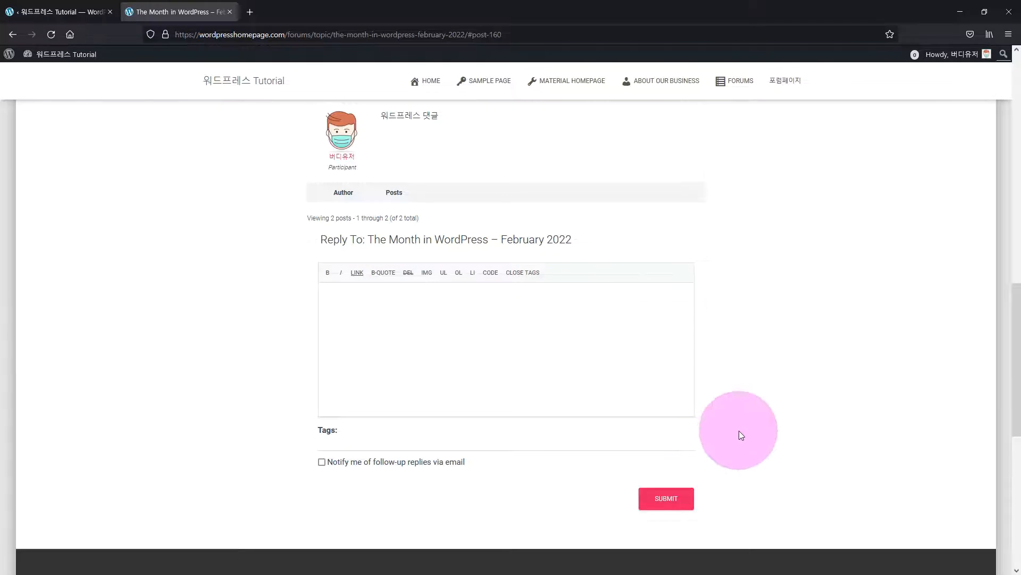
scroll(up, 3)
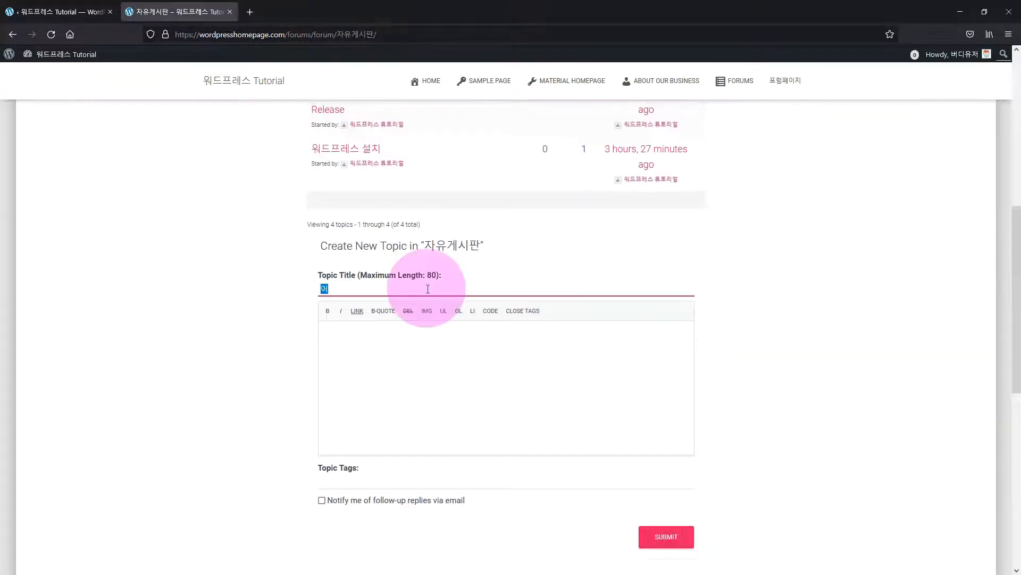
Publish a new topic titled '일반유저 포럼 토픽' with body text 'User1' as 버디유저.
text(일반유저 포럼 테)
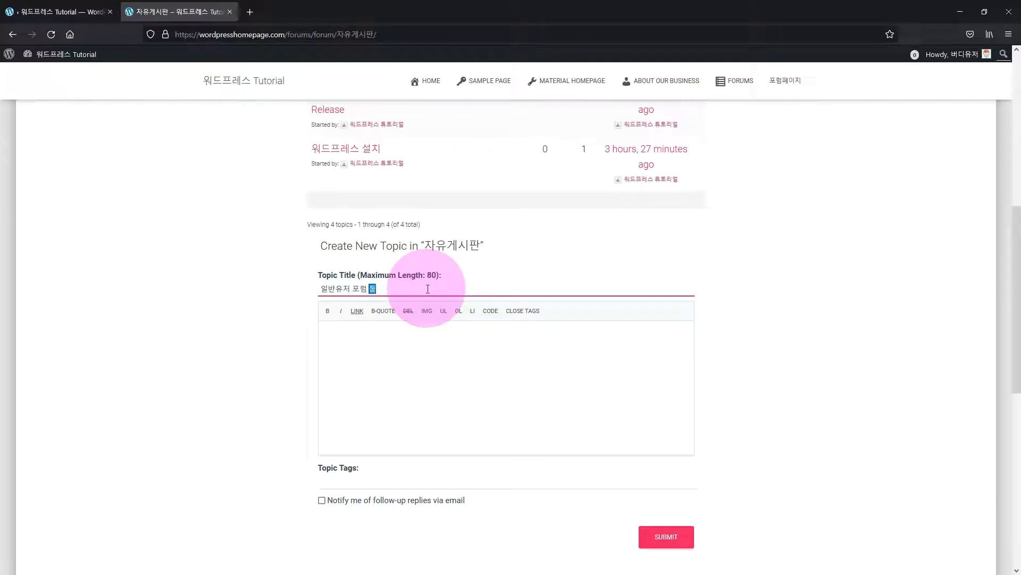
text(User1)
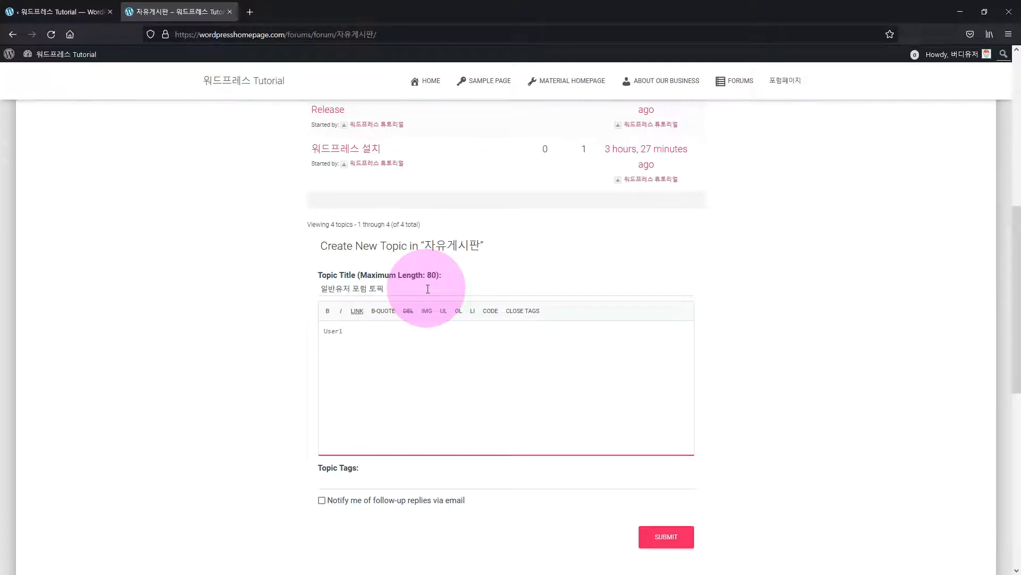
click(666, 536)
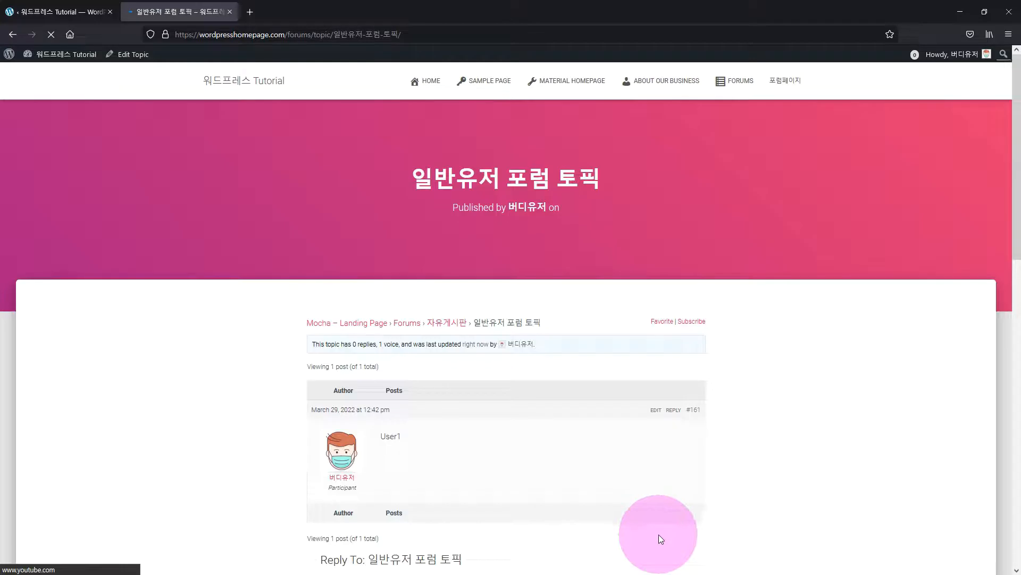
scroll(down, 3)
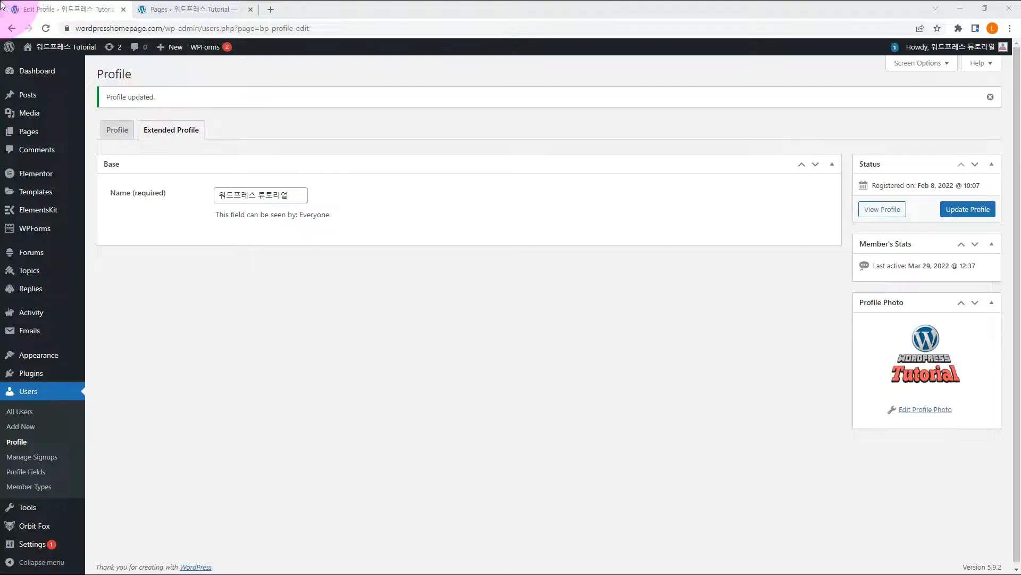
Review All Pages and the BuddyPress Pages settings to see which pages are Members and Activity.
click(27, 131)
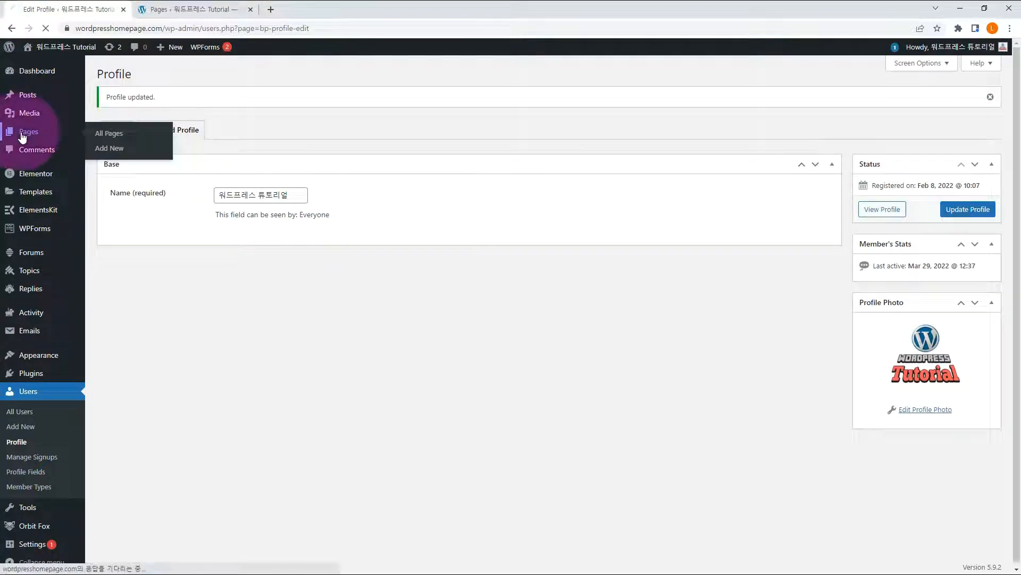
click(108, 133)
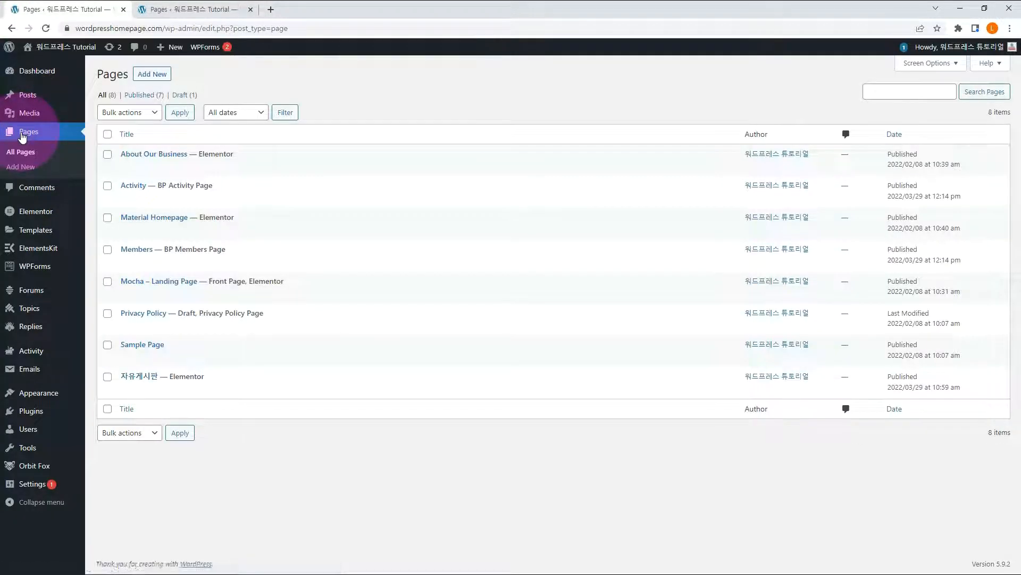
mouse_move(157, 185)
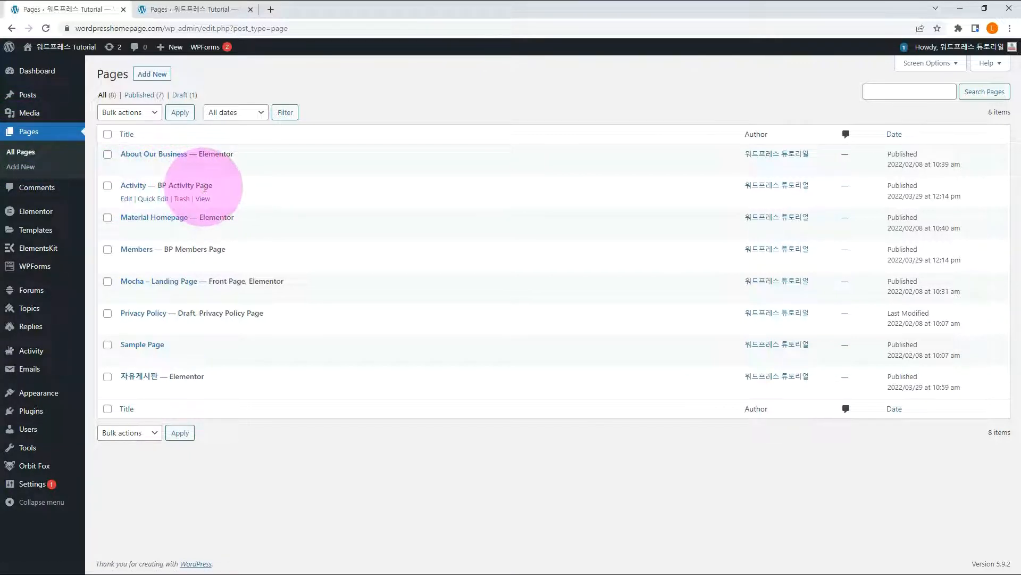
mouse_move(142, 250)
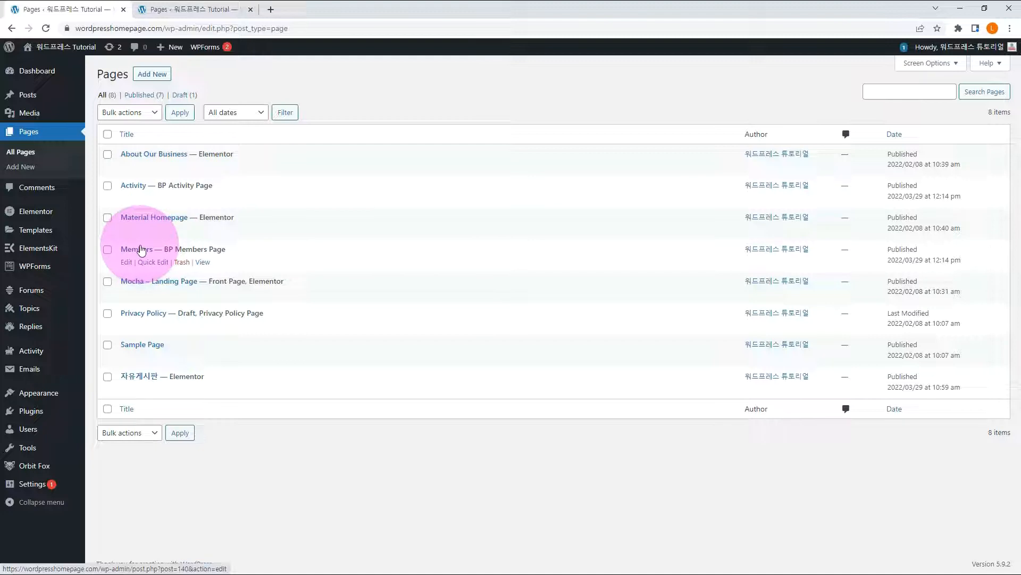
mouse_move(170, 244)
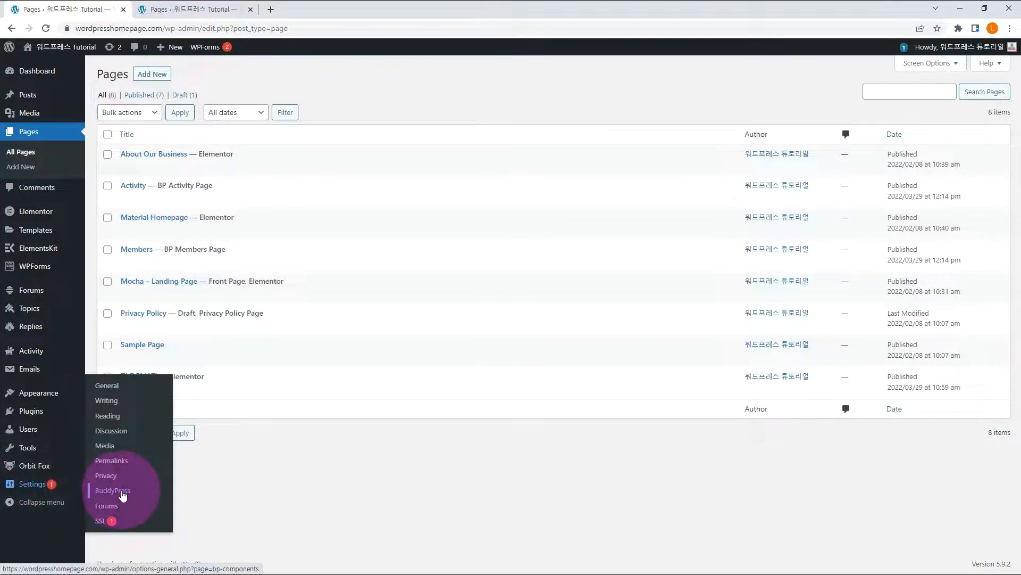
click(112, 490)
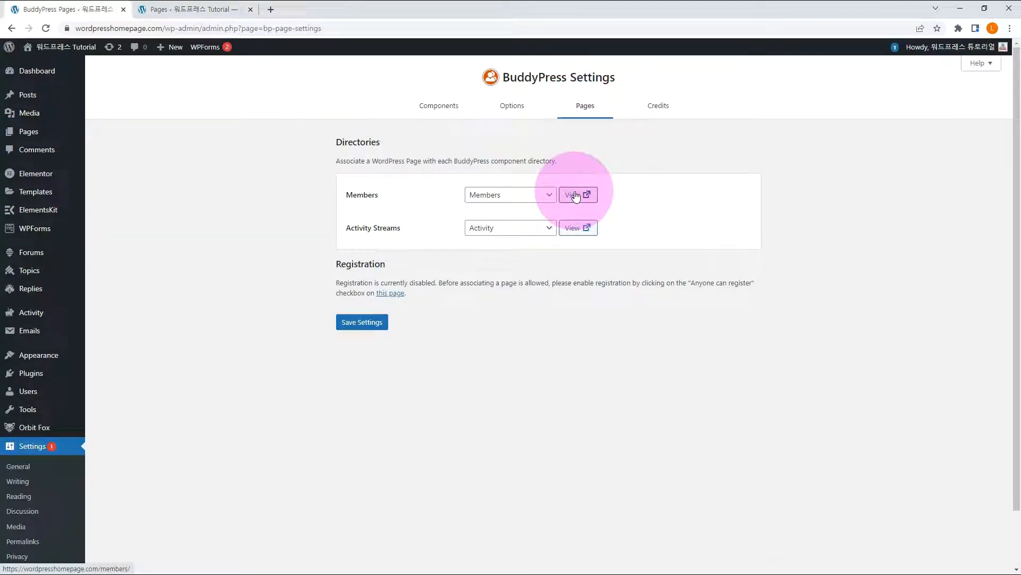
Preview the live Members directory and Activity stream of forum posts.
click(577, 193)
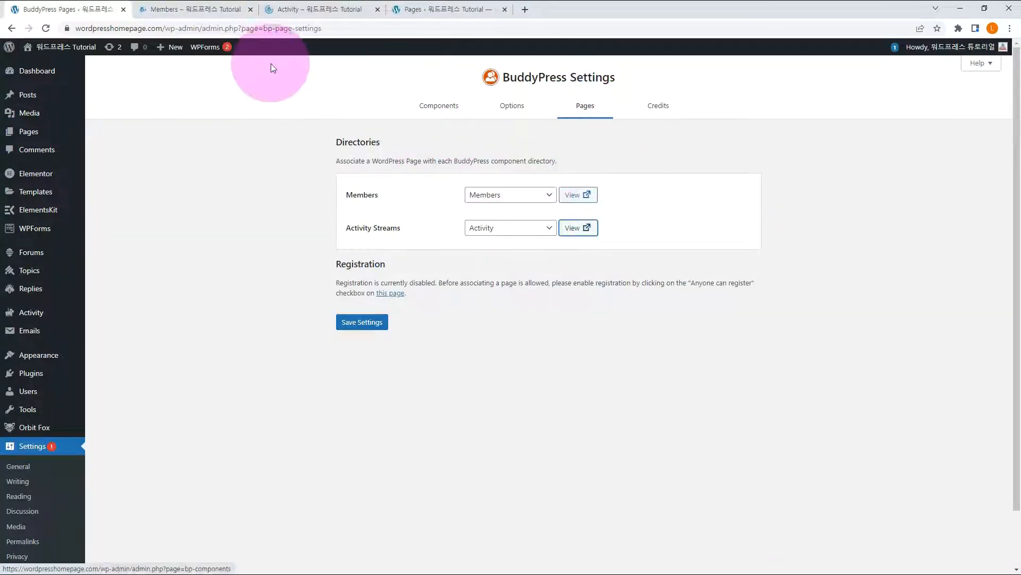
click(187, 9)
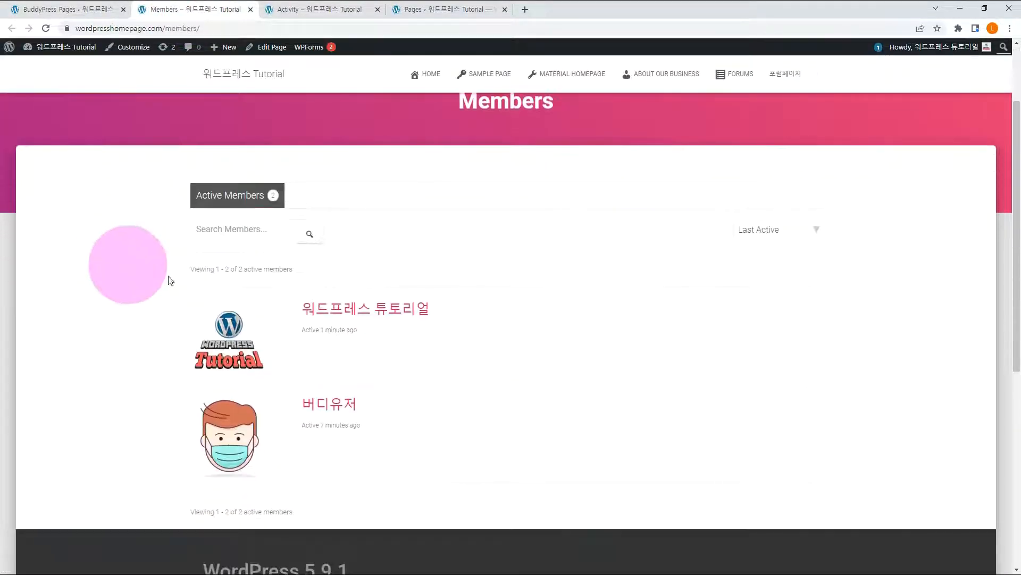
click(303, 10)
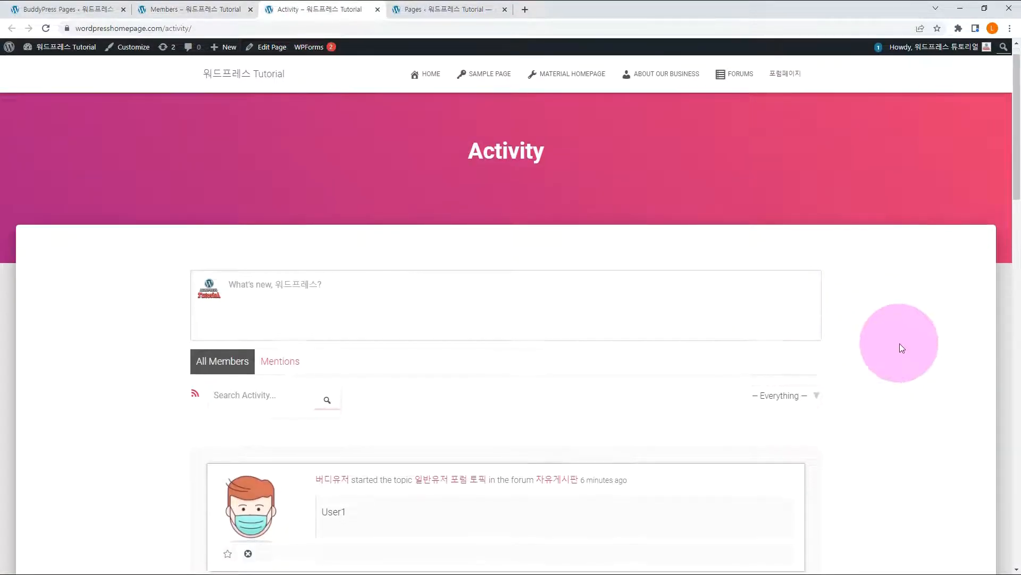
scroll(down, 3)
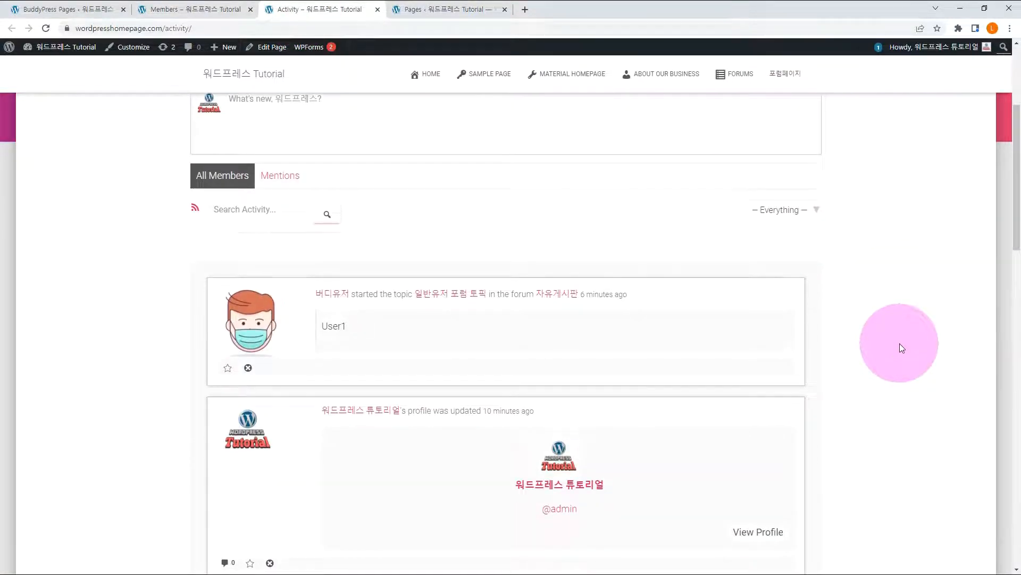
scroll(down, 3)
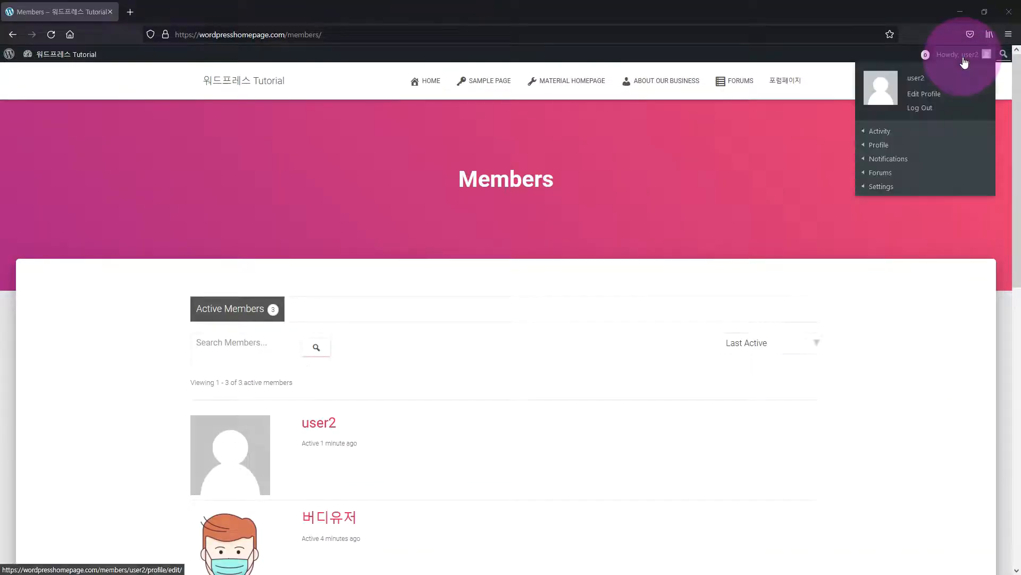
mouse_move(630, 298)
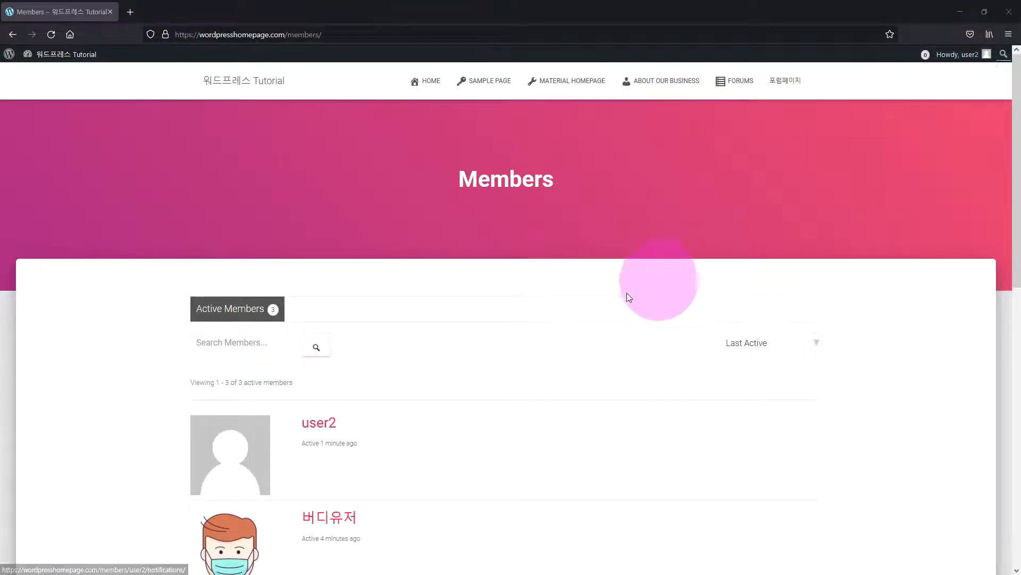
mouse_move(551, 276)
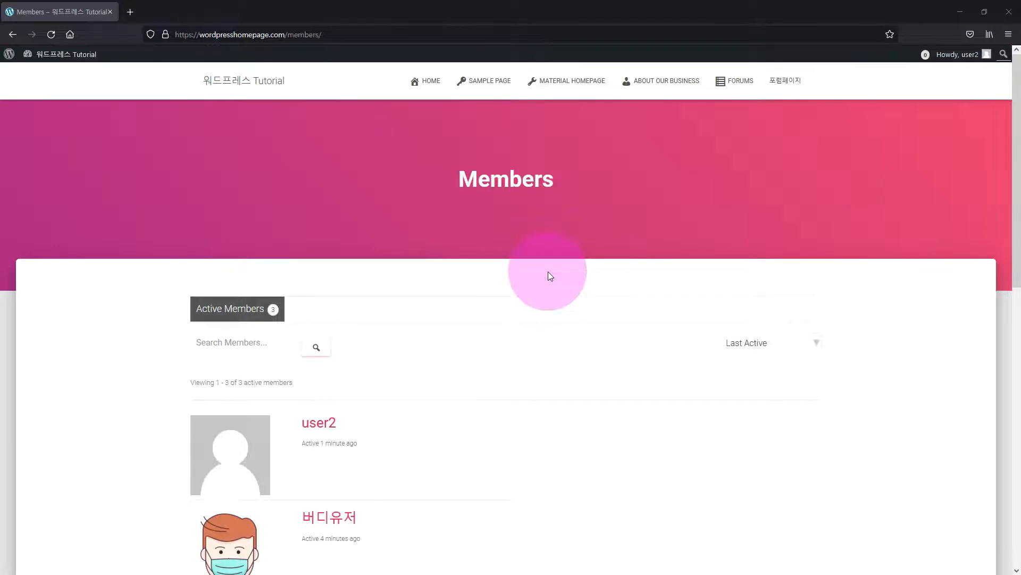
Go to user2's profile and its Change Profile Photo section from the Members directory.
click(230, 454)
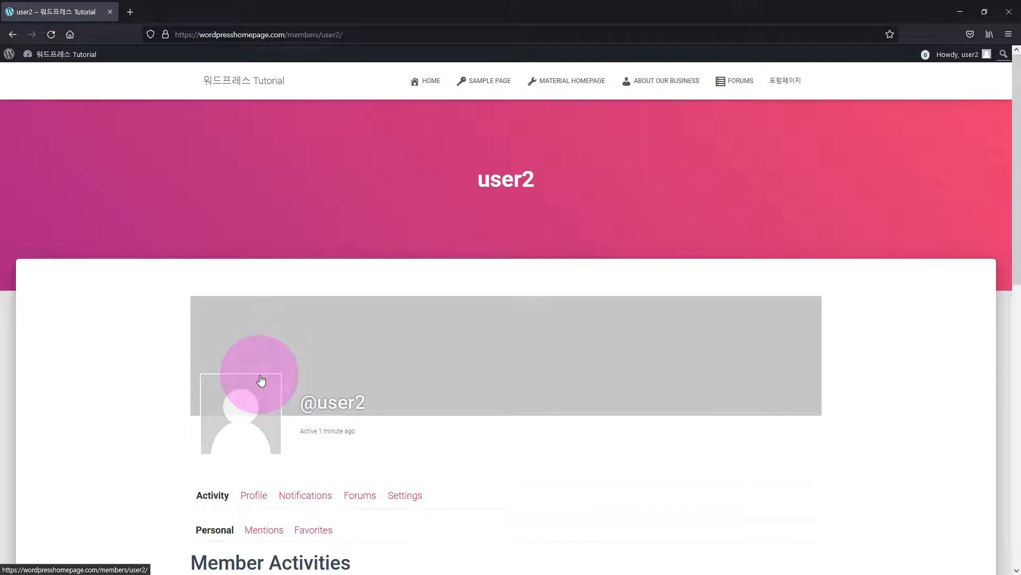
click(253, 494)
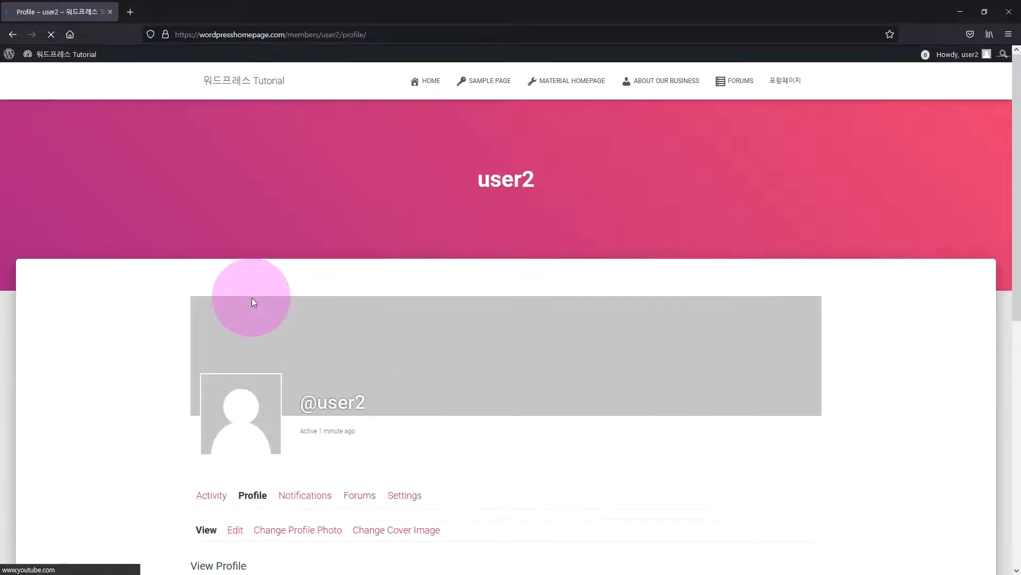
click(298, 463)
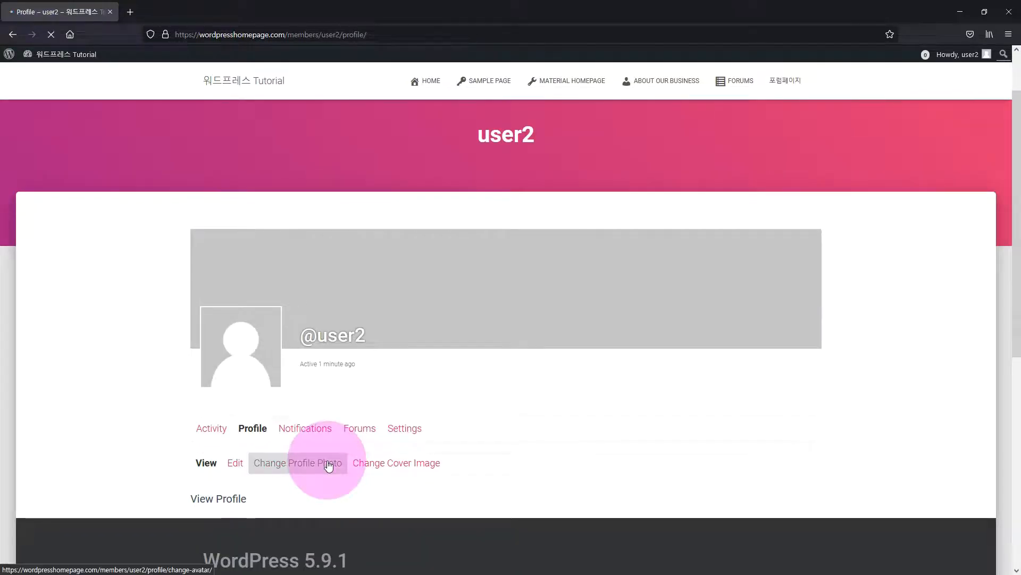
click(298, 462)
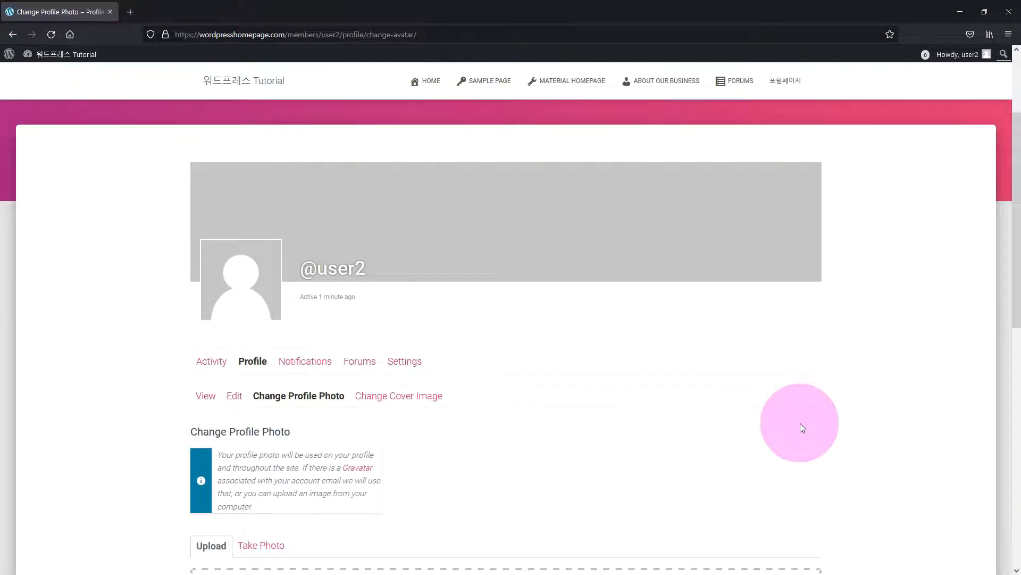
Upload the cartoon guitarist image, frame the face in the crop box and save it.
scroll(down, 3)
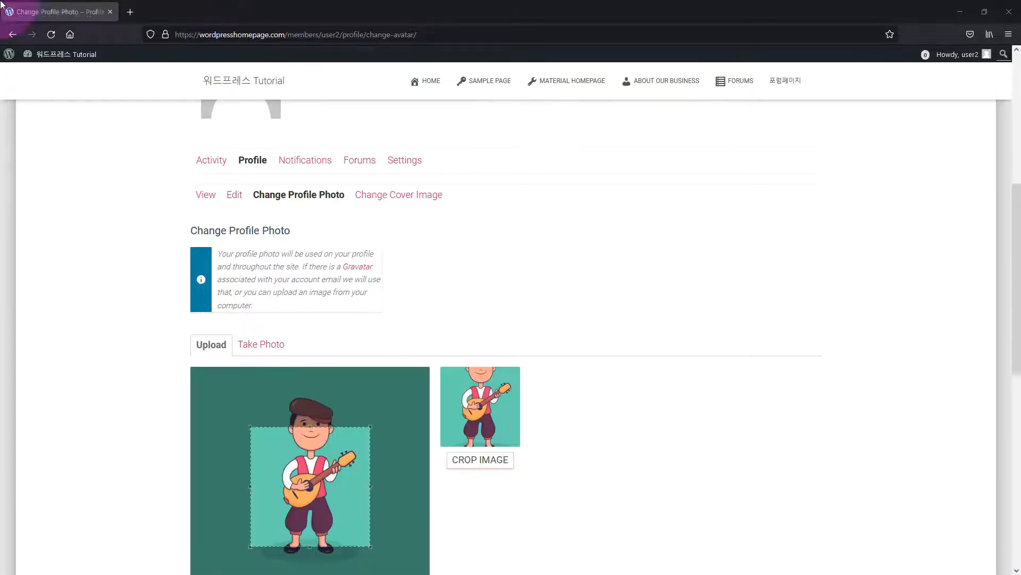
drag(311, 495, 301, 451)
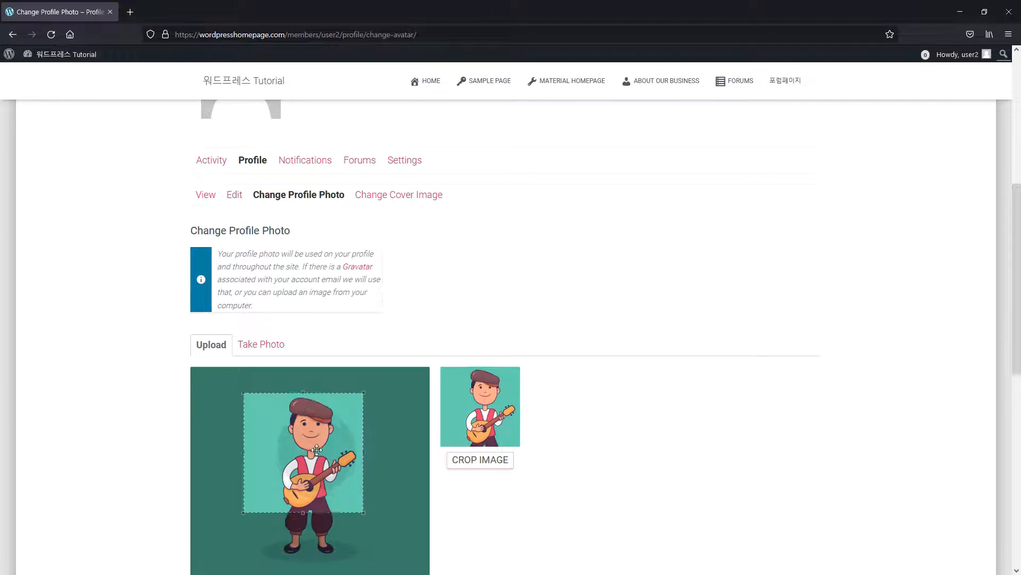
click(480, 459)
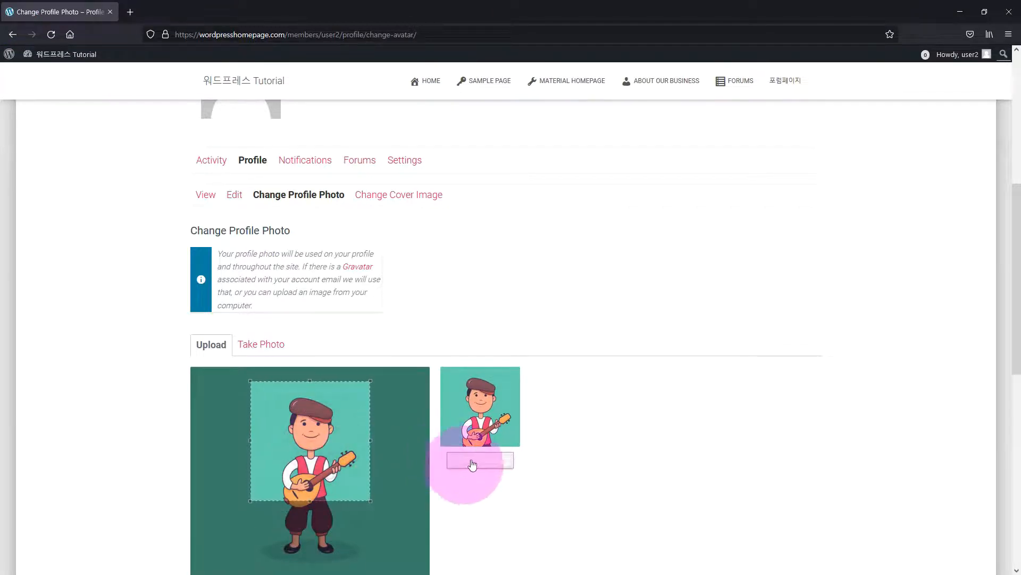
click(480, 460)
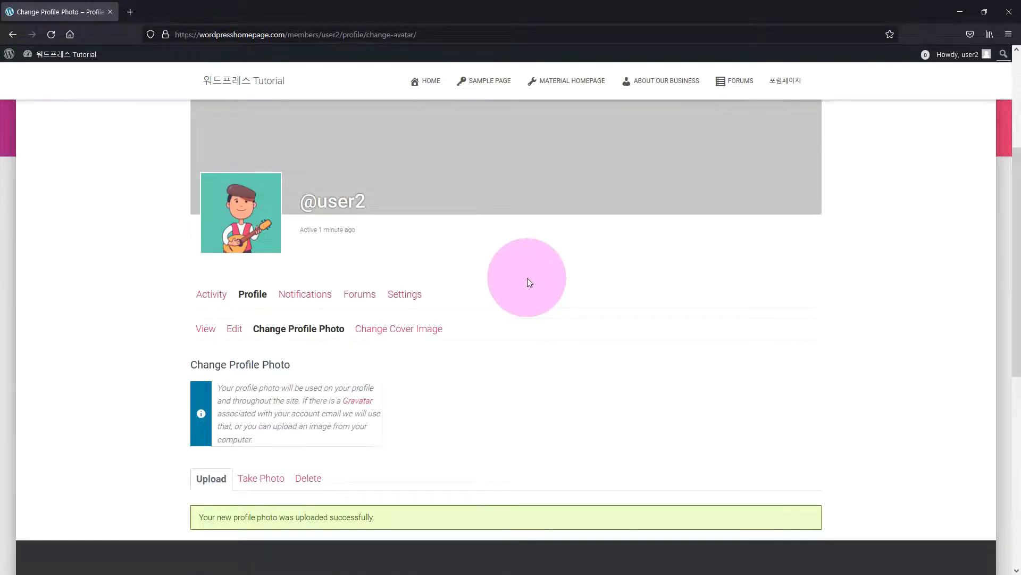
Upload the cartoon house picture as user2's cover image, then view user2's Notifications.
click(398, 328)
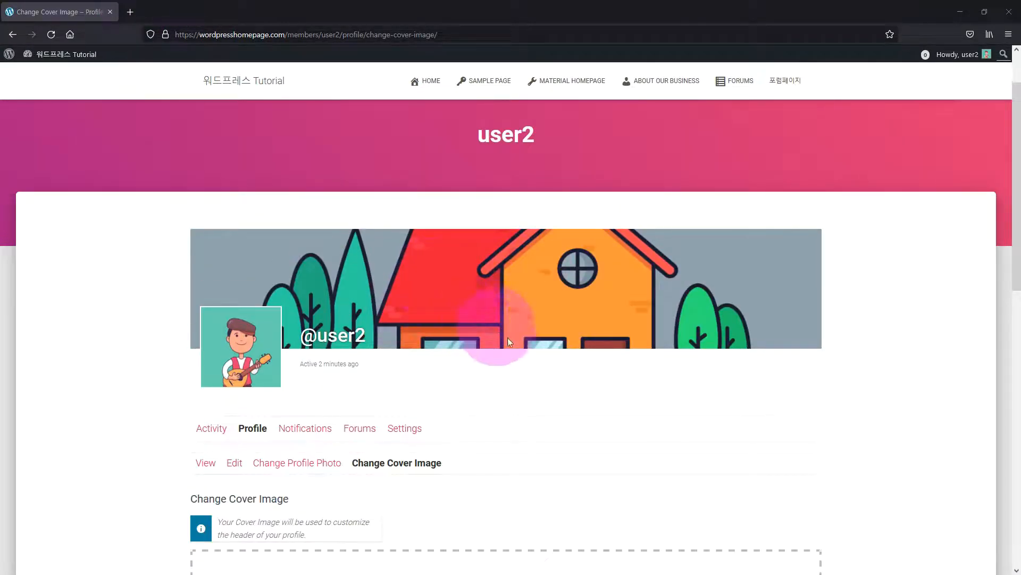
scroll(down, 3)
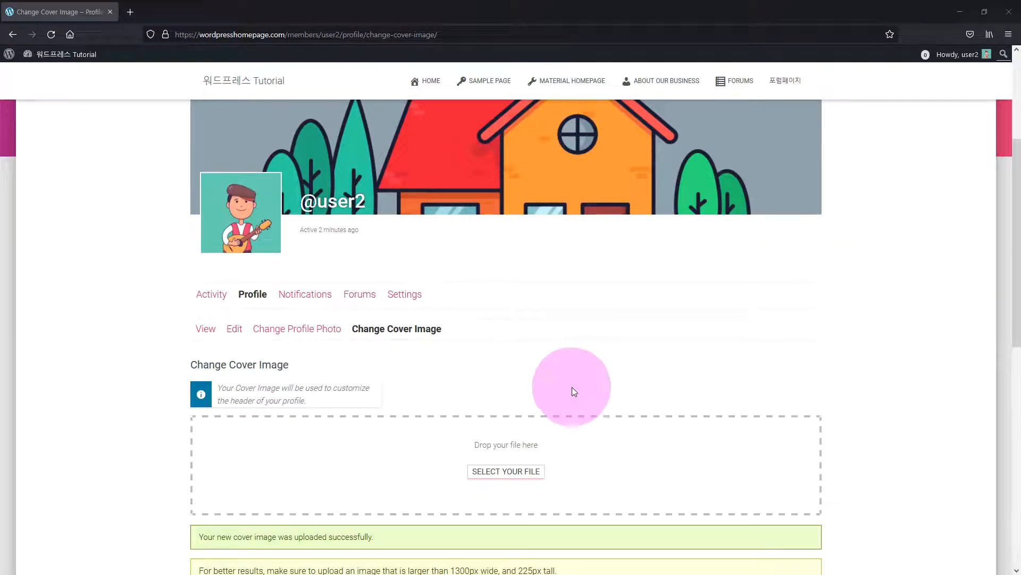
mouse_move(483, 360)
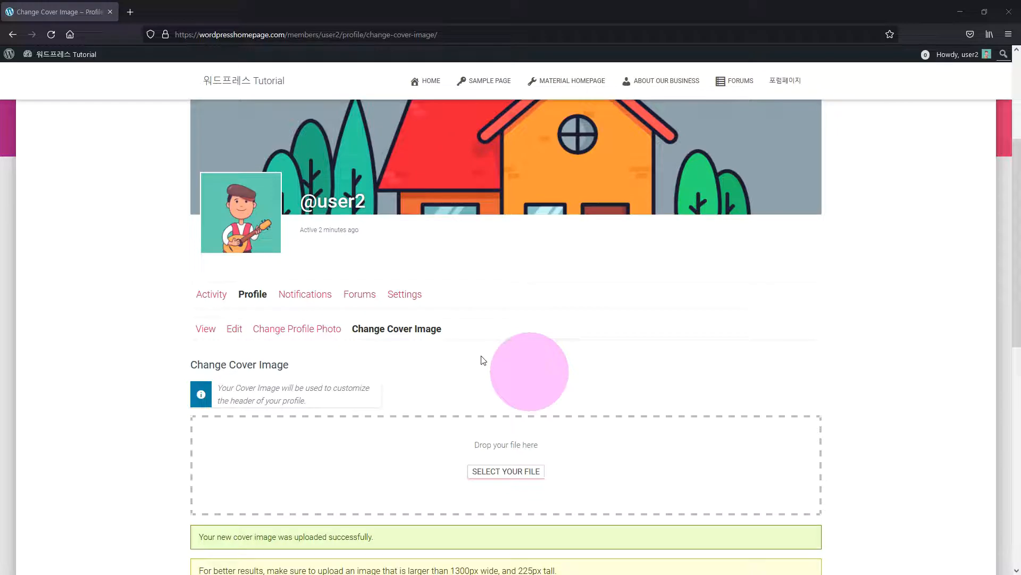
click(304, 294)
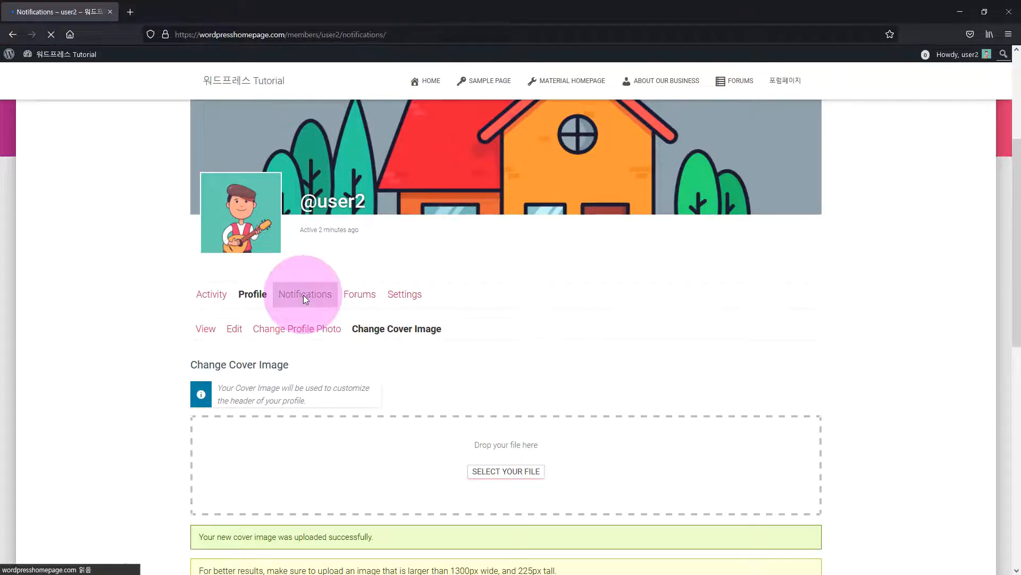
click(304, 293)
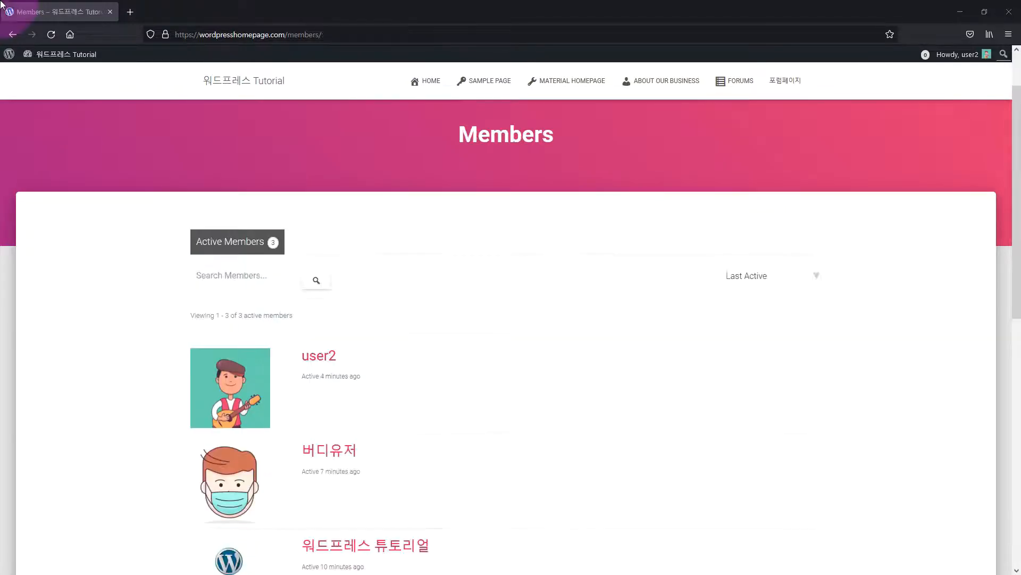
mouse_move(243, 487)
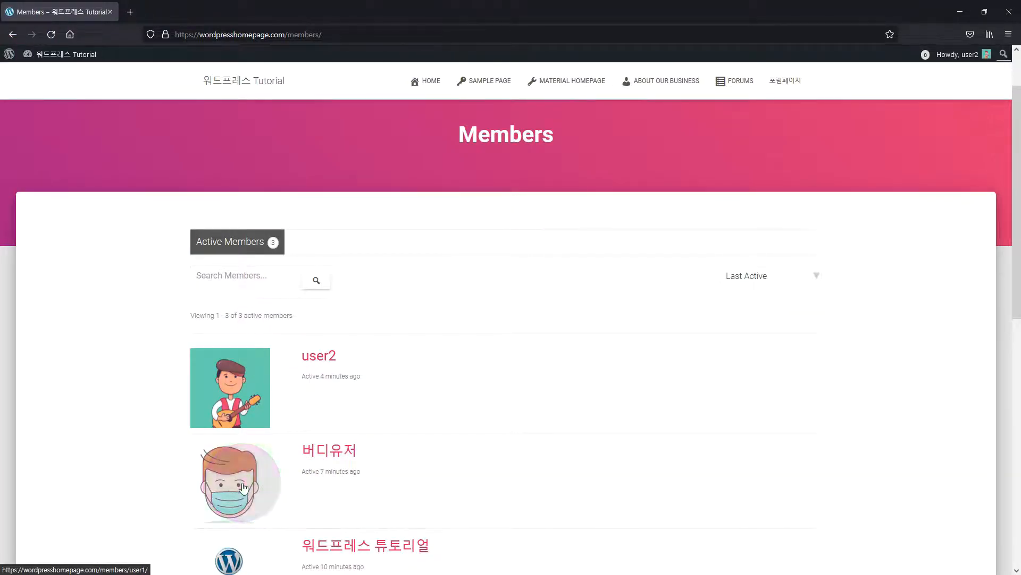
click(329, 450)
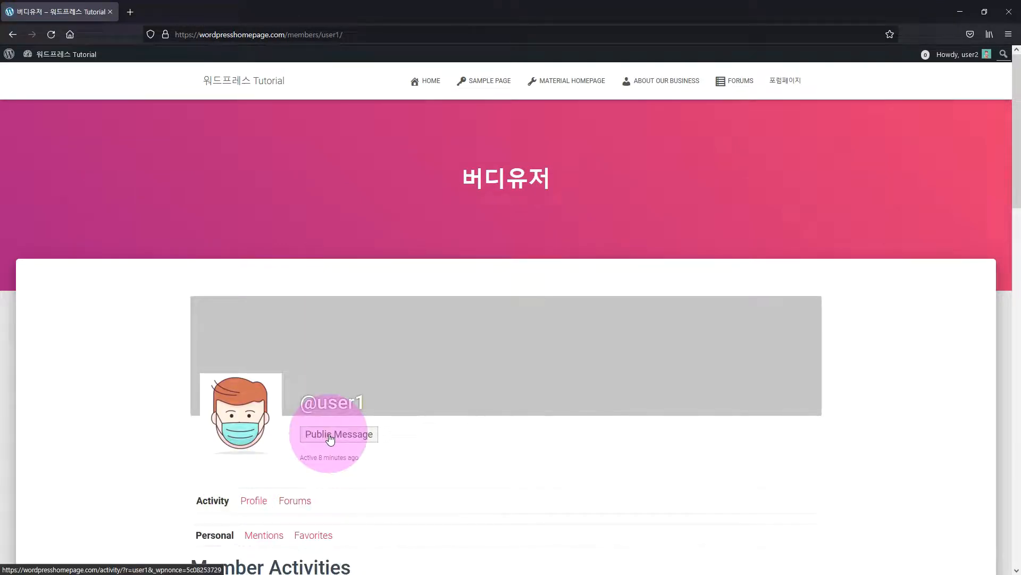
click(338, 434)
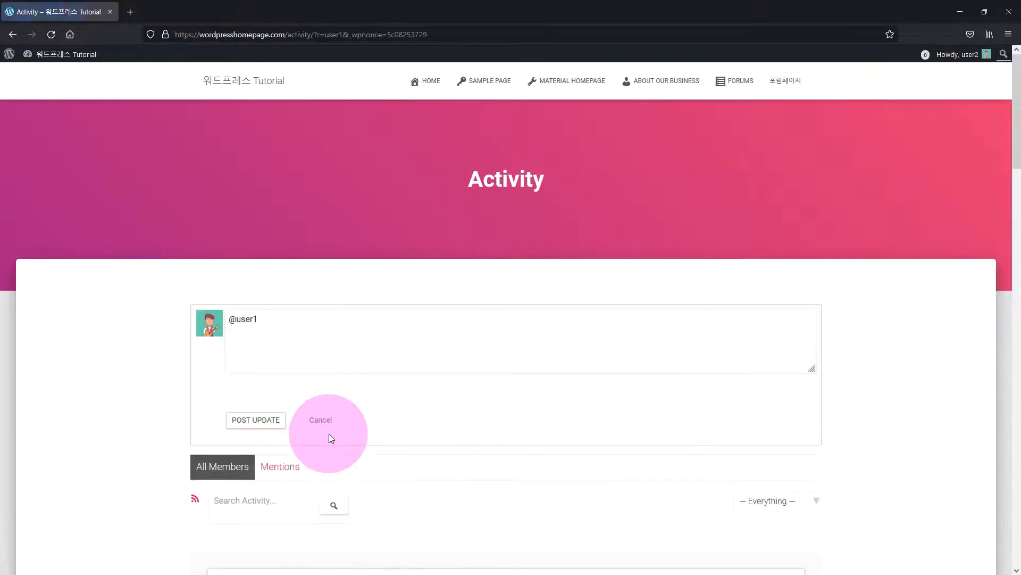
text(유저간 메시)
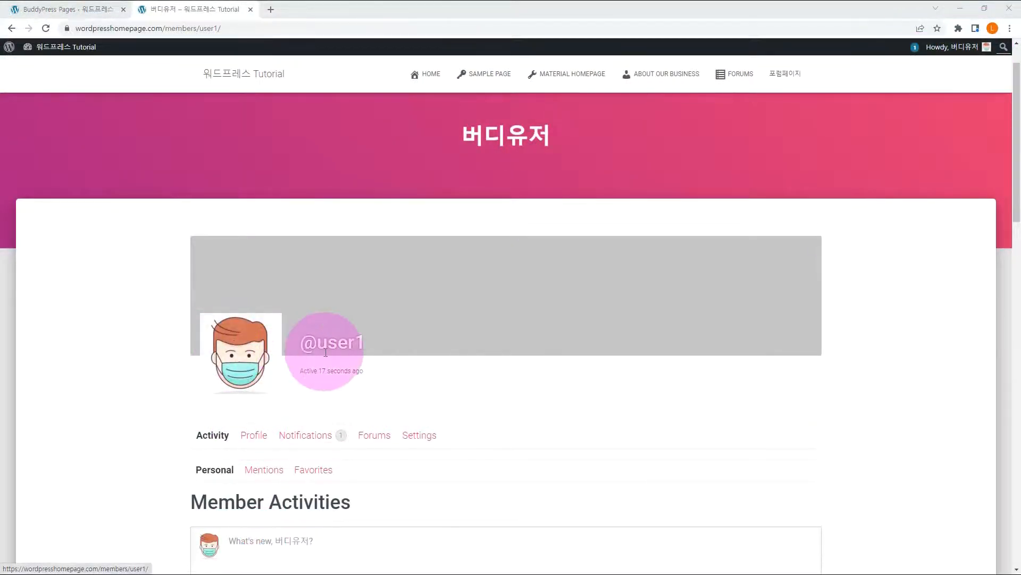
As the mentioned member, view the 'user2 mentioned you' notification and the Mentions activity.
click(306, 435)
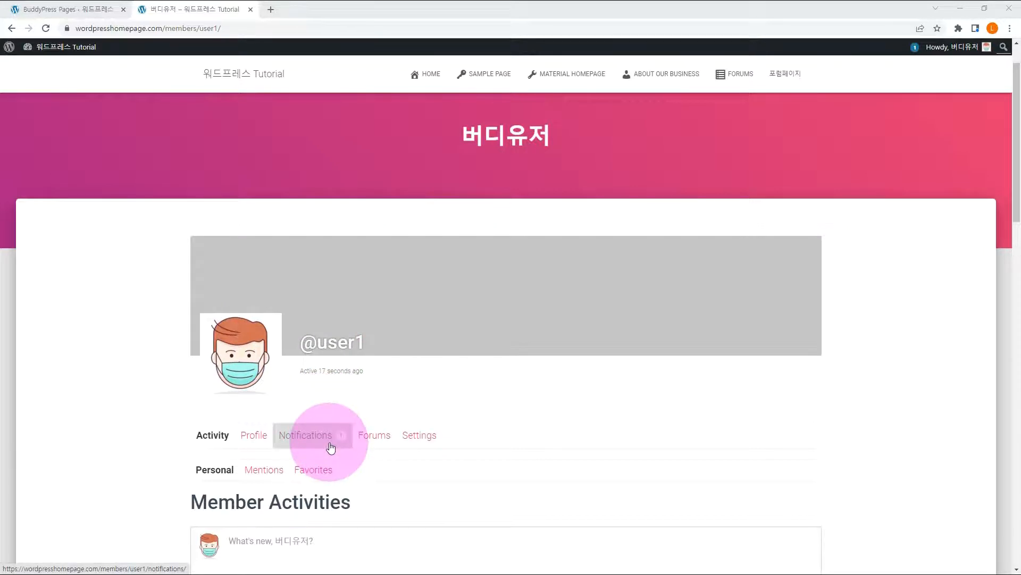
click(306, 435)
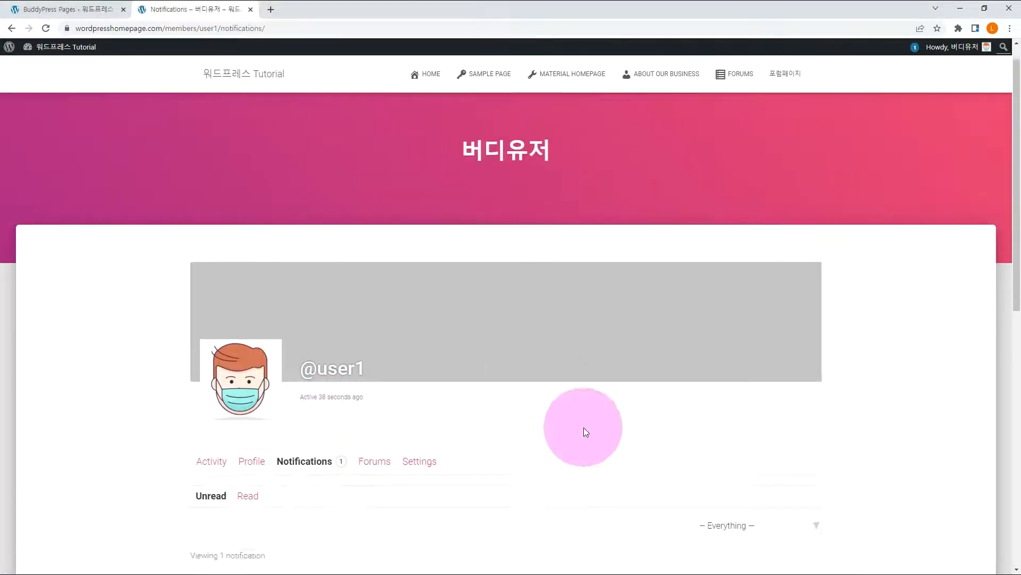
scroll(down, 3)
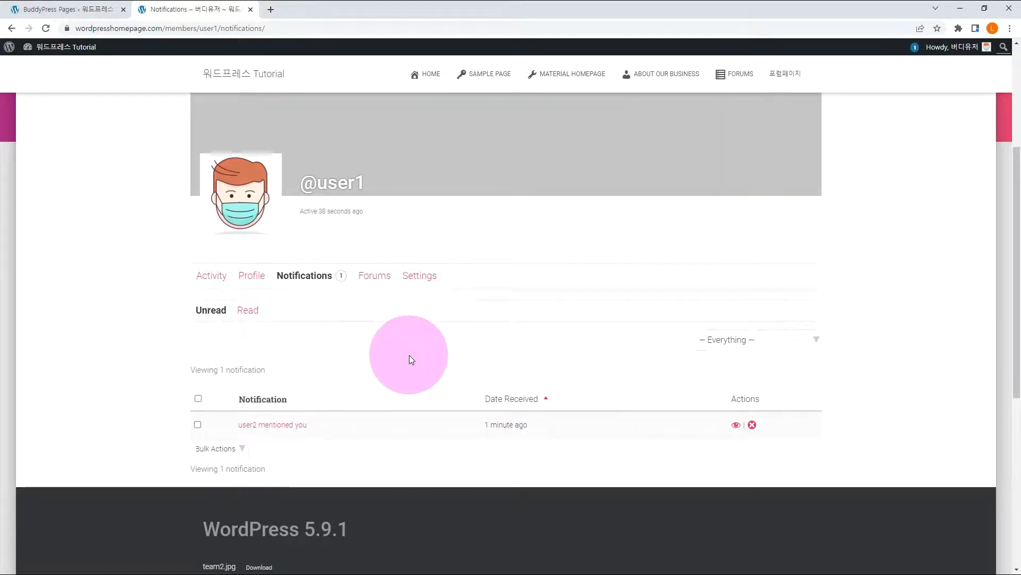
click(272, 424)
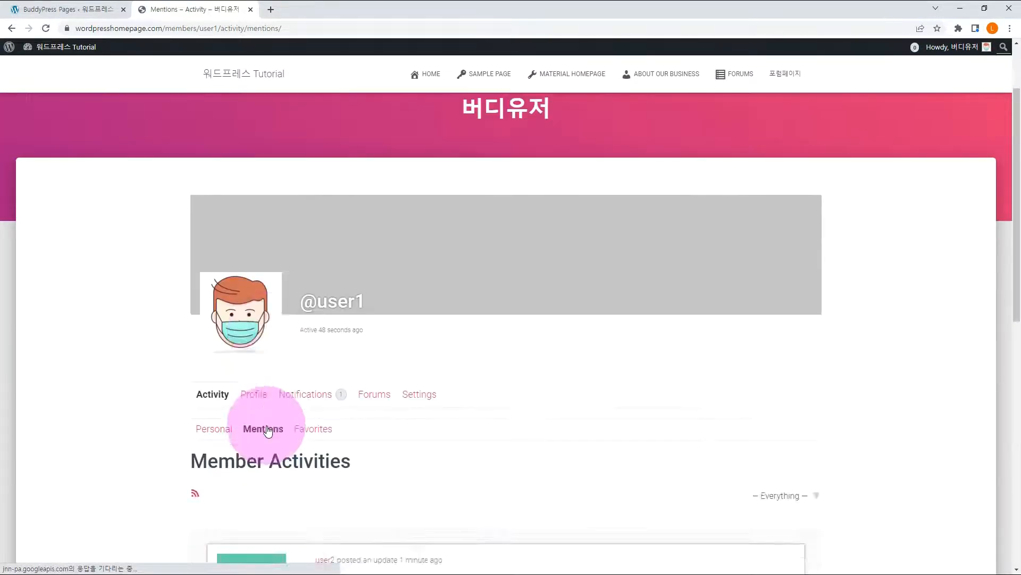
scroll(down, 3)
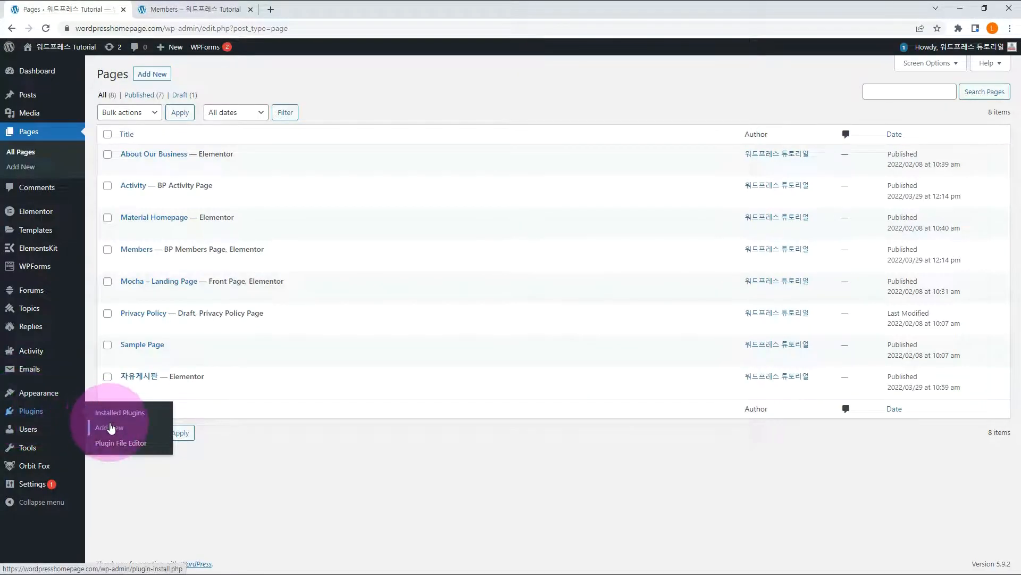
Search for and activate BuddyPress Builder for Elementor, landing on the BuddyBuilder dashboard.
click(109, 428)
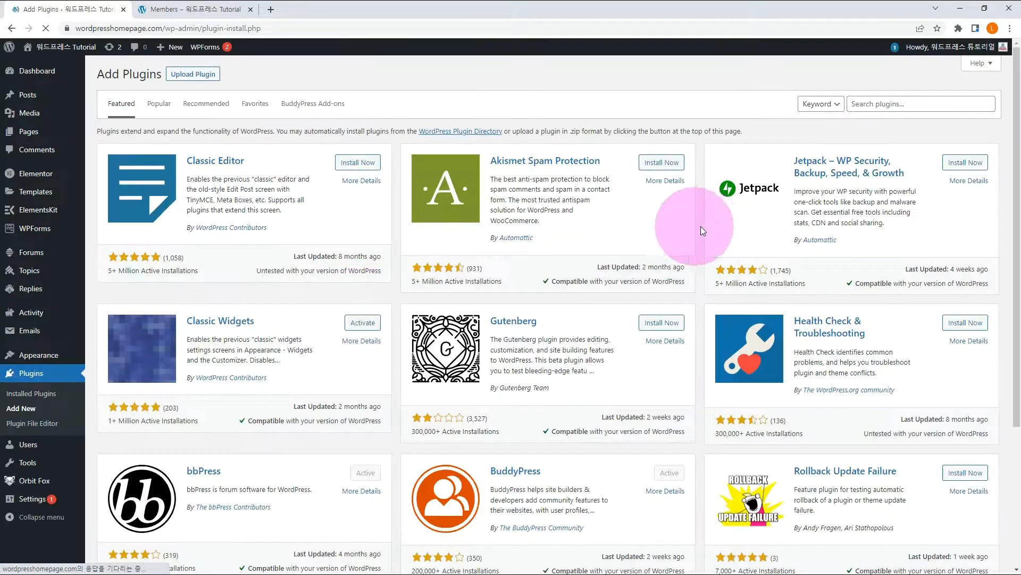
text(BuddyPress Builder for Elementor)
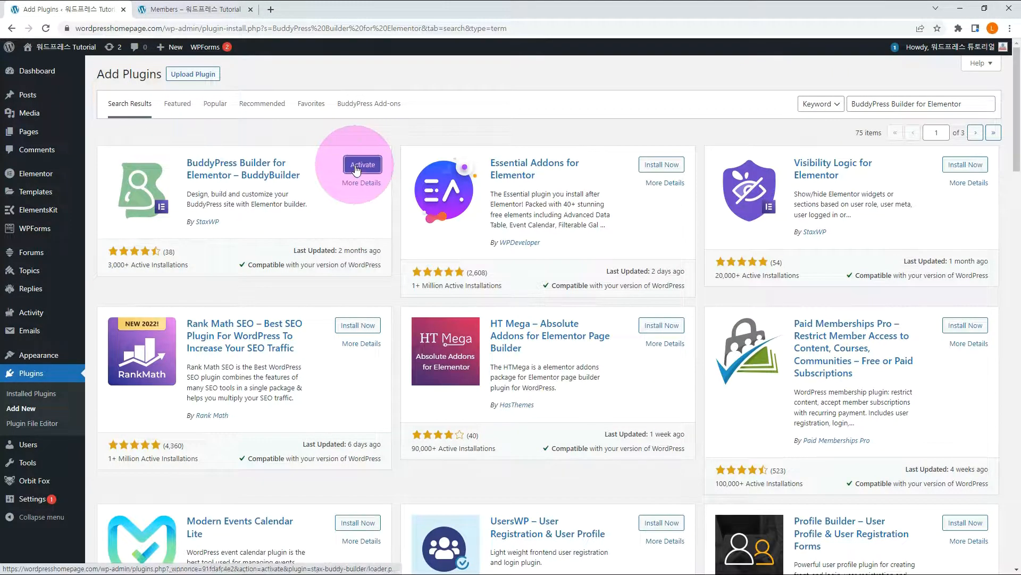
click(362, 164)
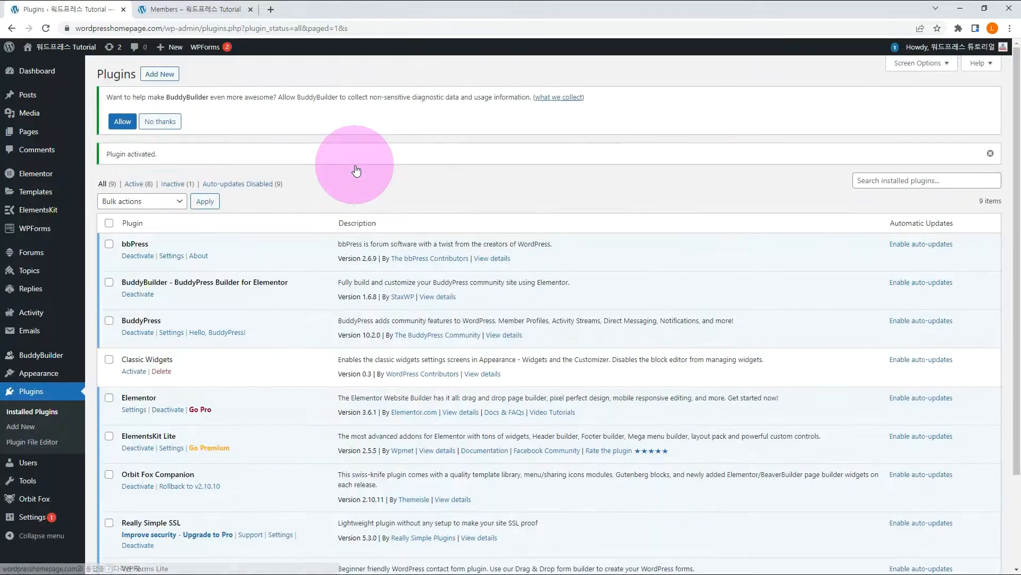
click(41, 355)
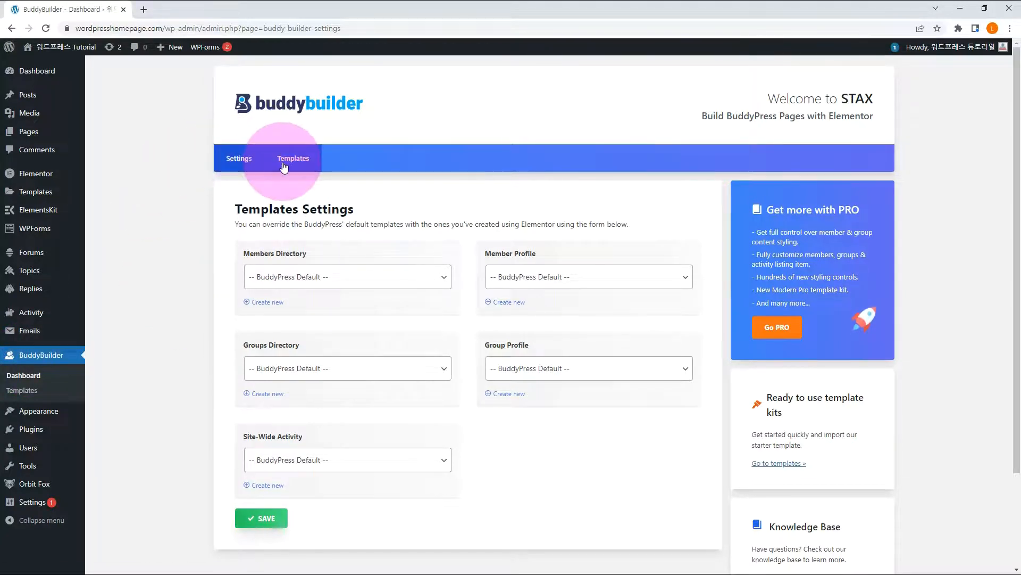
Import the Free Starter Template from BuddyBuilder's Templates list.
click(294, 158)
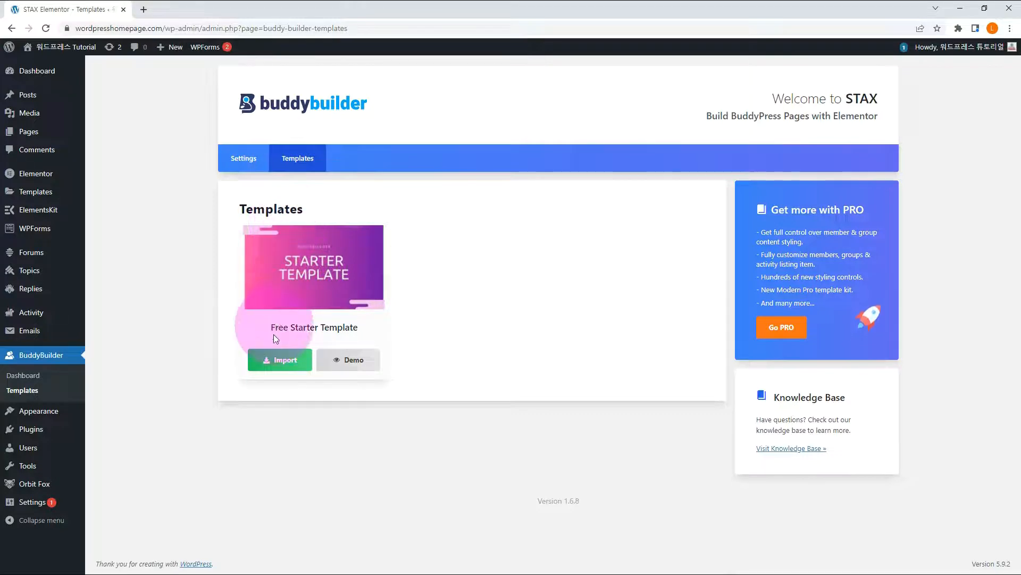
click(279, 359)
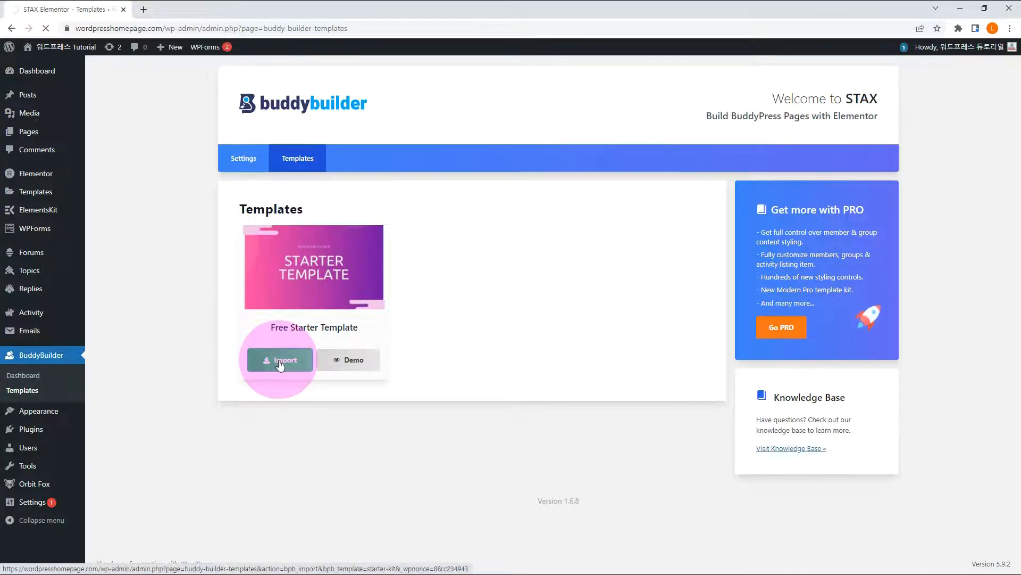
click(280, 360)
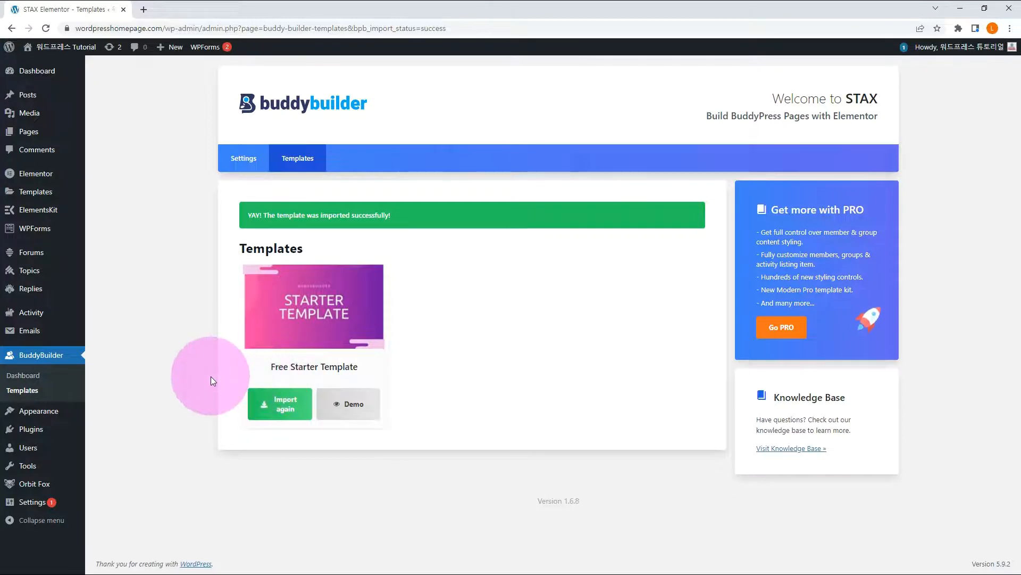
mouse_move(249, 234)
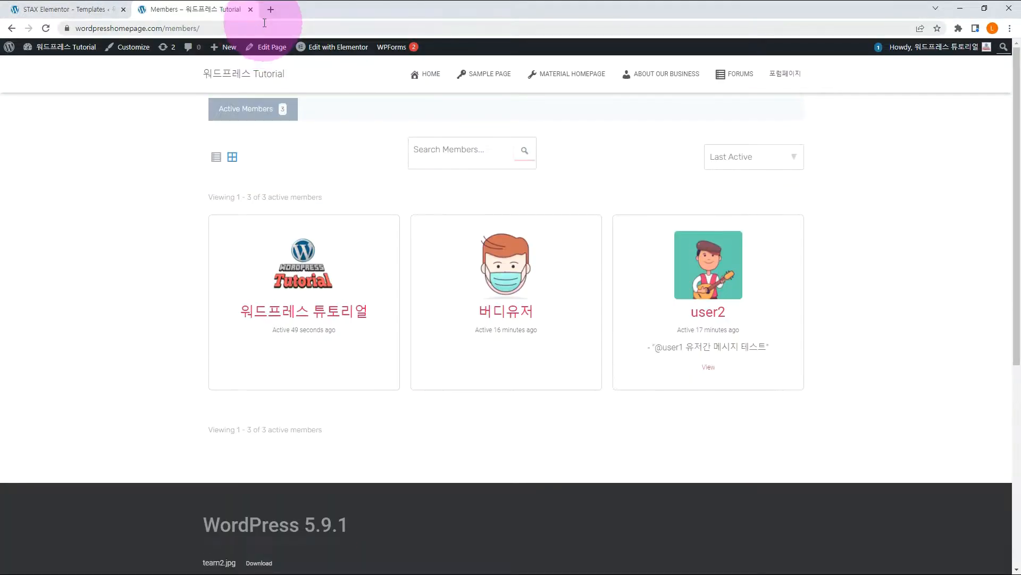
mouse_move(318, 313)
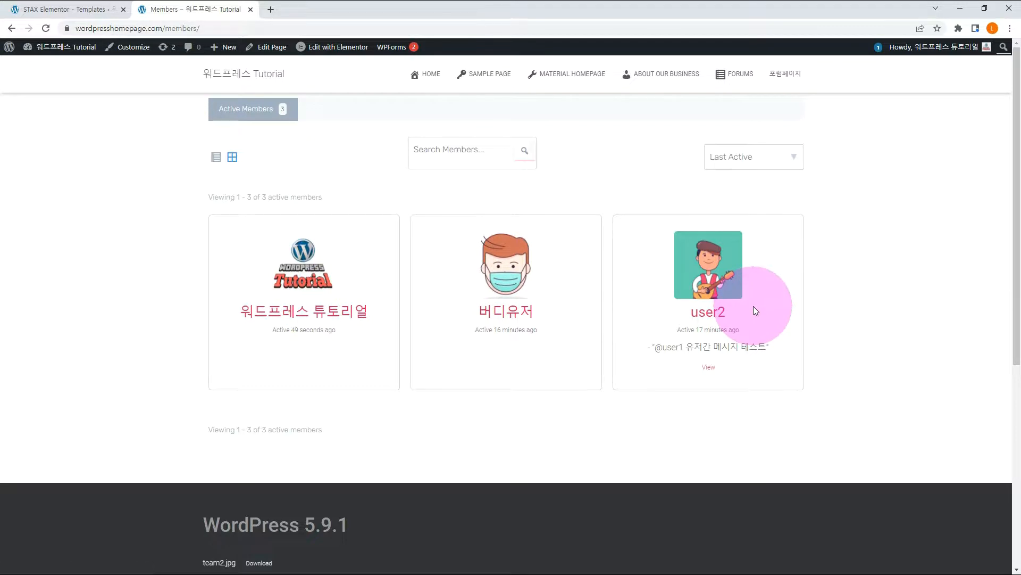
mouse_move(855, 317)
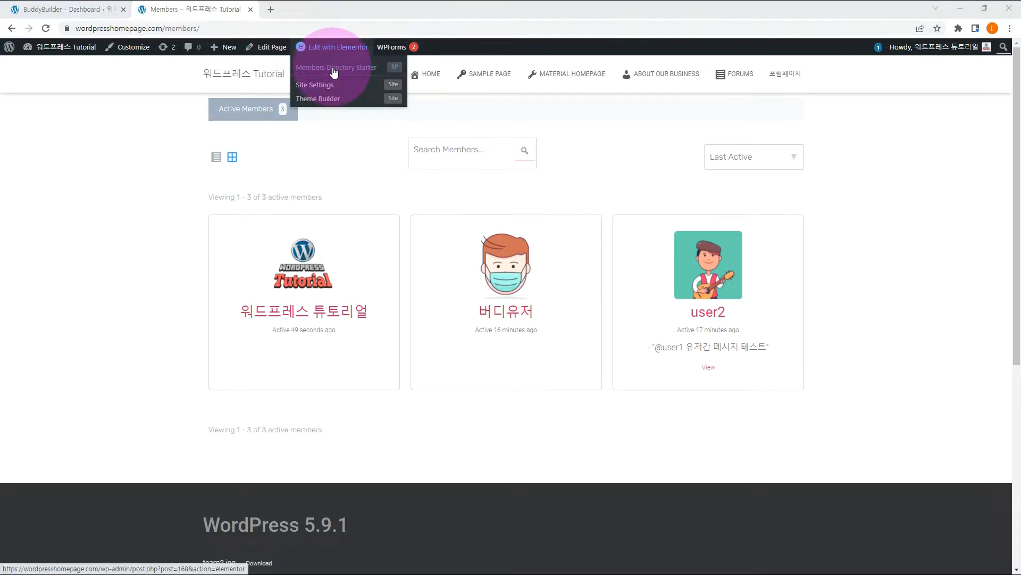
Edit Members Directory Starter in Elementor, browsing the library's Pages tab before closing it.
click(336, 67)
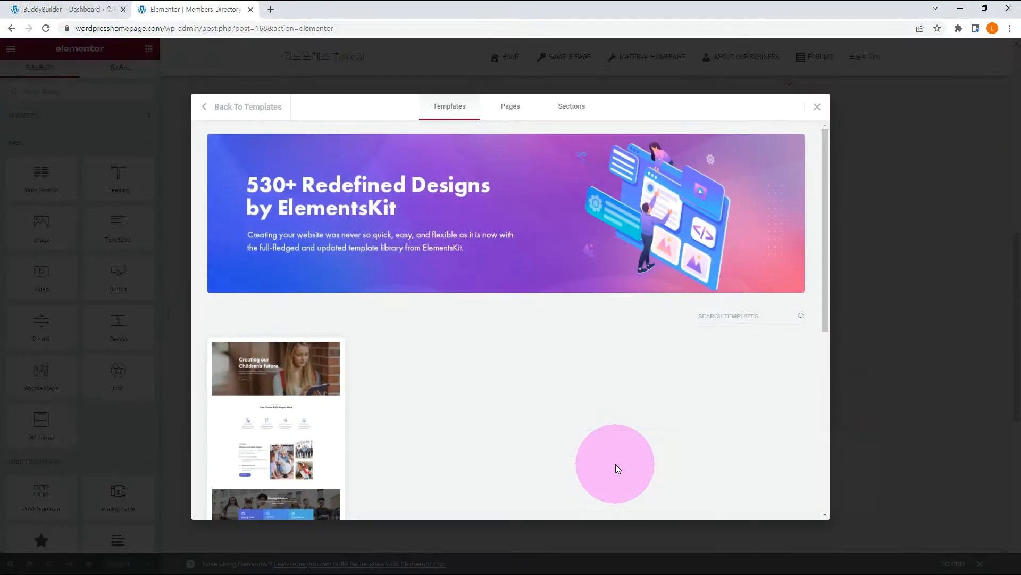
click(511, 105)
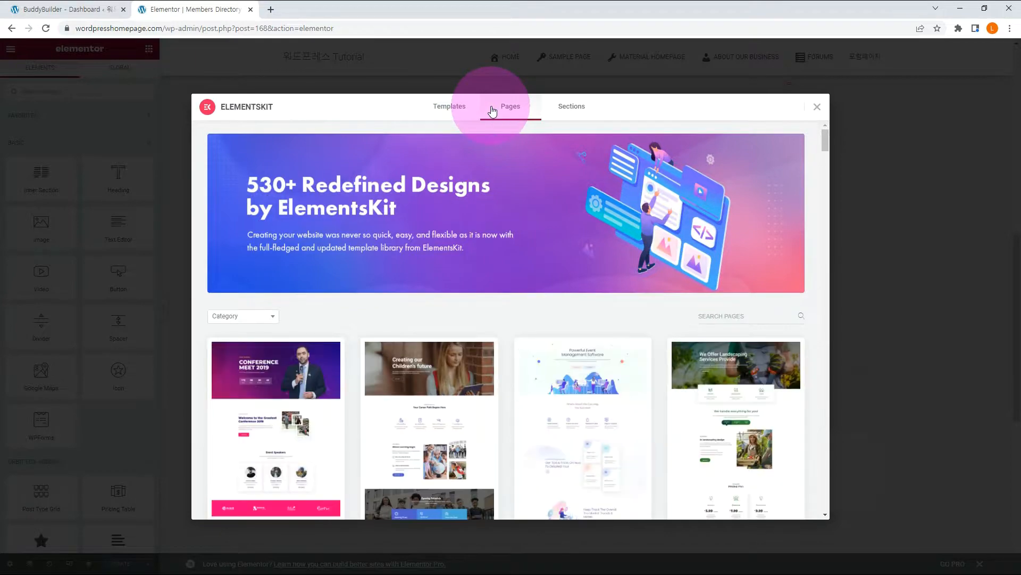
click(818, 106)
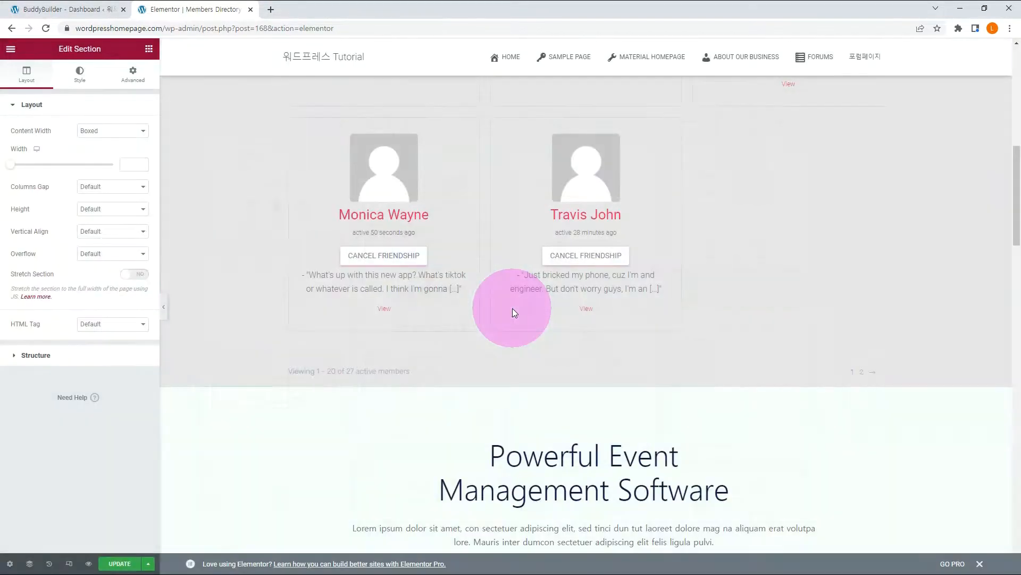
click(12, 49)
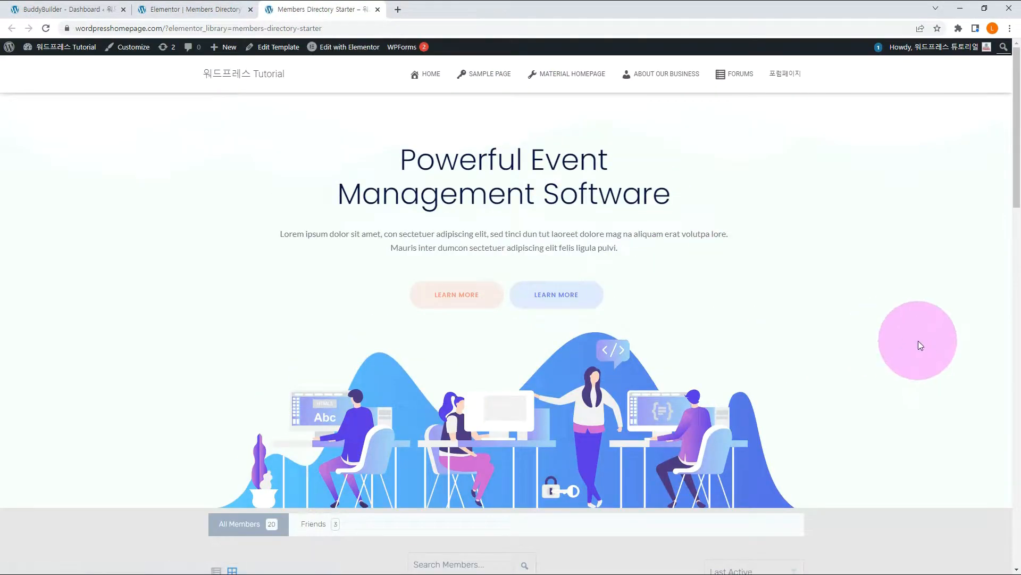
Scroll past the new hero to the member cards and open user2's profile from the directory.
scroll(down, 3)
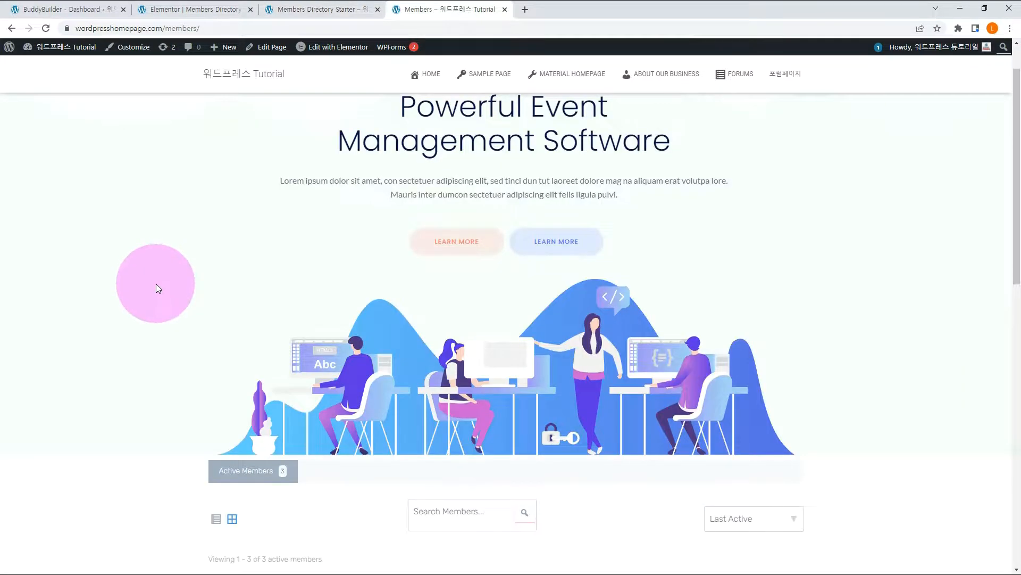
scroll(down, 3)
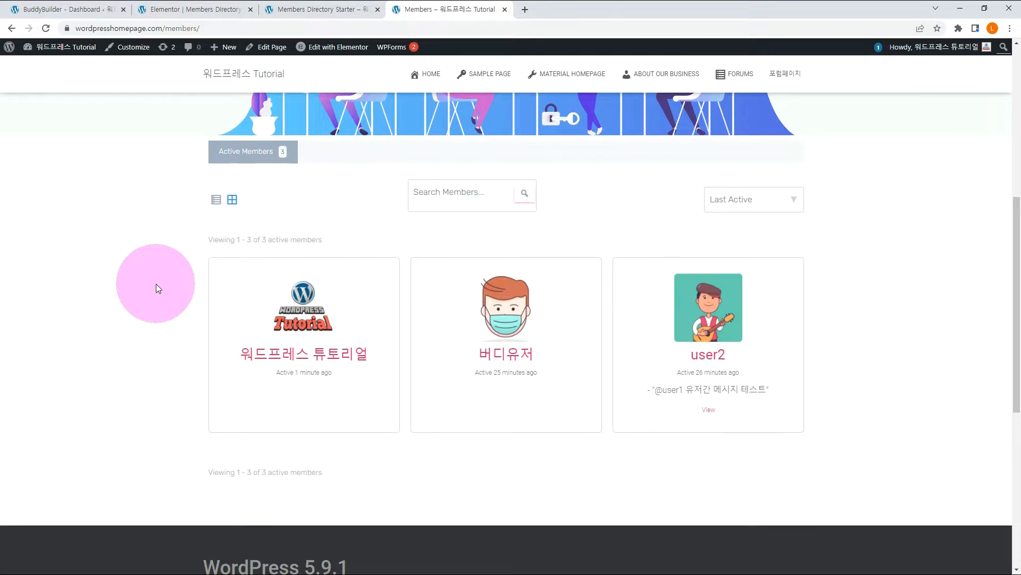
mouse_move(253, 317)
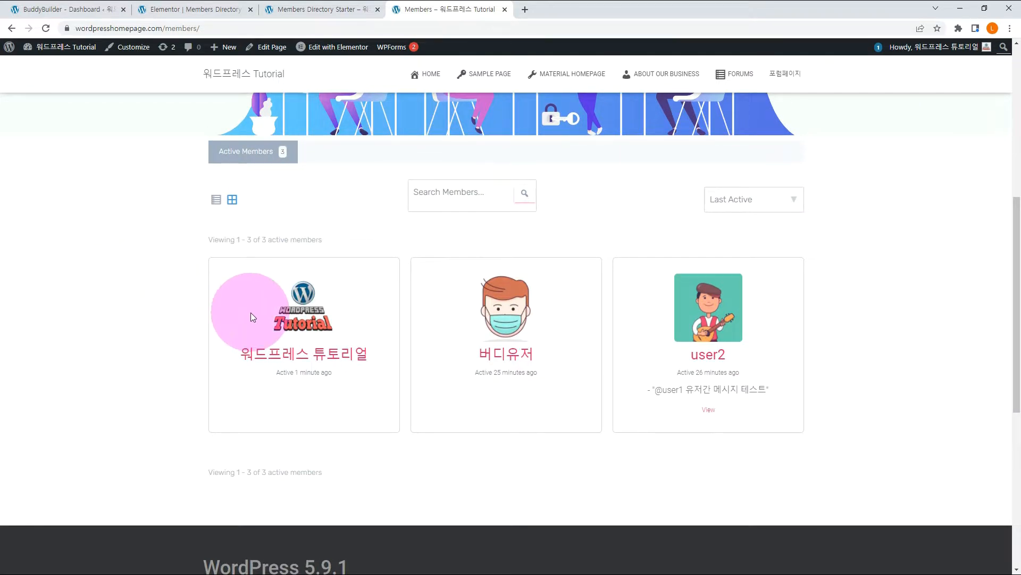
click(215, 200)
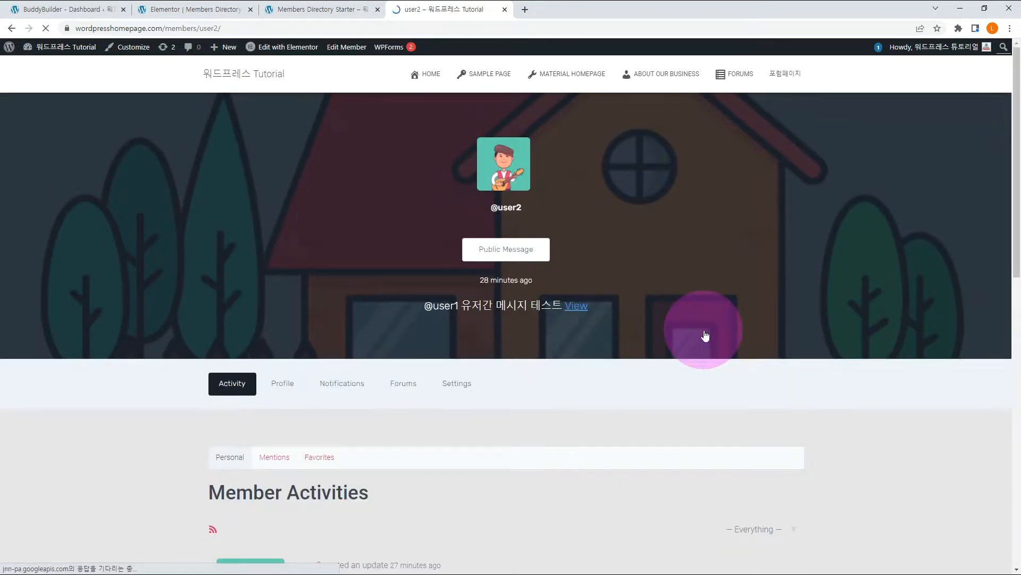
scroll(down, 3)
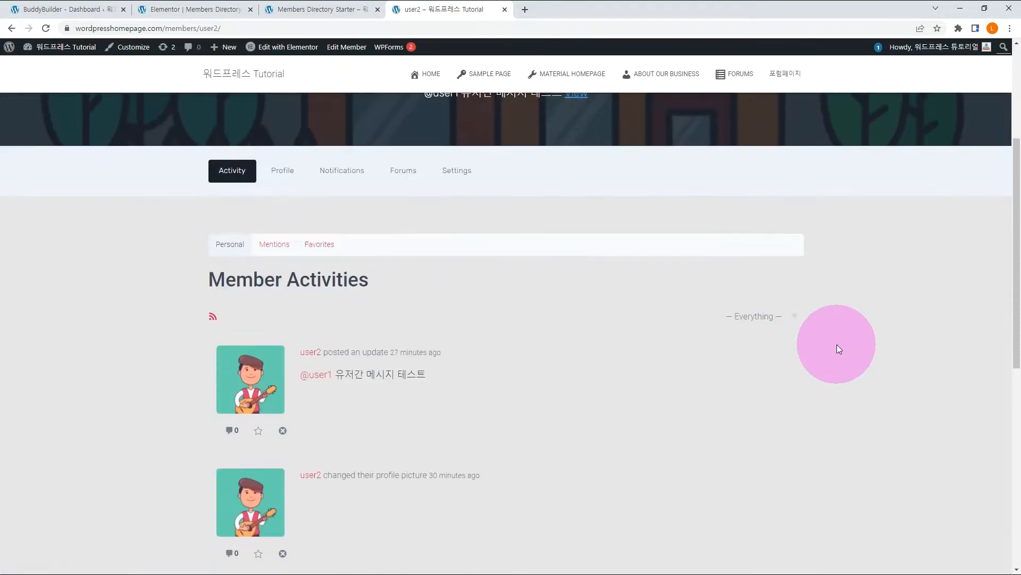
mouse_move(850, 348)
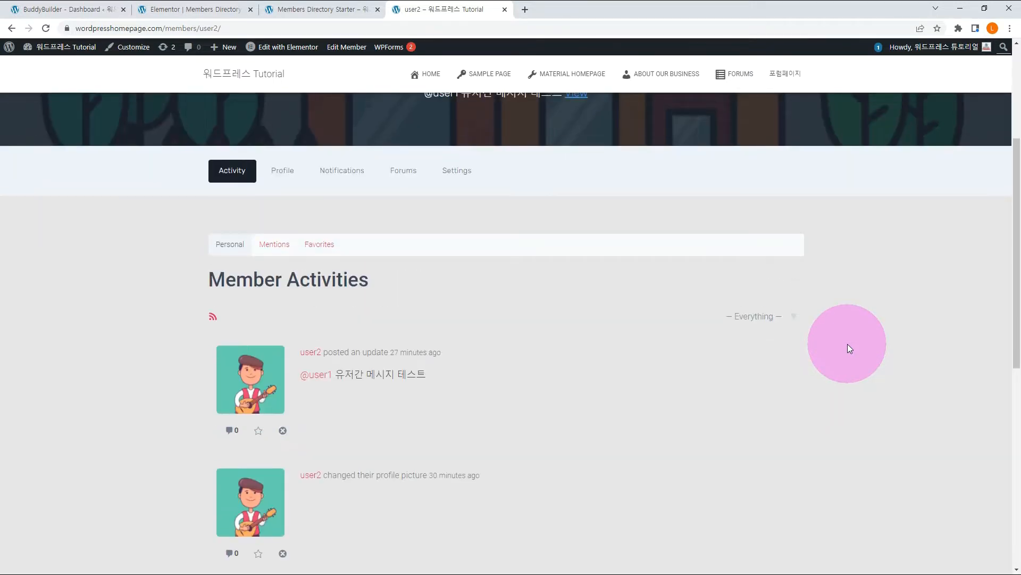
mouse_move(842, 346)
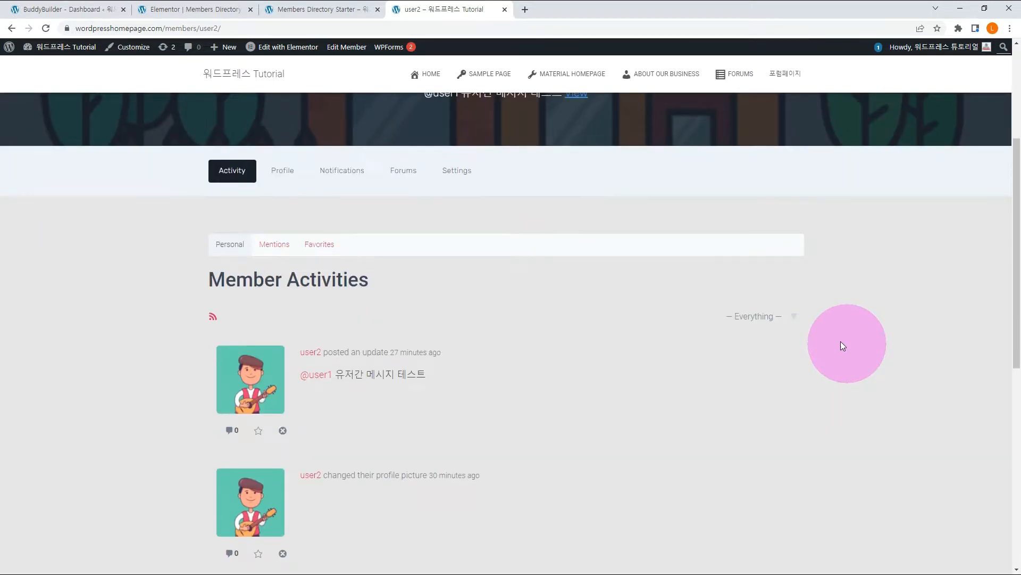